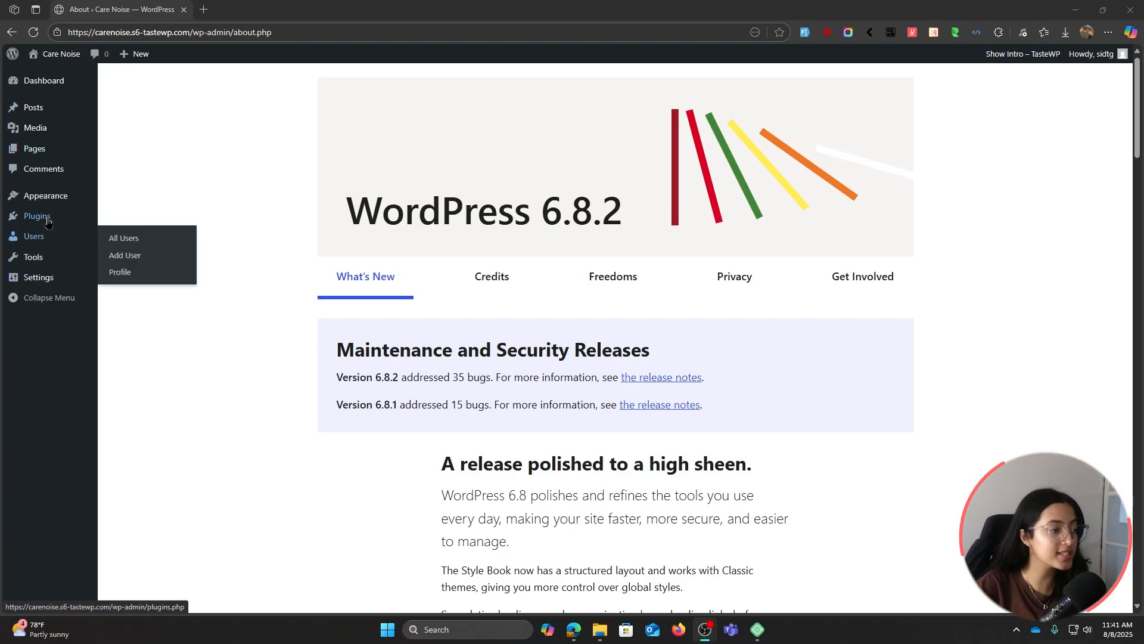
# Search plugins for 'User Re', then install and activate User Registration & Membership
pyautogui.click(35, 216)
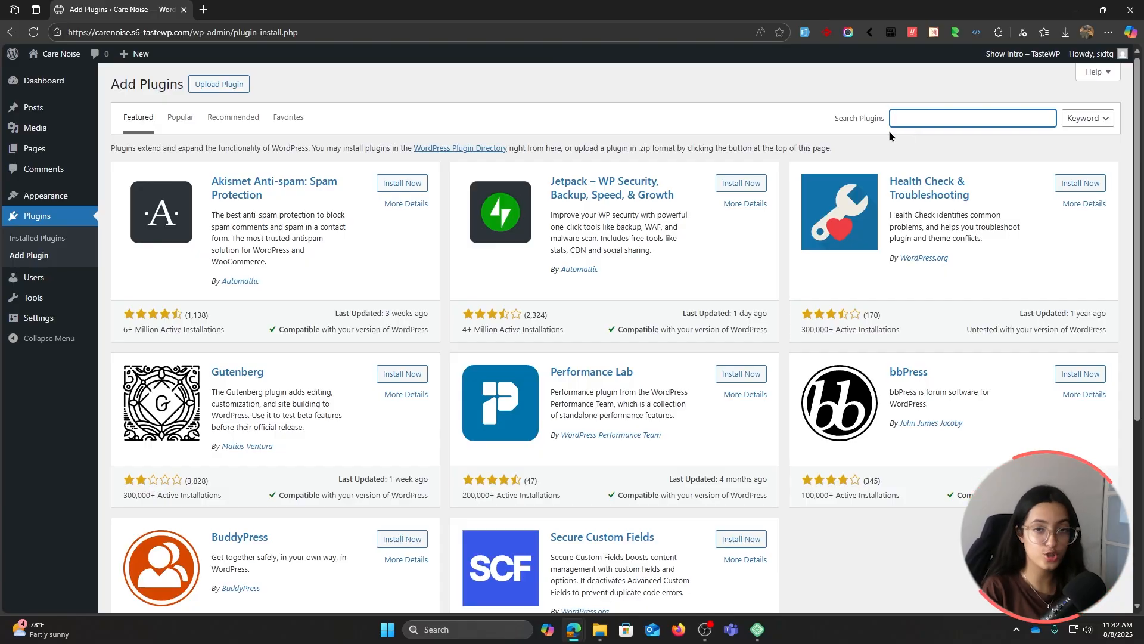
pyautogui.write('U')
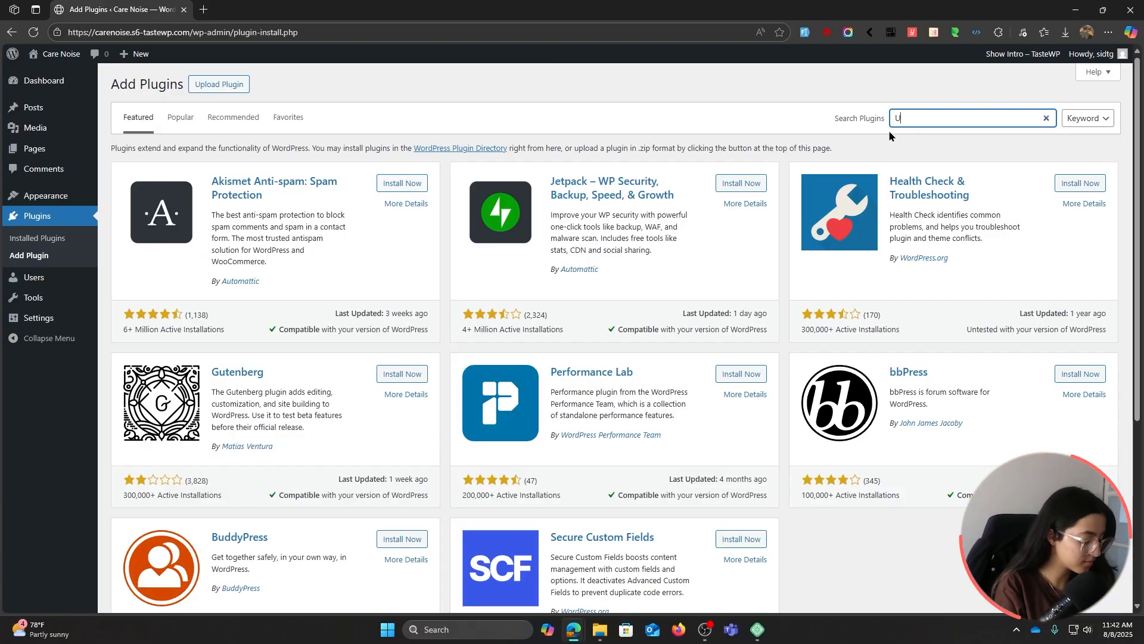
pyautogui.write('ser Registration and Memberships')
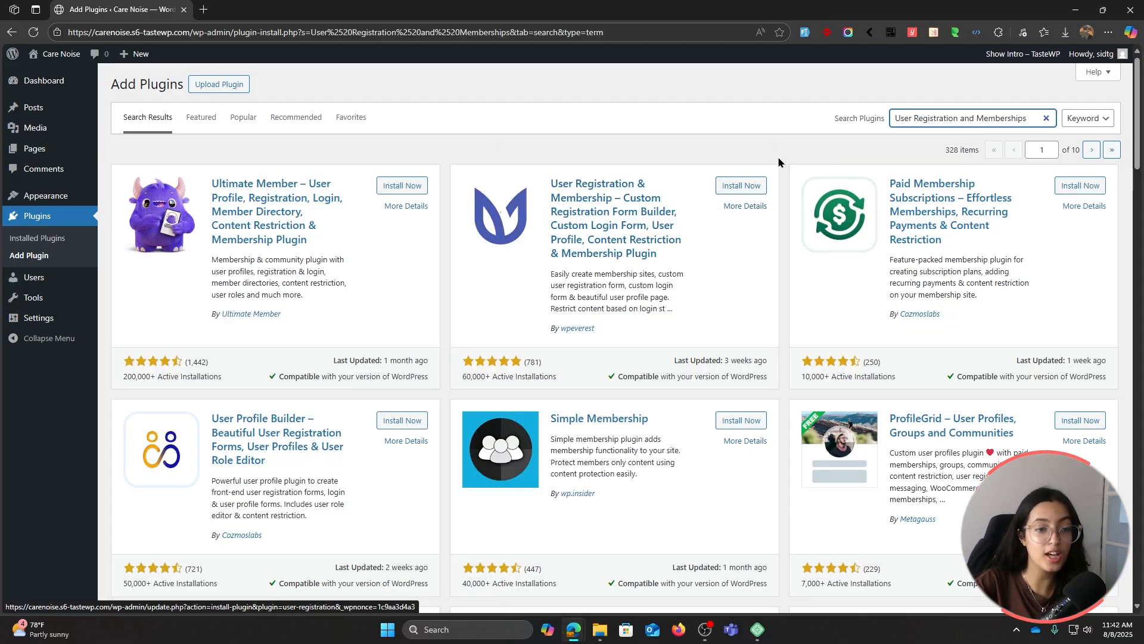
pyautogui.click(740, 186)
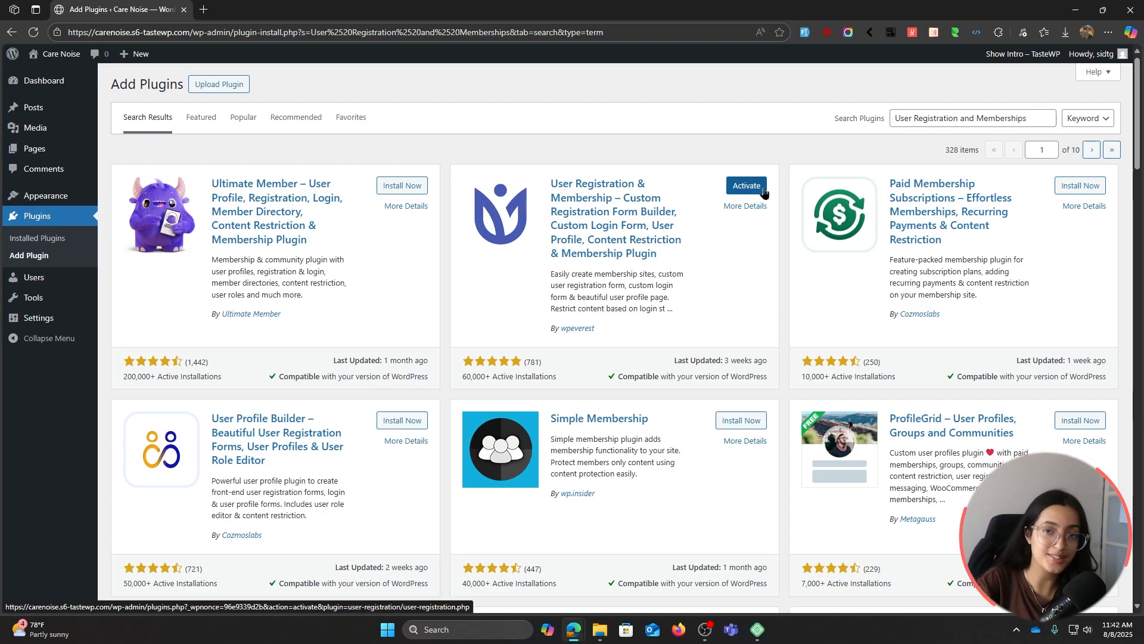
pyautogui.click(745, 187)
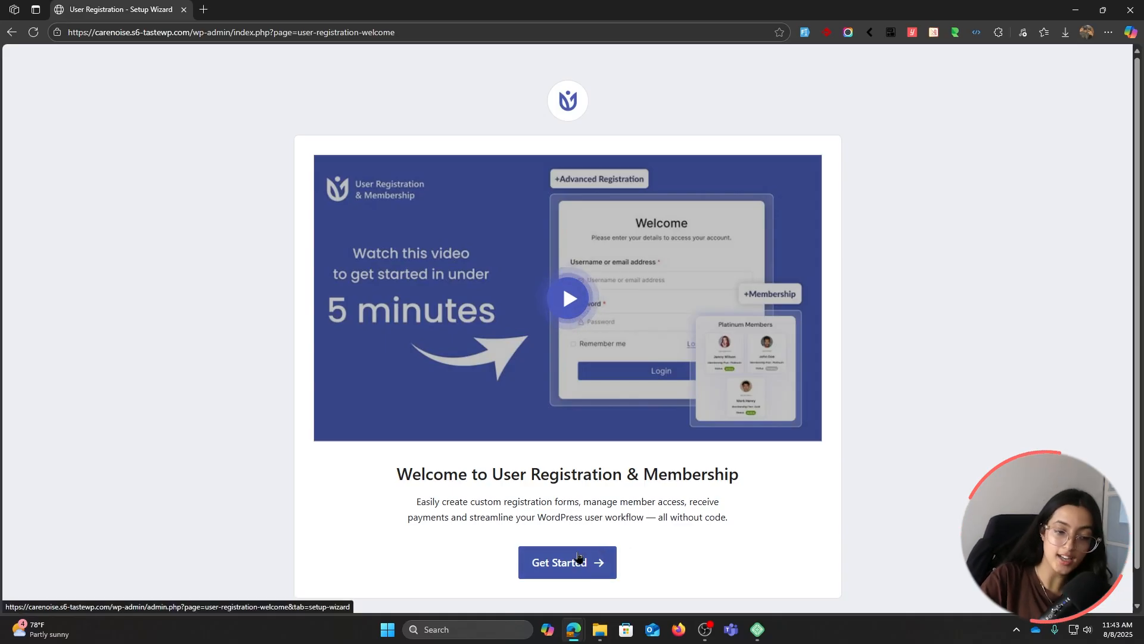
# Begin the setup wizard from the welcome screen via Get Started
pyautogui.click(567, 561)
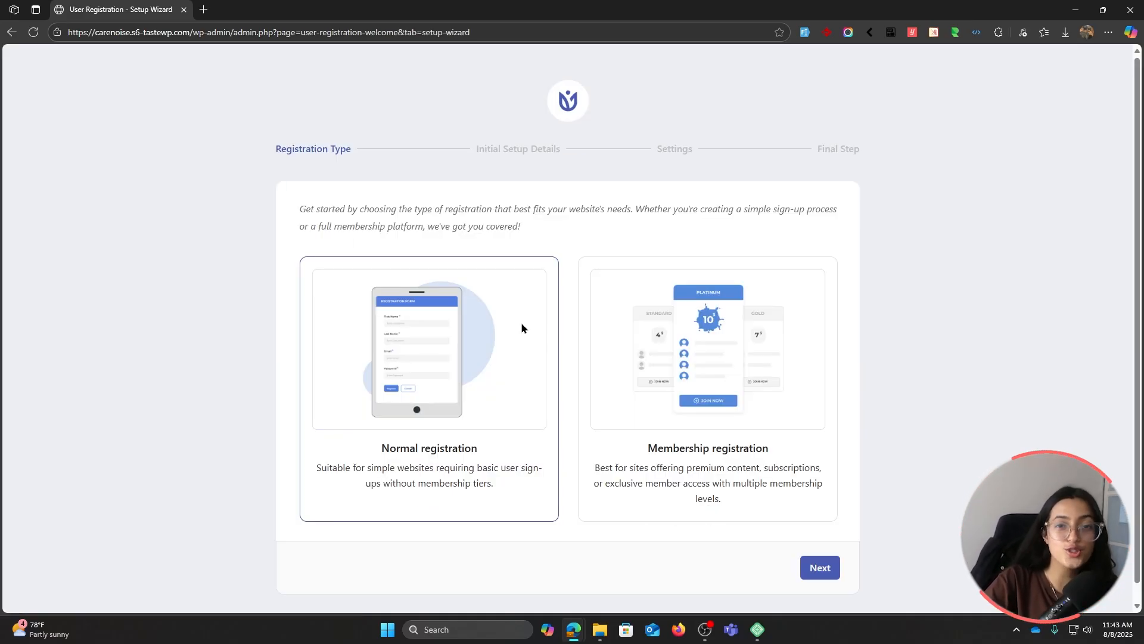
pyautogui.moveTo(472, 315)
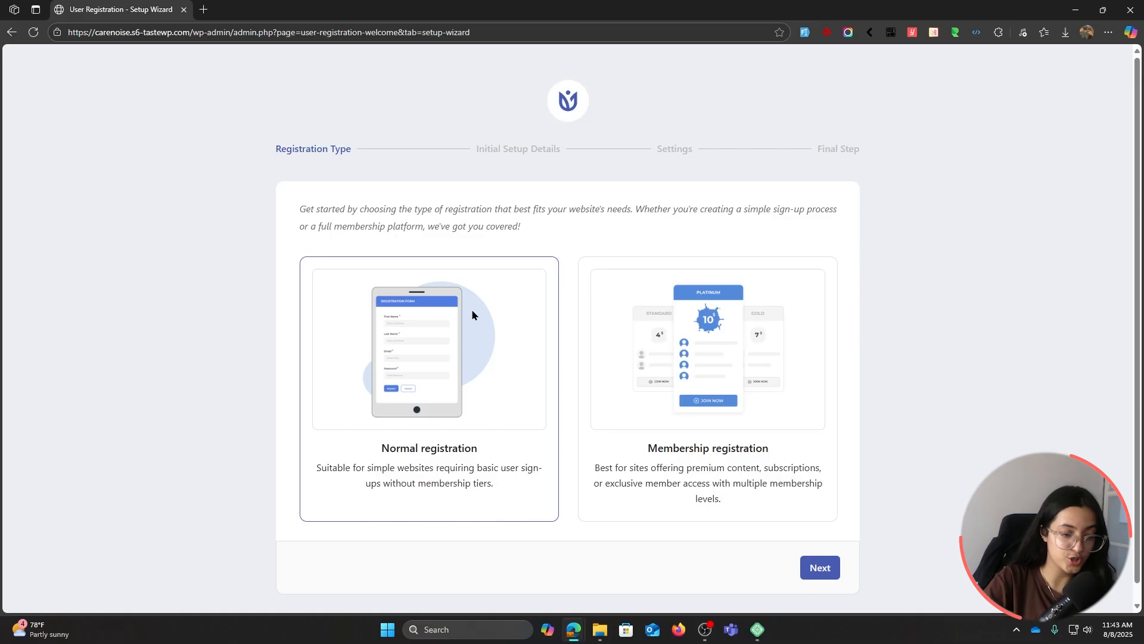
pyautogui.moveTo(667, 381)
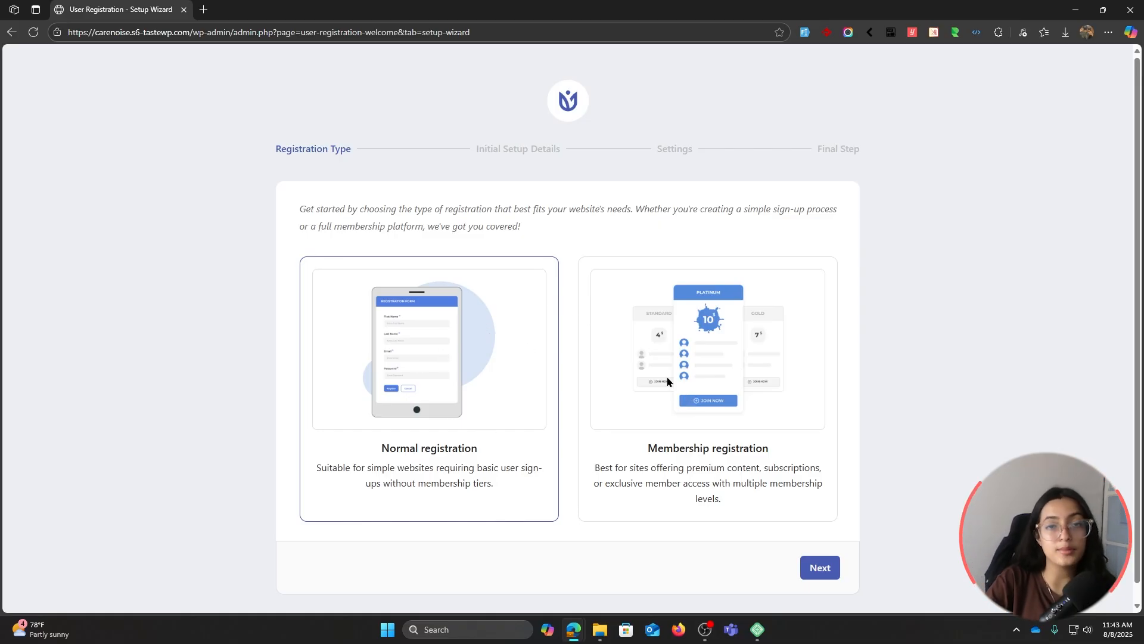
pyautogui.moveTo(772, 363)
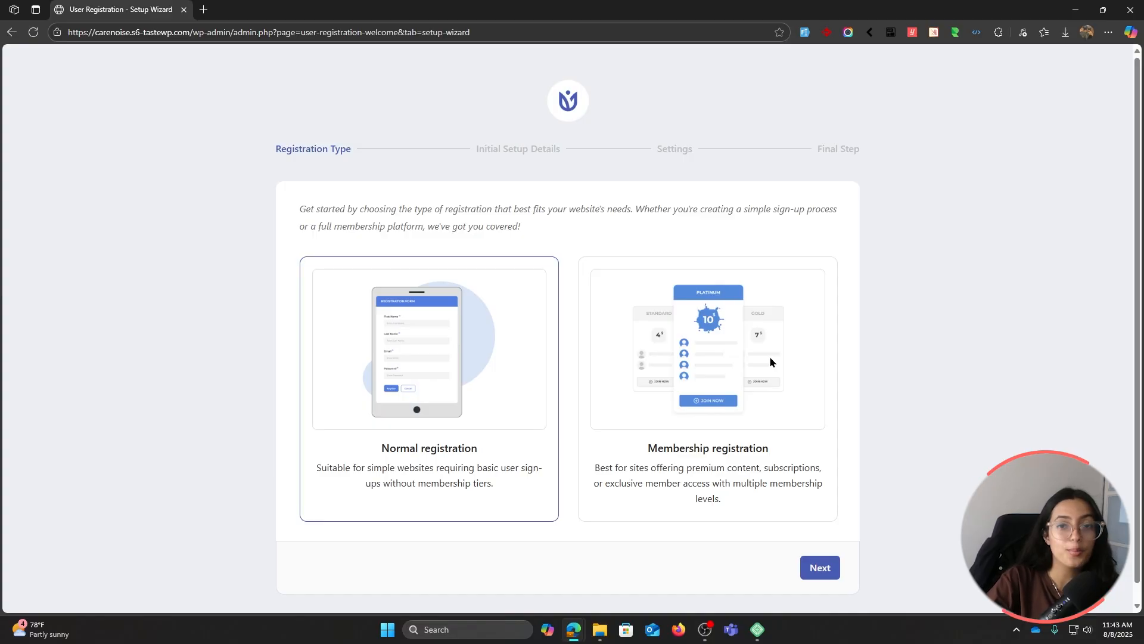
pyautogui.moveTo(505, 392)
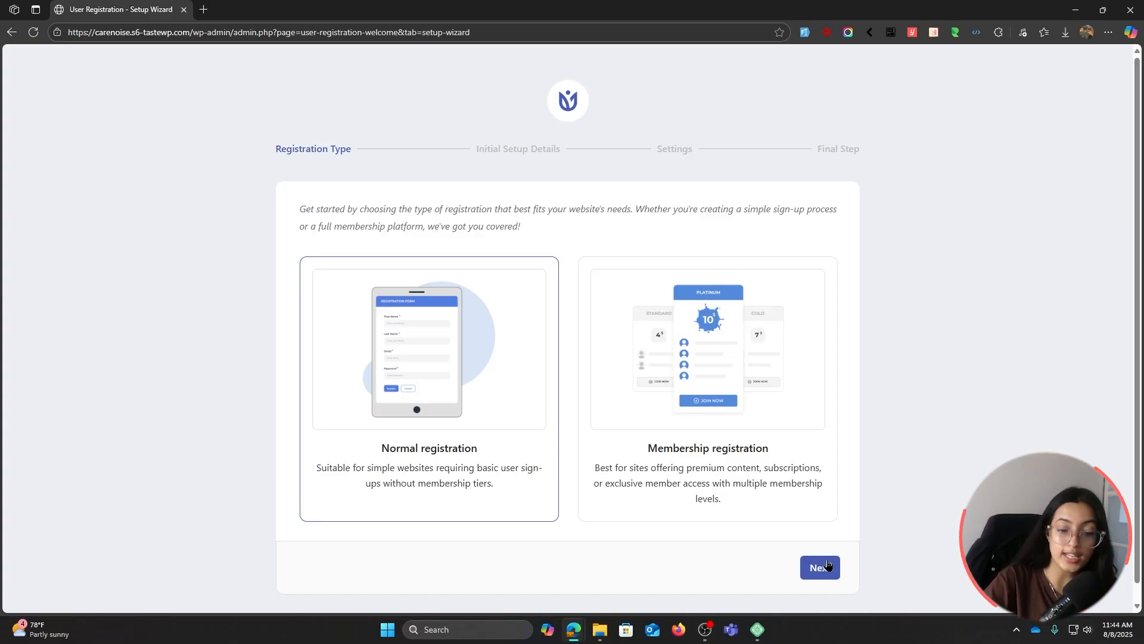
# Continue past the Normal registration type to the Initial Setup Details step
pyautogui.click(819, 568)
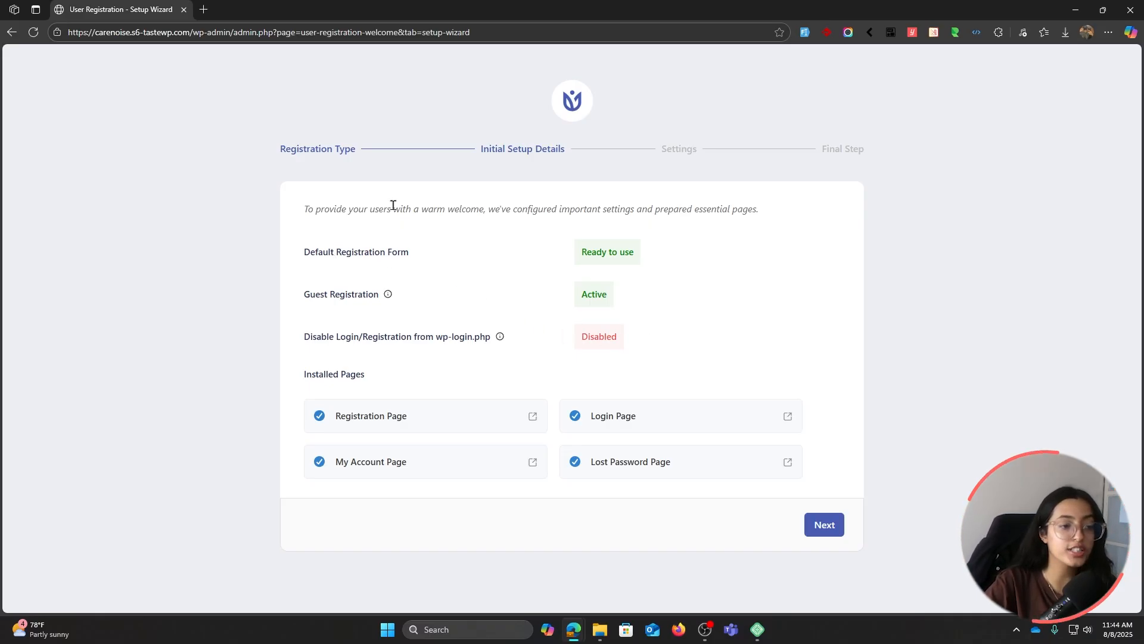
pyautogui.moveTo(609, 274)
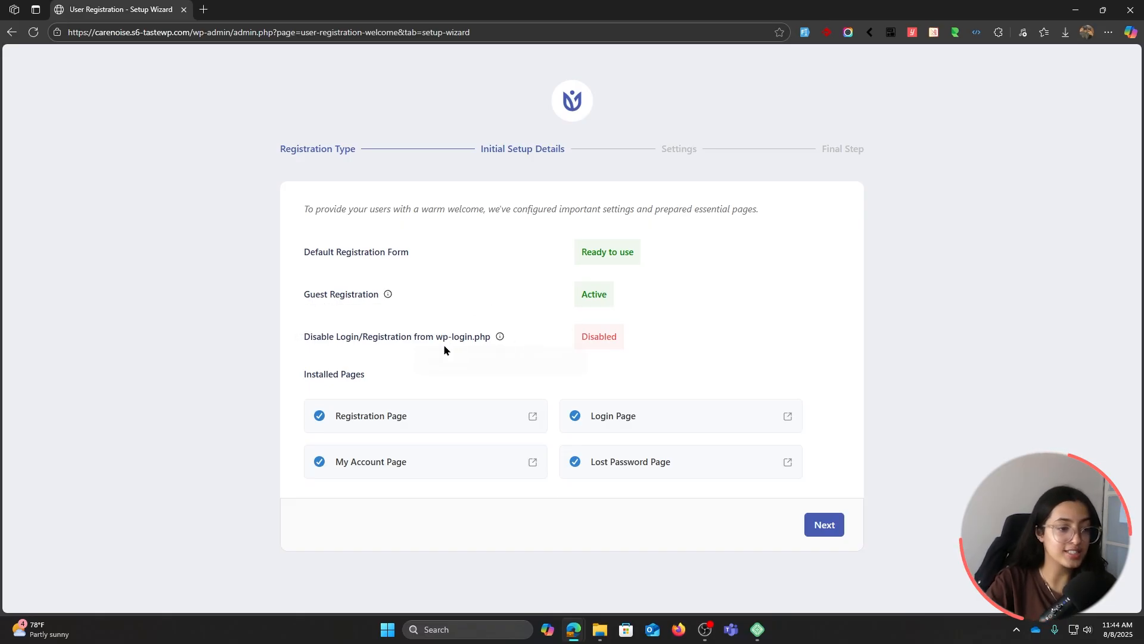
pyautogui.moveTo(457, 364)
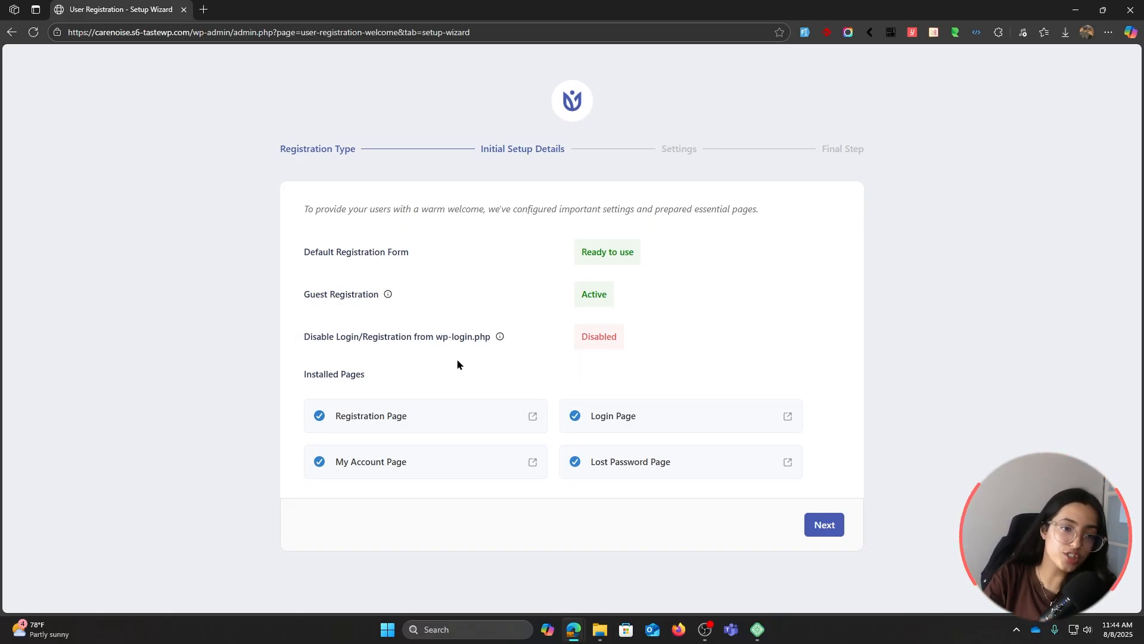
pyautogui.moveTo(500, 352)
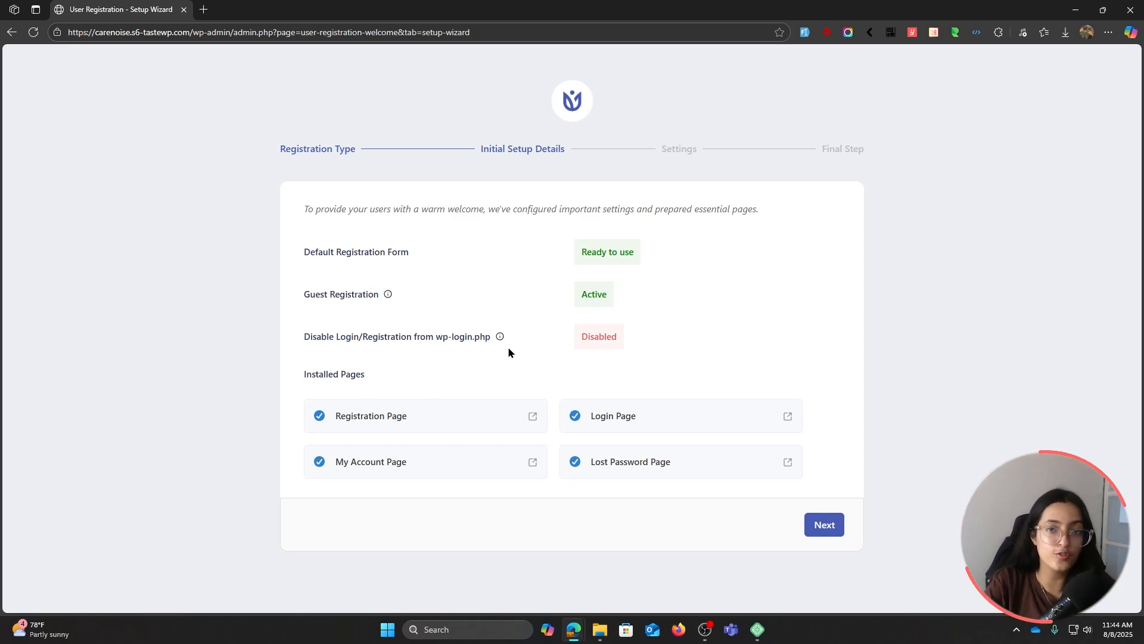
pyautogui.moveTo(509, 340)
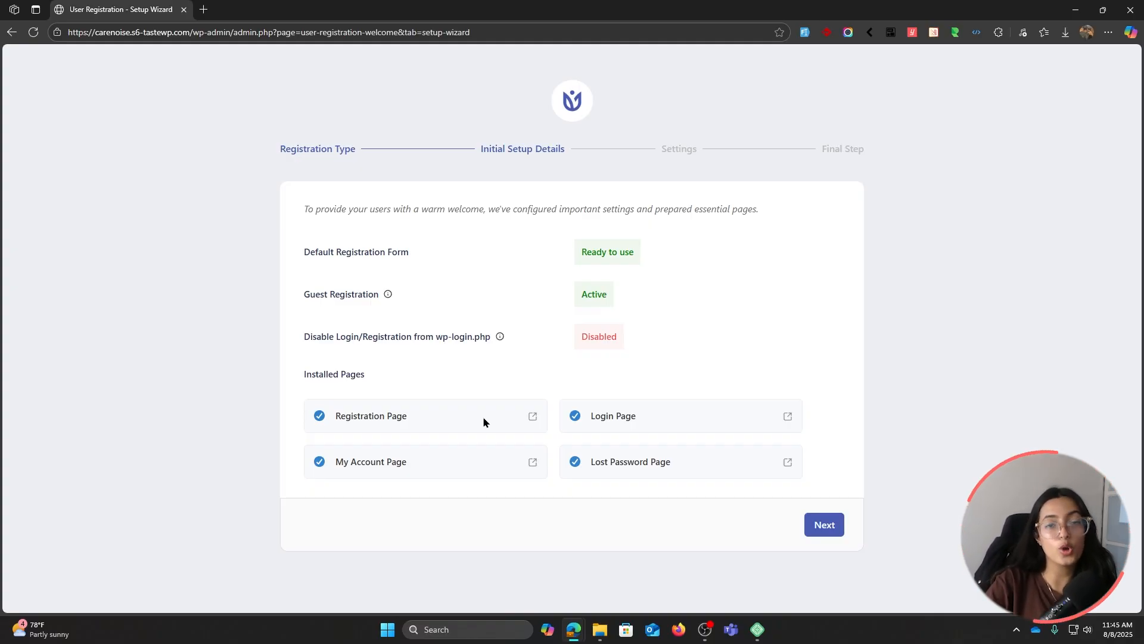
pyautogui.moveTo(327, 398)
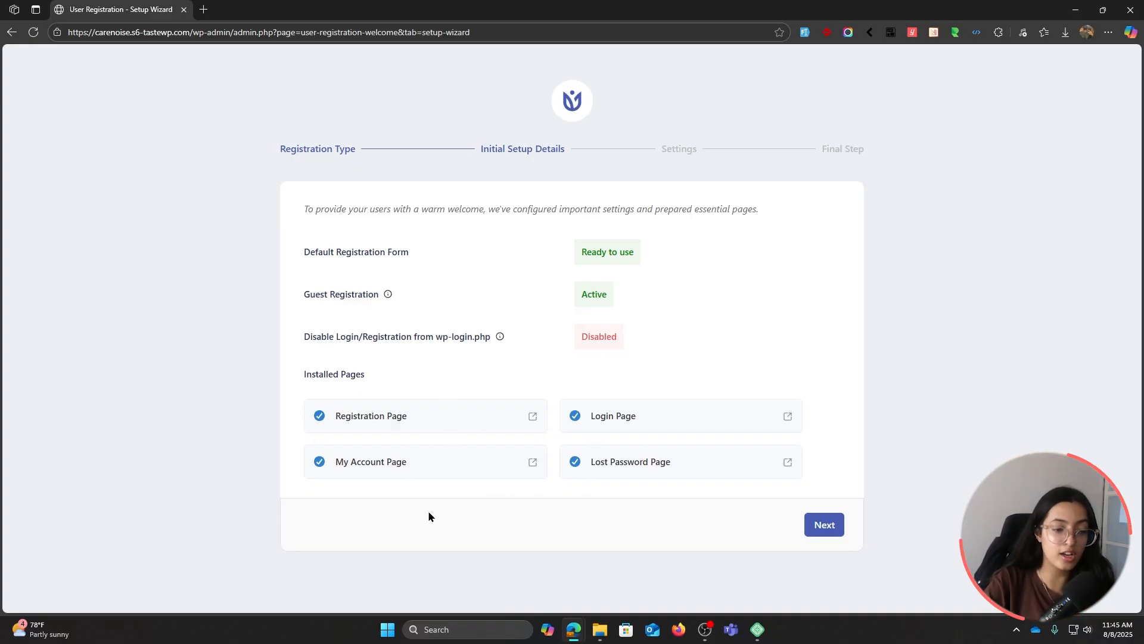
pyautogui.moveTo(727, 487)
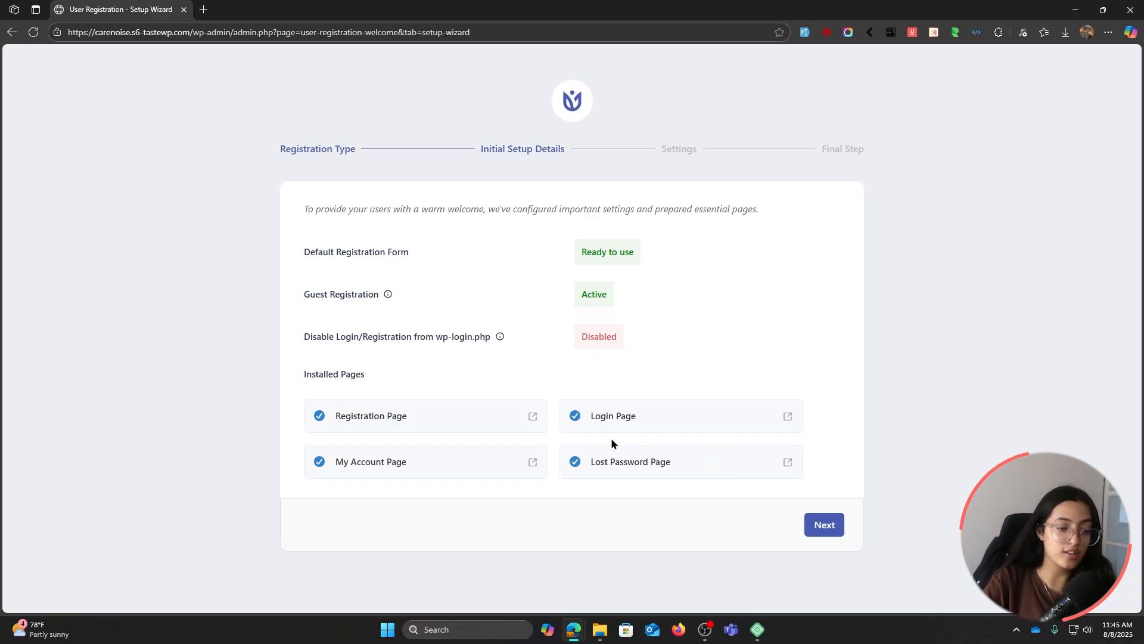
pyautogui.moveTo(519, 532)
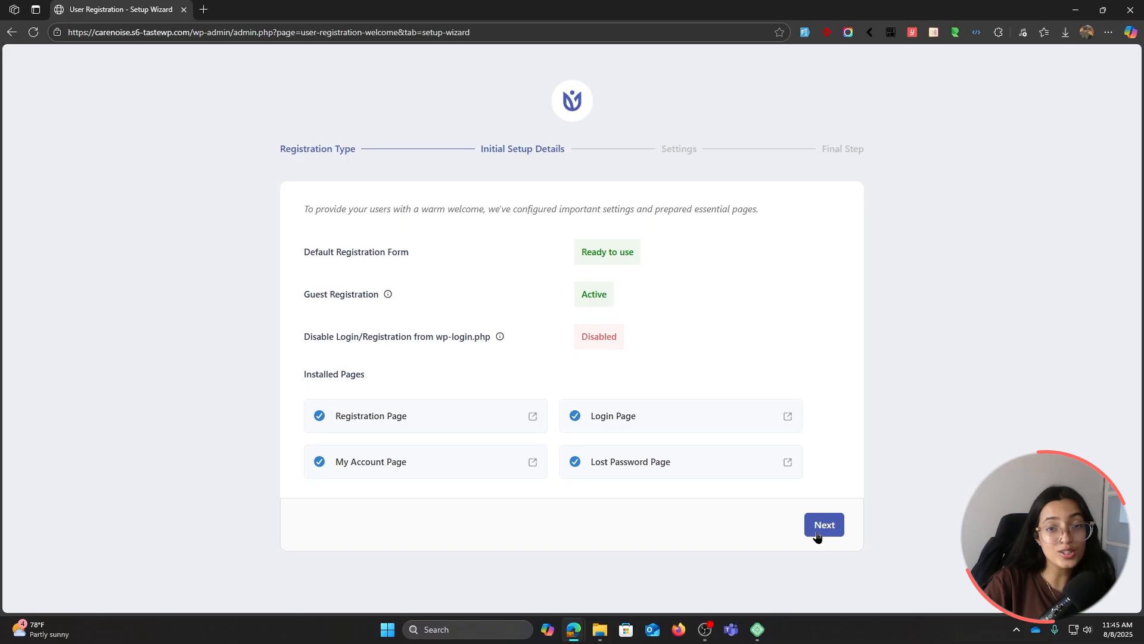
# Review approval options, keep Subscriber as default role, toggle strong password on then off
pyautogui.click(823, 525)
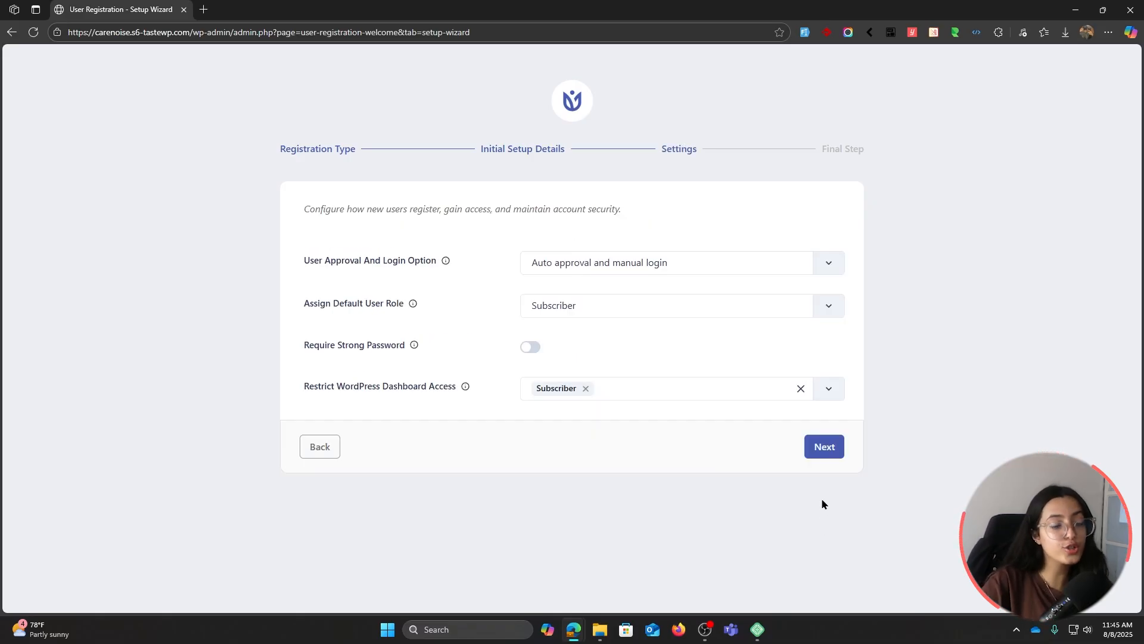
pyautogui.moveTo(807, 422)
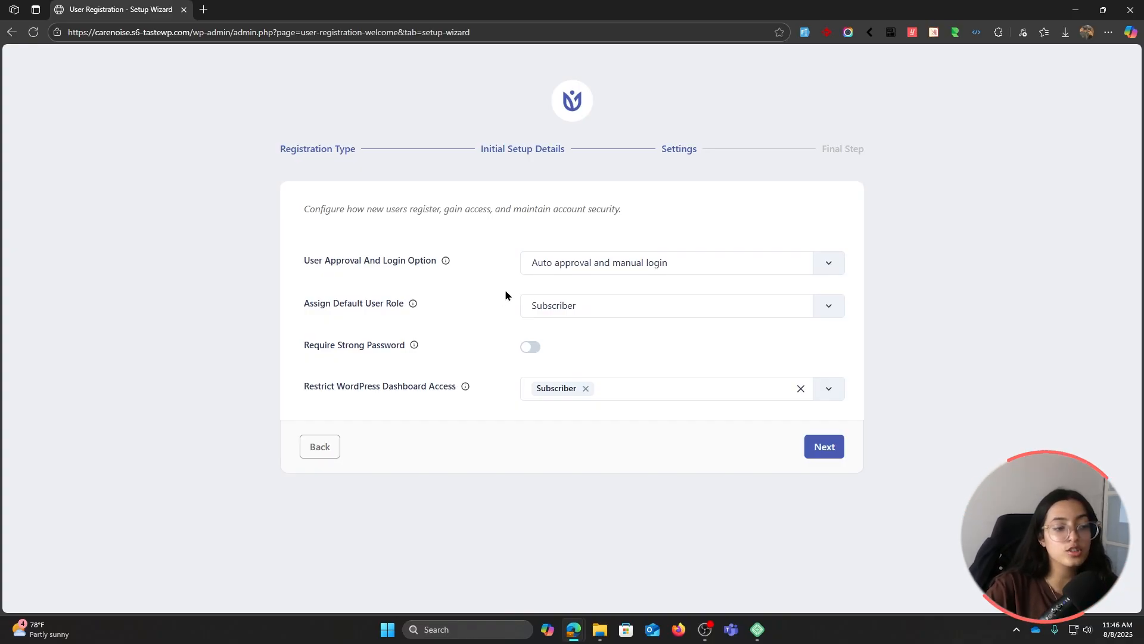
pyautogui.click(665, 262)
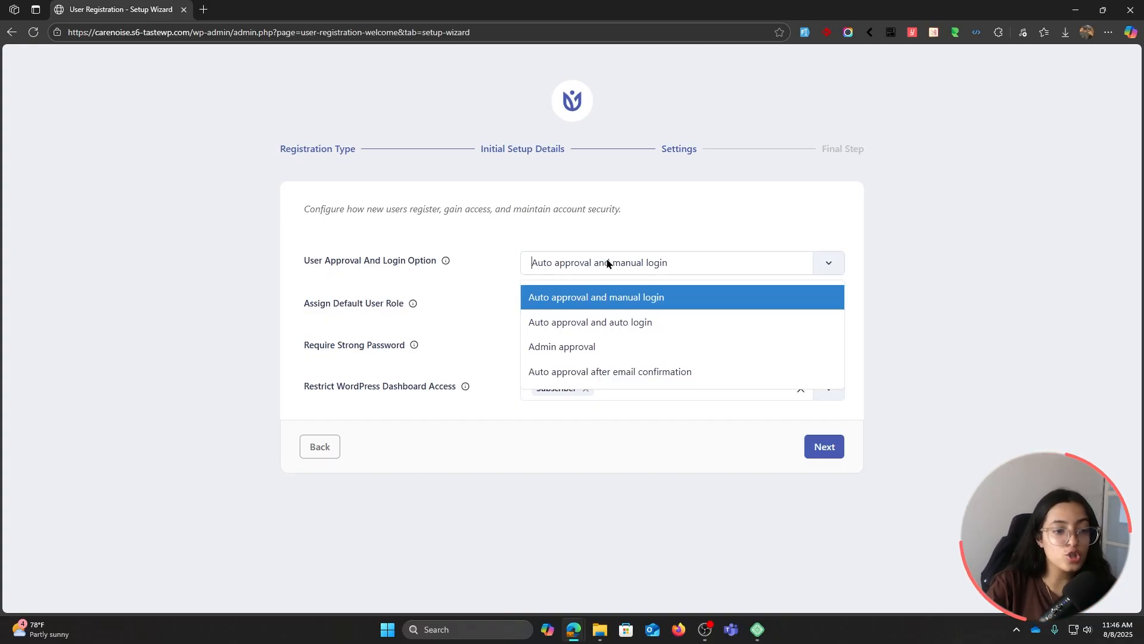
pyautogui.moveTo(607, 322)
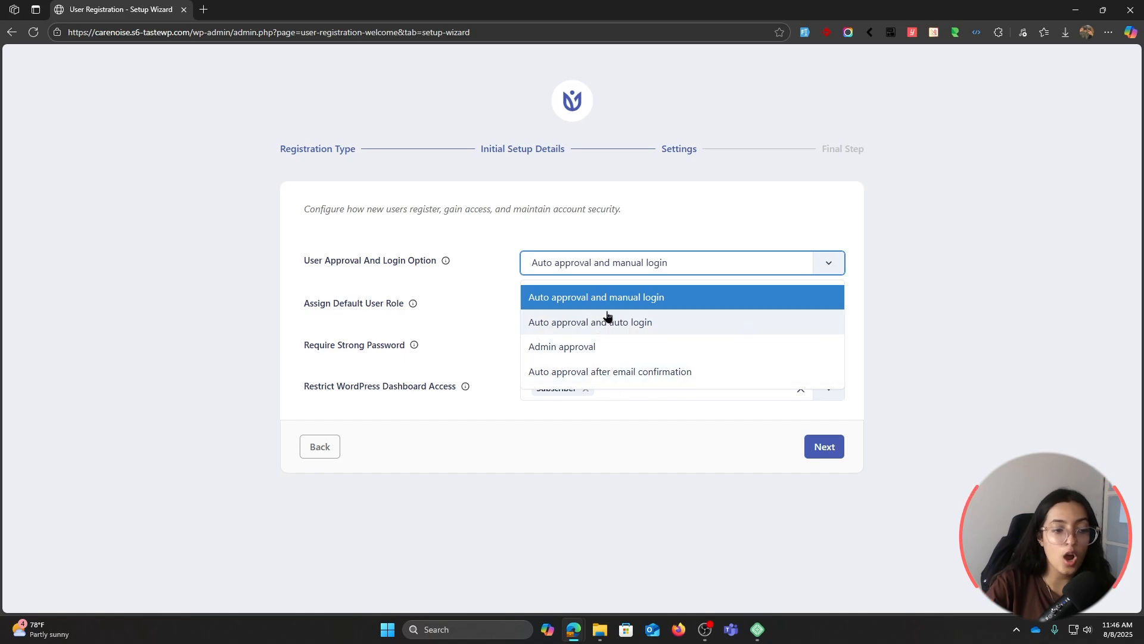
pyautogui.moveTo(660, 297)
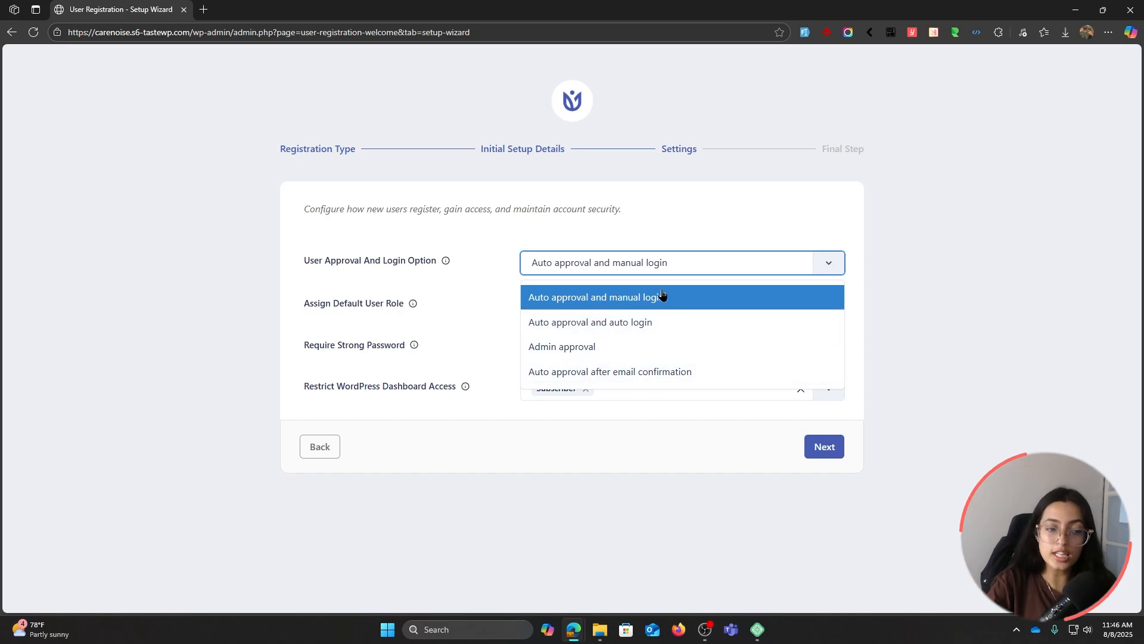
pyautogui.moveTo(484, 324)
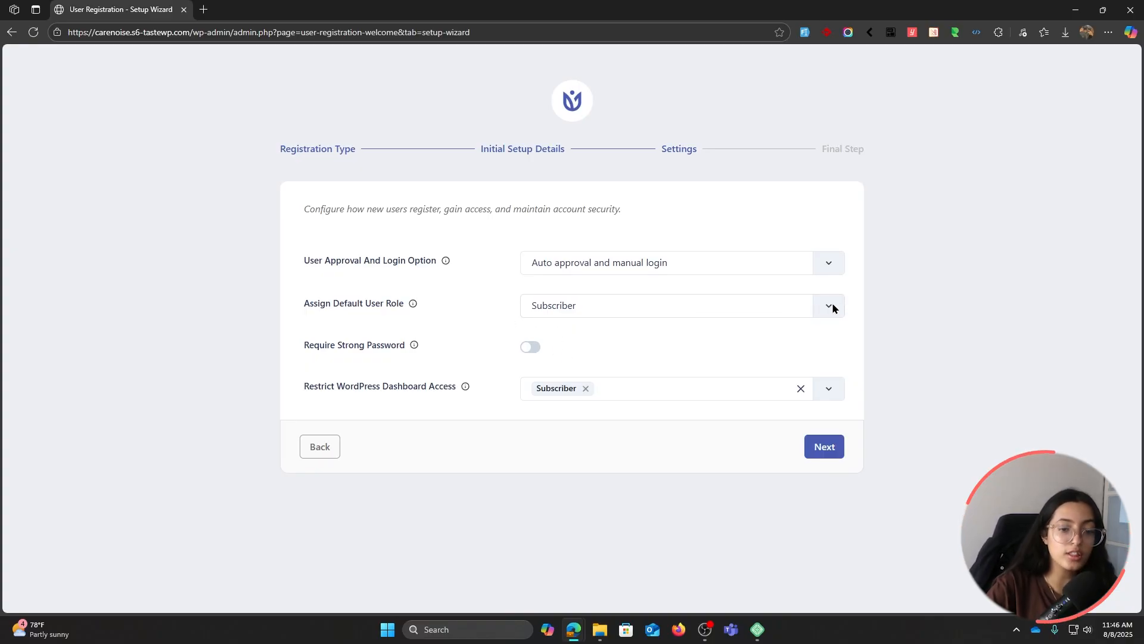
pyautogui.click(829, 306)
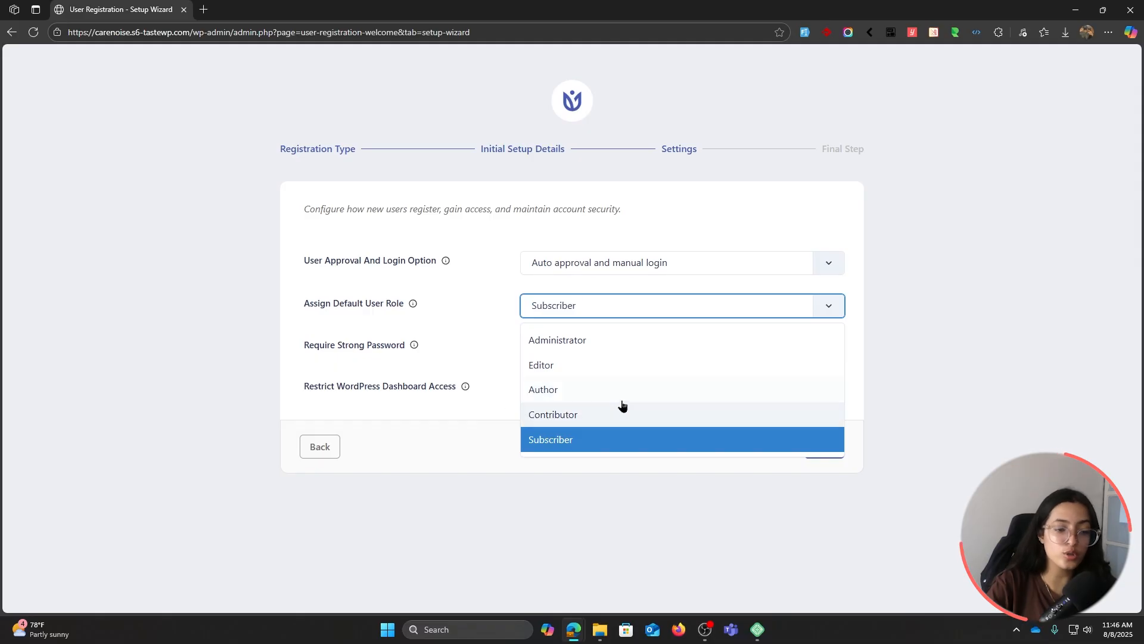
pyautogui.moveTo(546, 434)
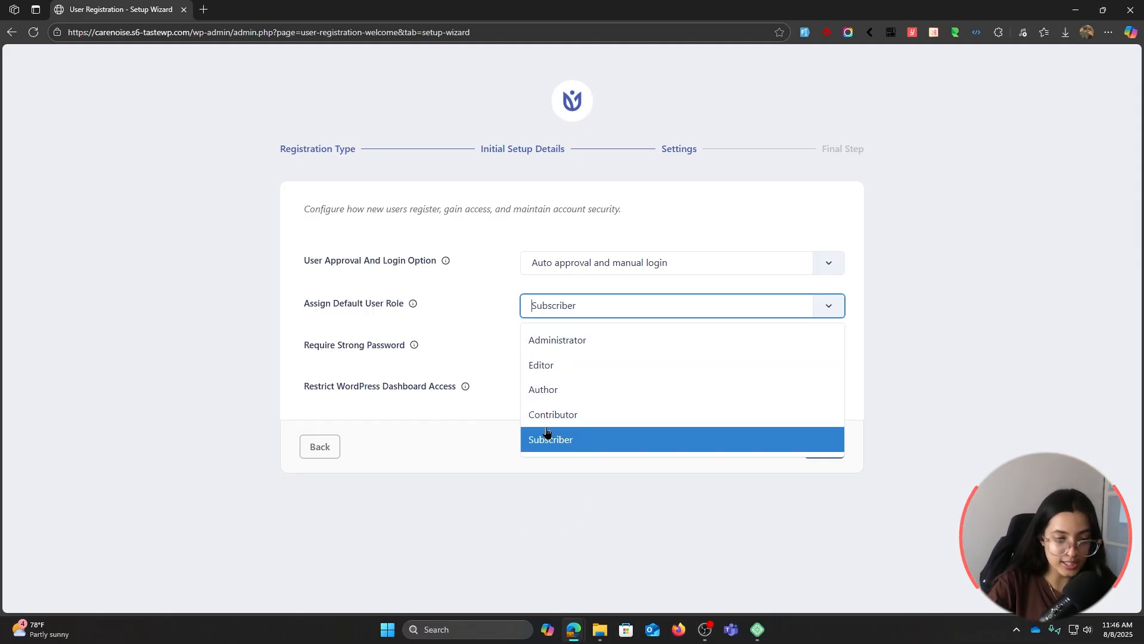
pyautogui.click(551, 438)
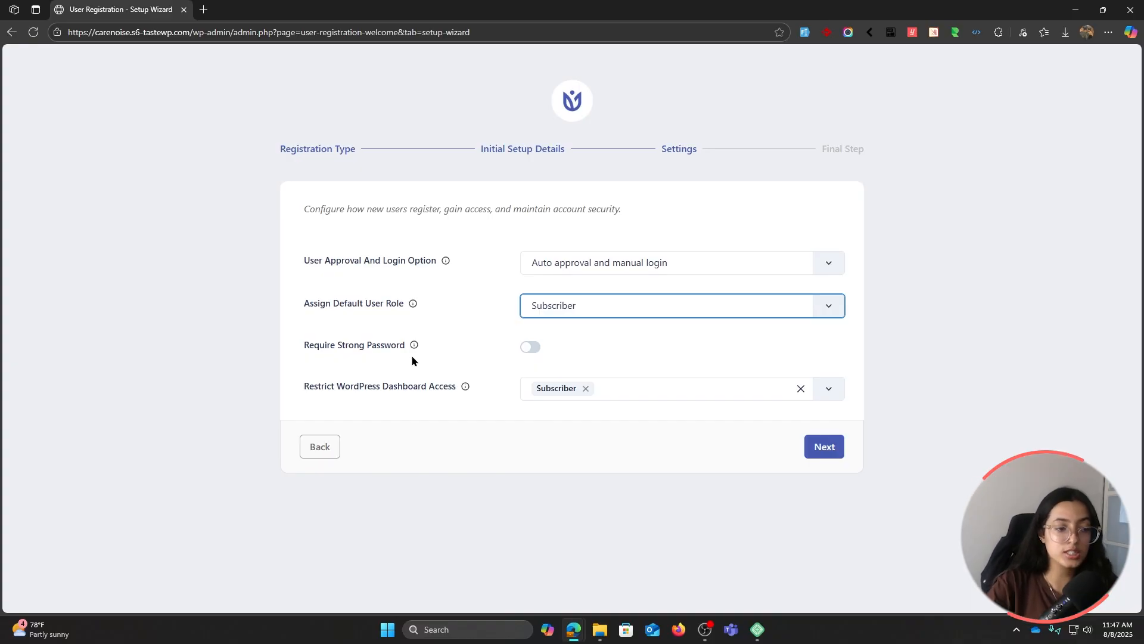
pyautogui.click(530, 347)
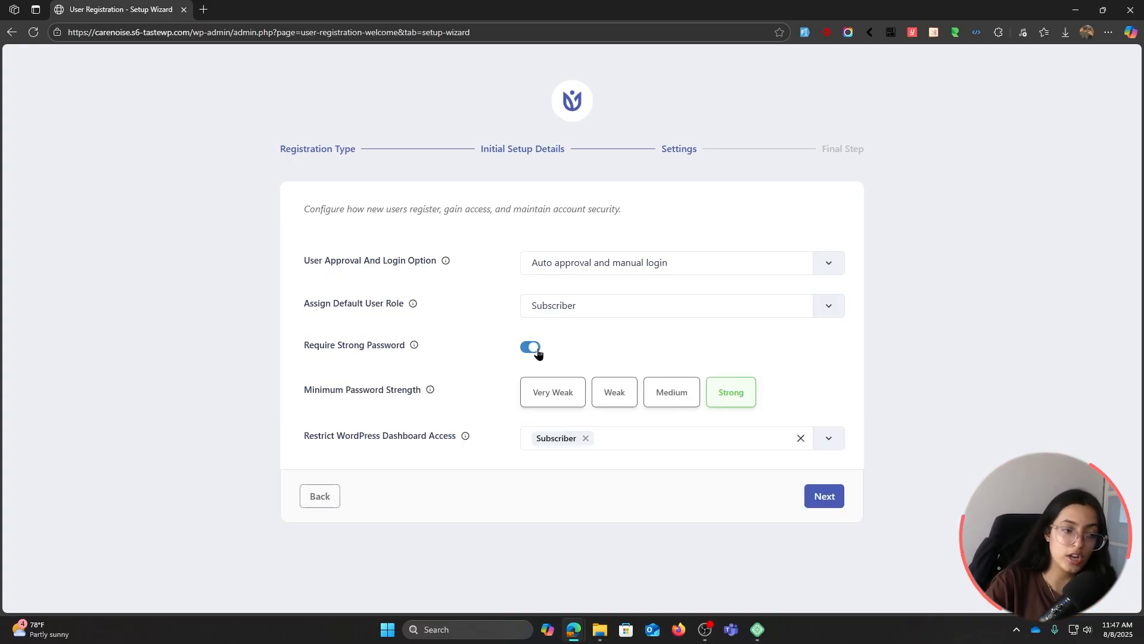
pyautogui.click(529, 347)
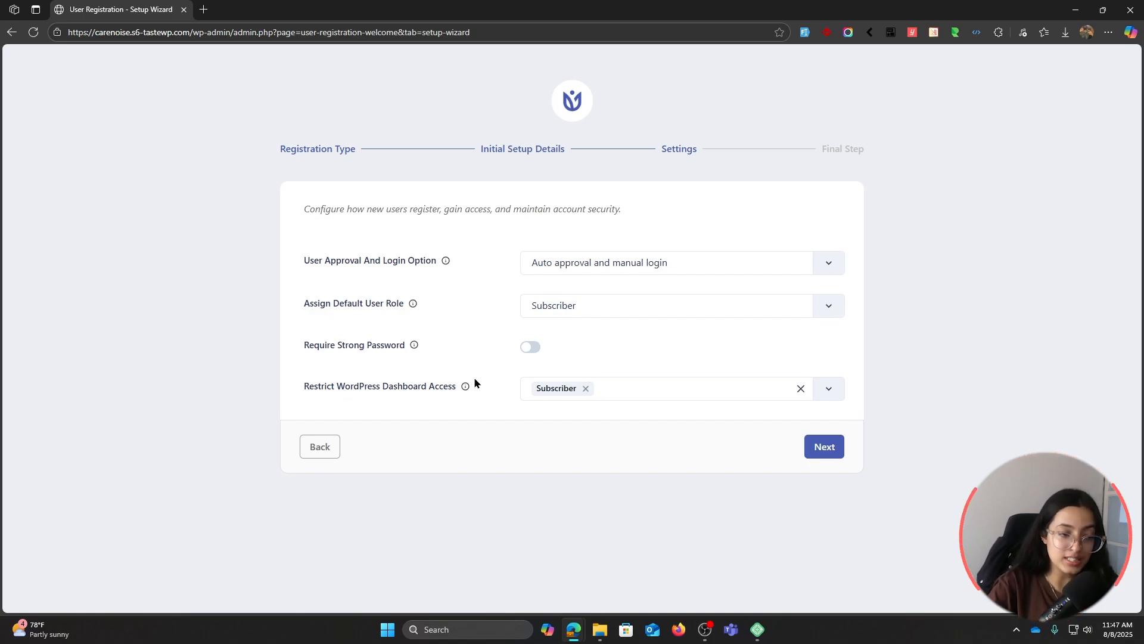
pyautogui.moveTo(503, 409)
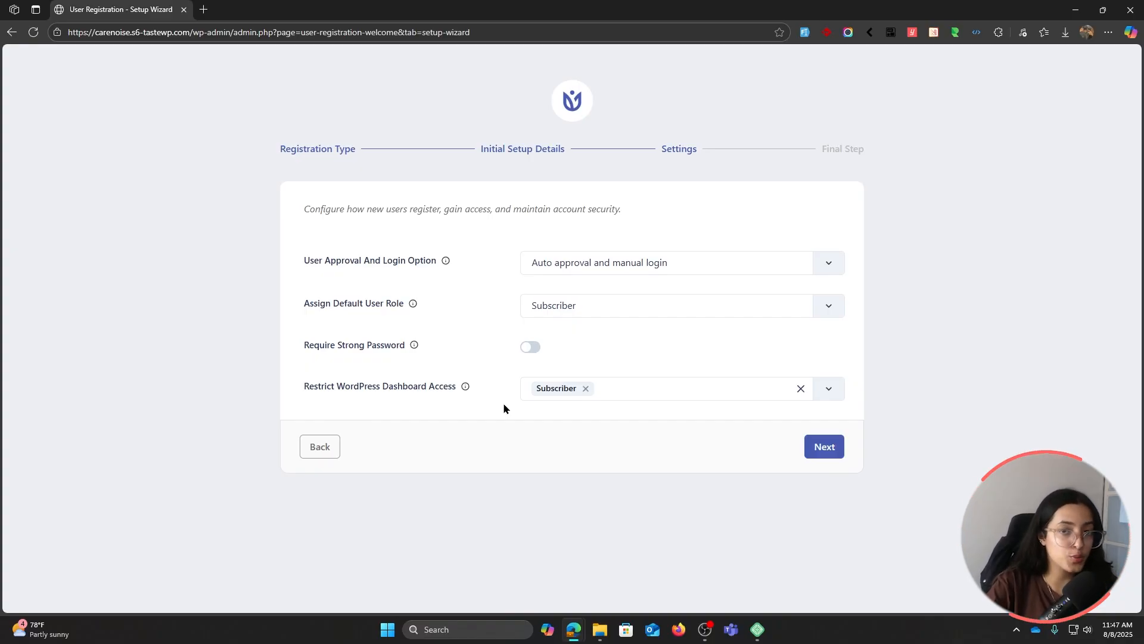
pyautogui.moveTo(675, 445)
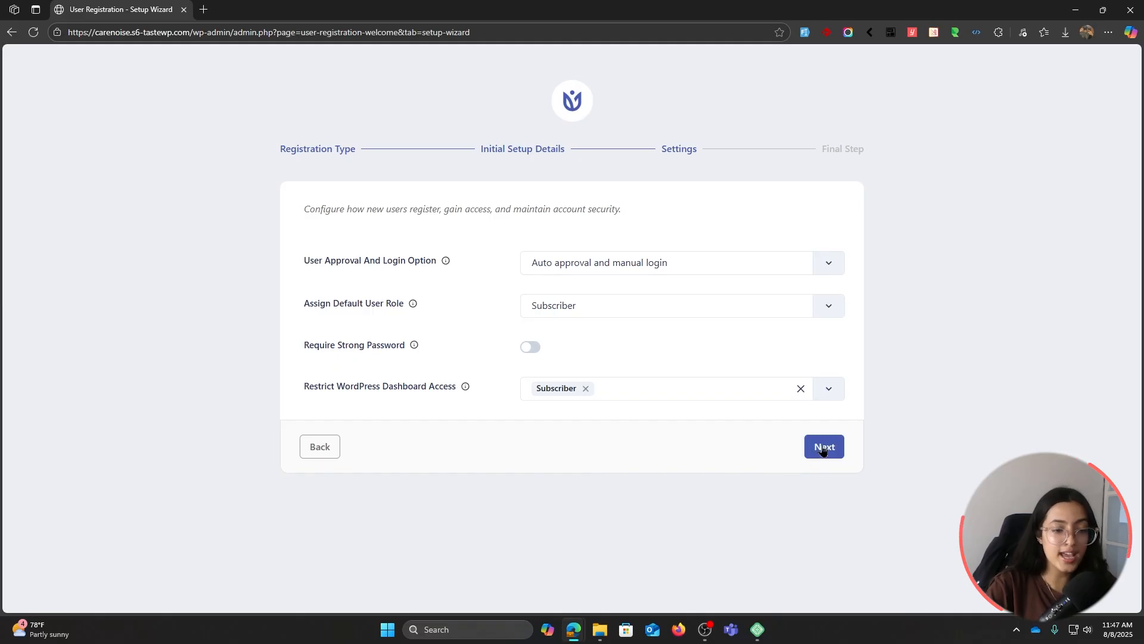
# Complete the wizard's final step and leave via Visit Dashboard
pyautogui.click(824, 446)
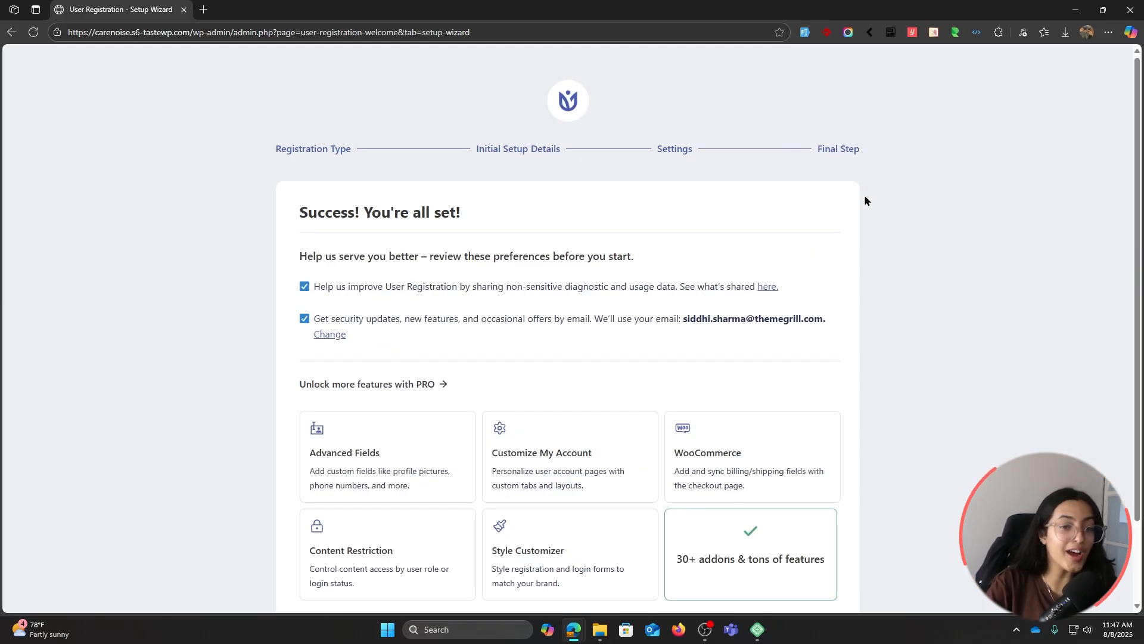
pyautogui.scroll(-3)
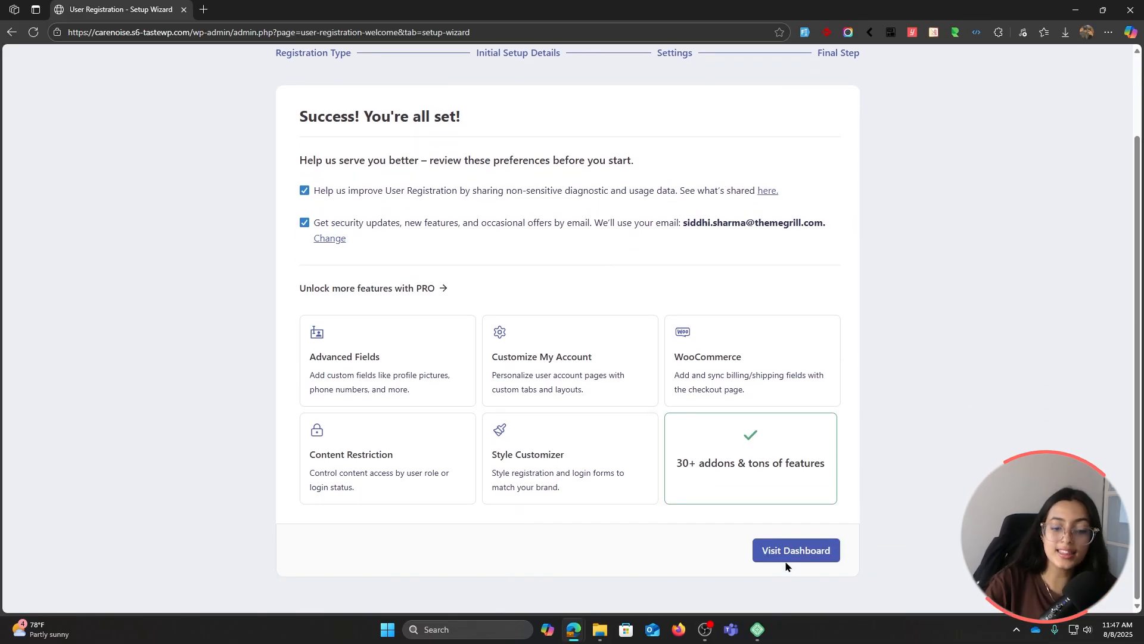
pyautogui.click(795, 550)
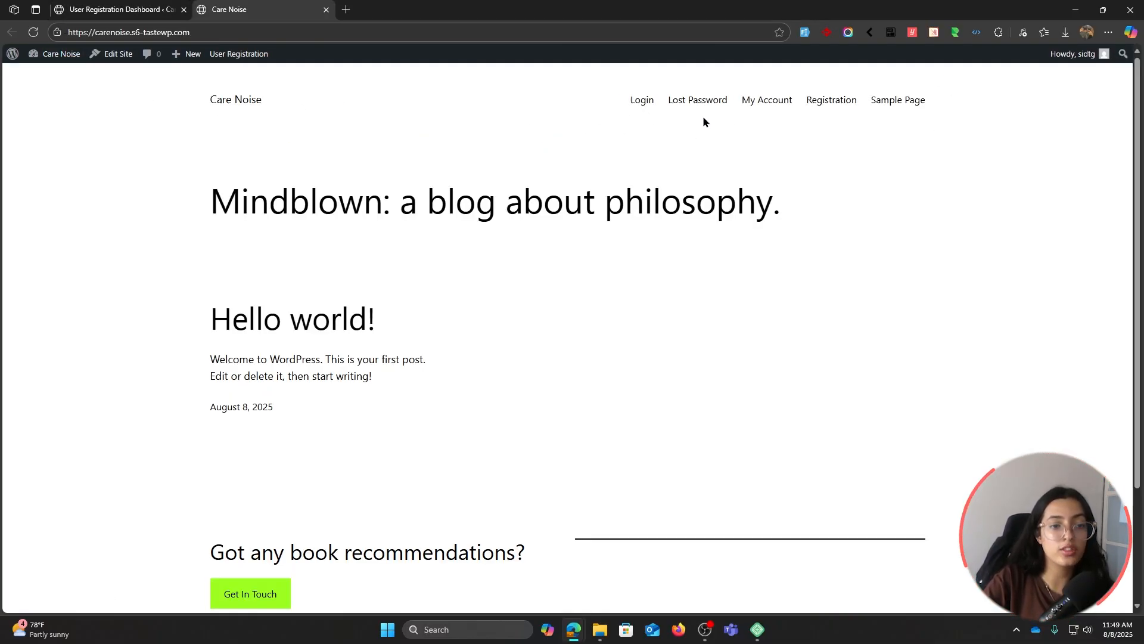
pyautogui.moveTo(766, 100)
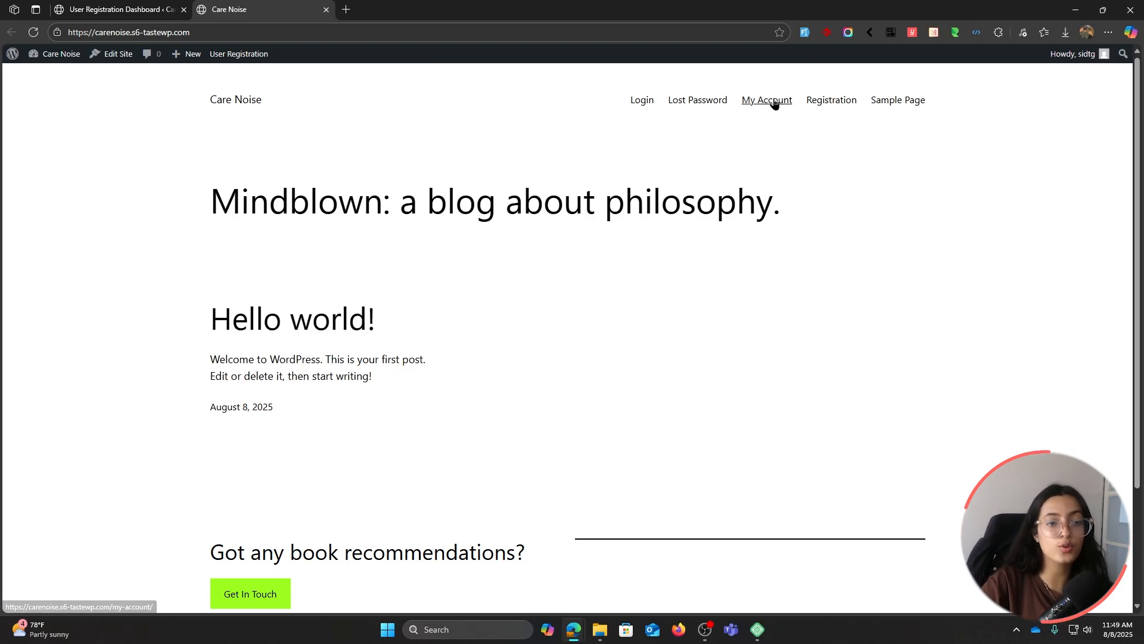
# View the site's My Account page and Change Password section, then return to the admin dashboard
pyautogui.click(766, 100)
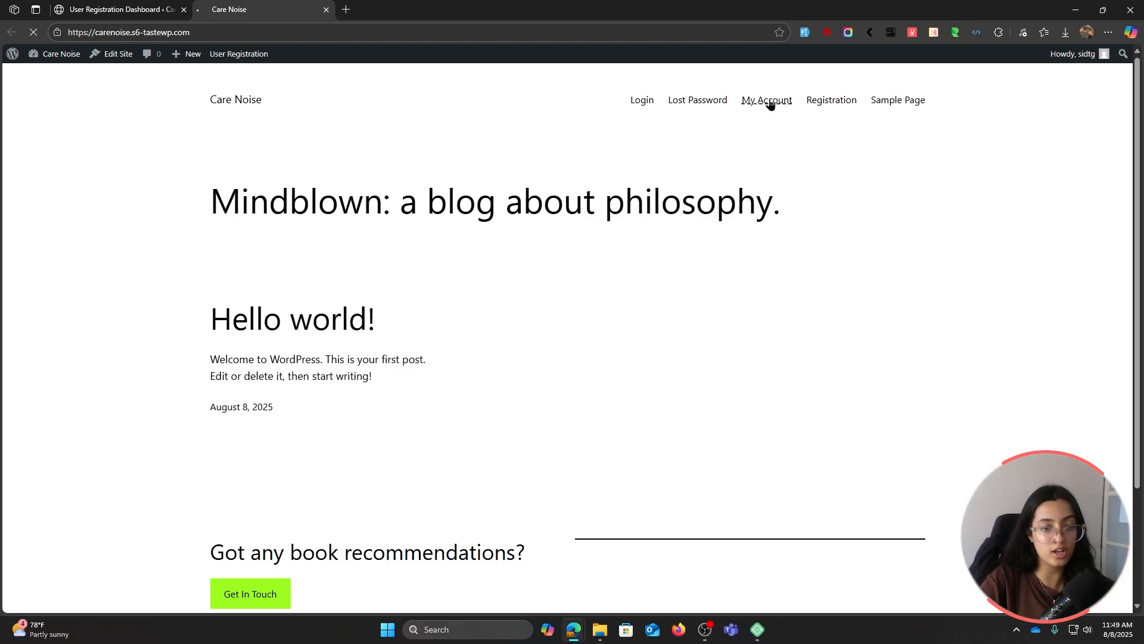
pyautogui.click(766, 100)
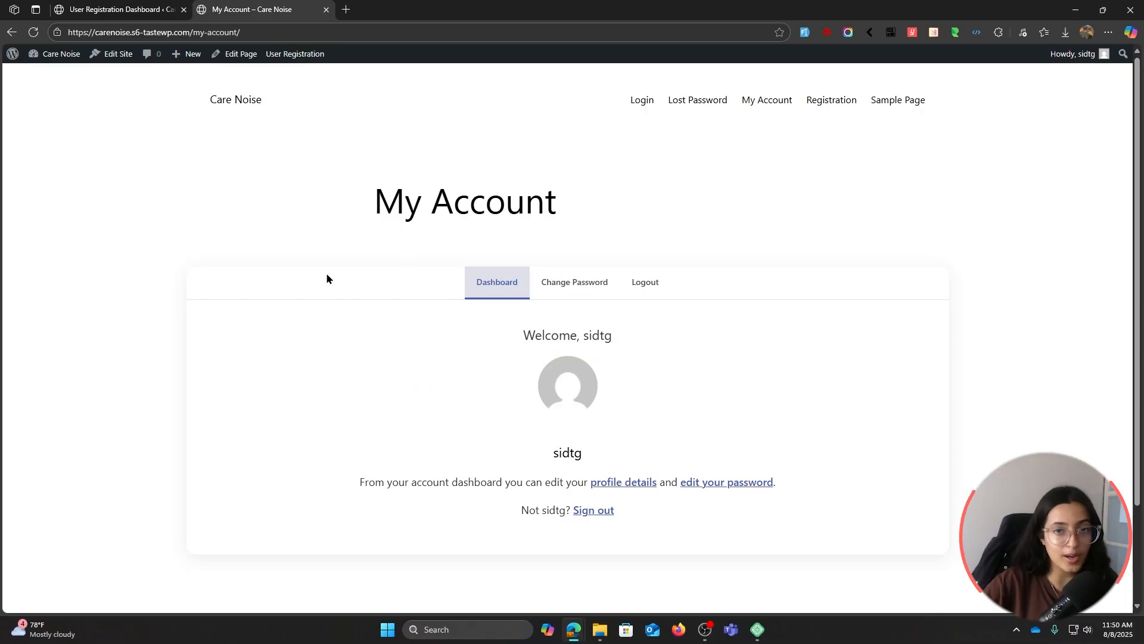
pyautogui.moveTo(496, 281)
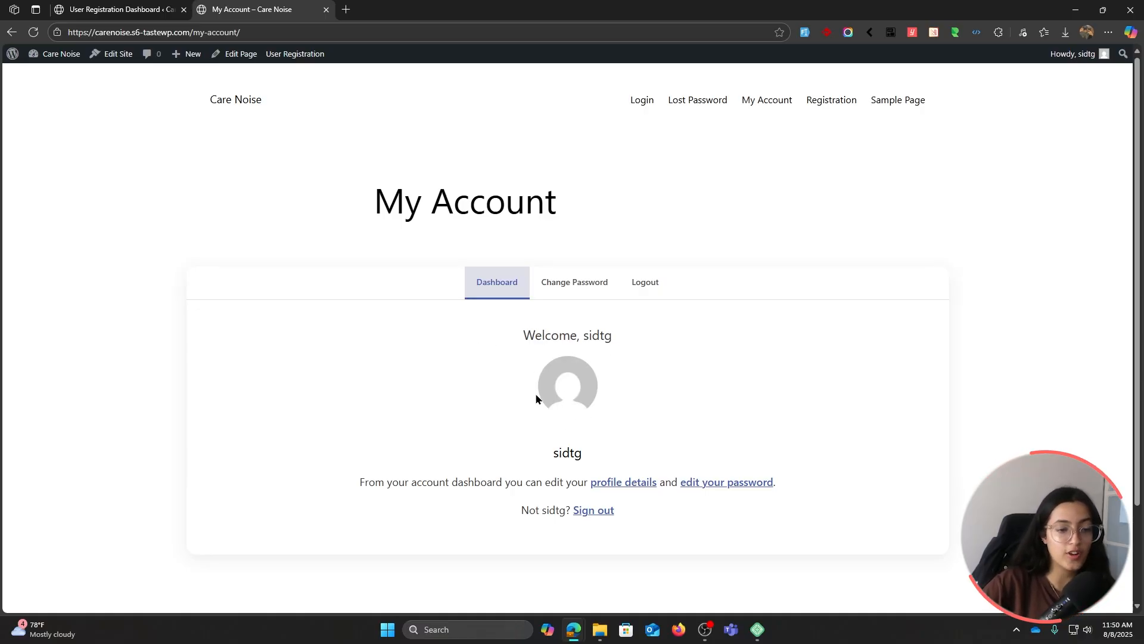
pyautogui.moveTo(505, 445)
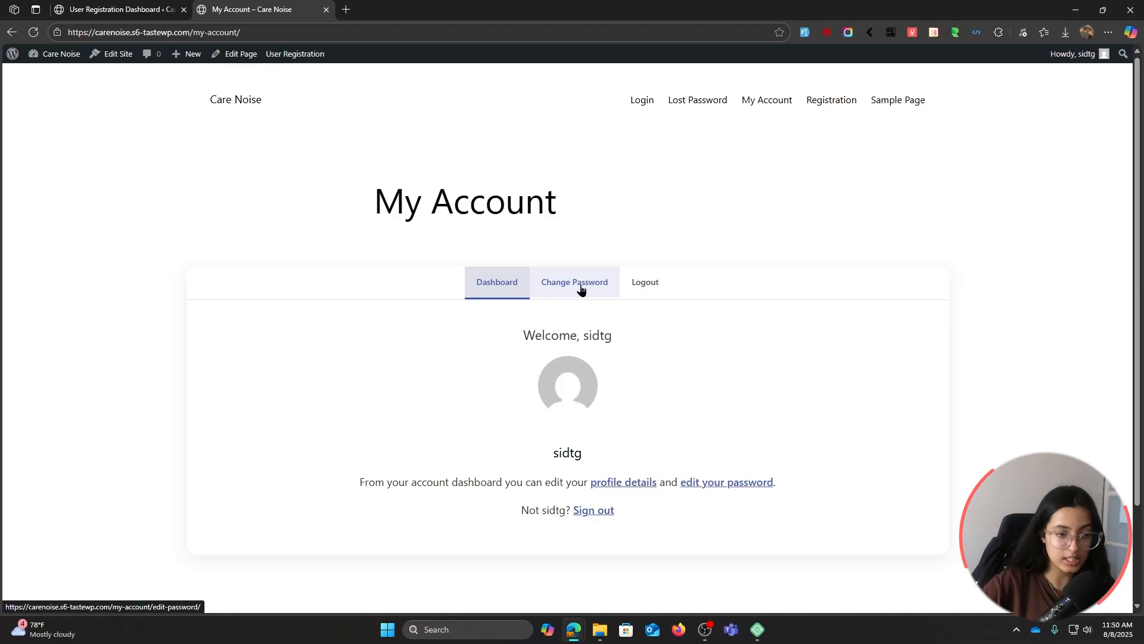
pyautogui.click(574, 281)
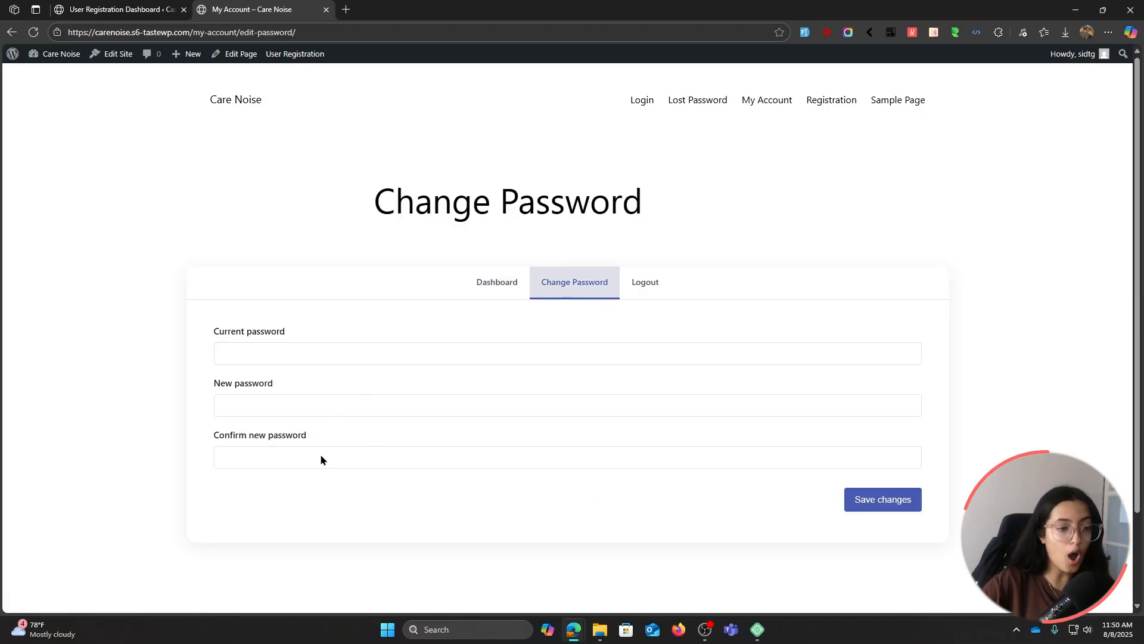
pyautogui.click(645, 281)
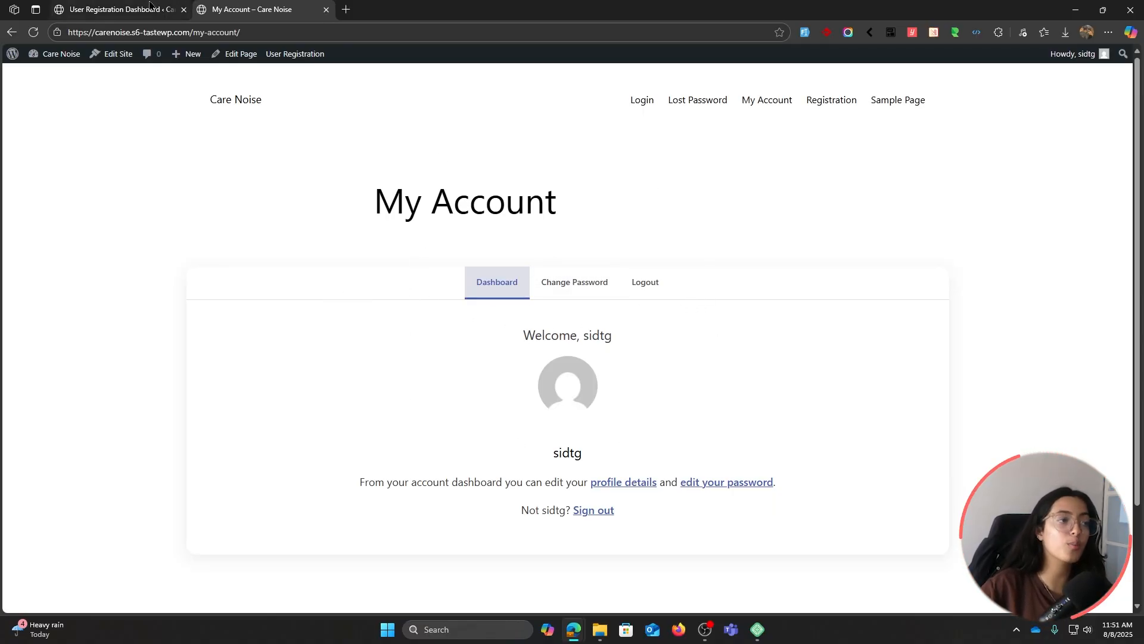
pyautogui.click(120, 8)
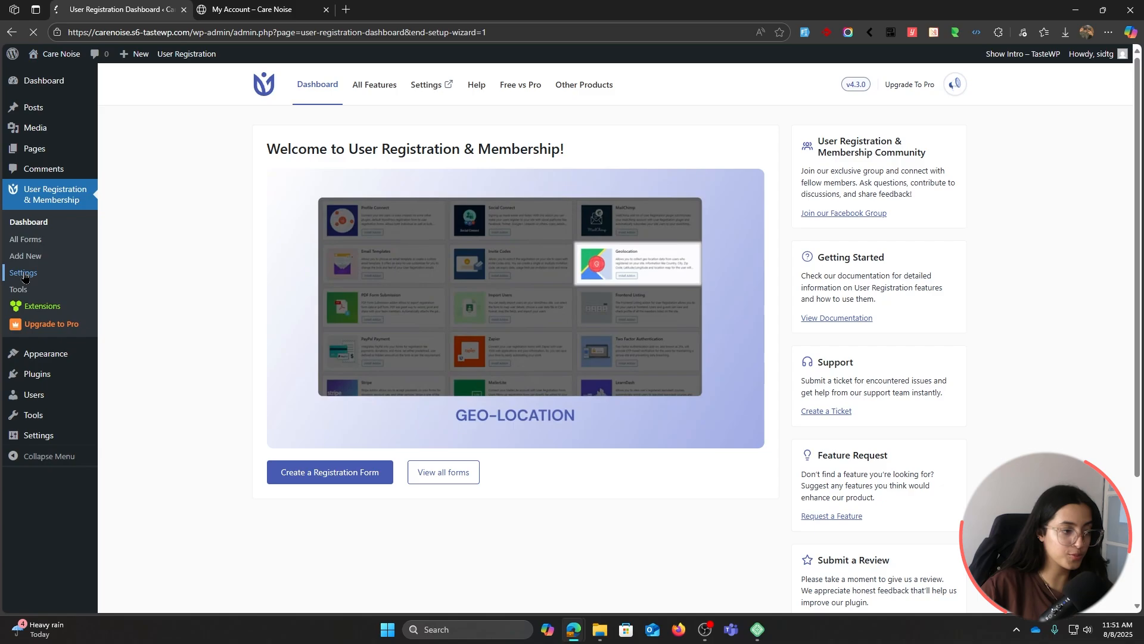
# In User Registration settings keep My Account as account page and choose the Vertical layout
pyautogui.click(22, 272)
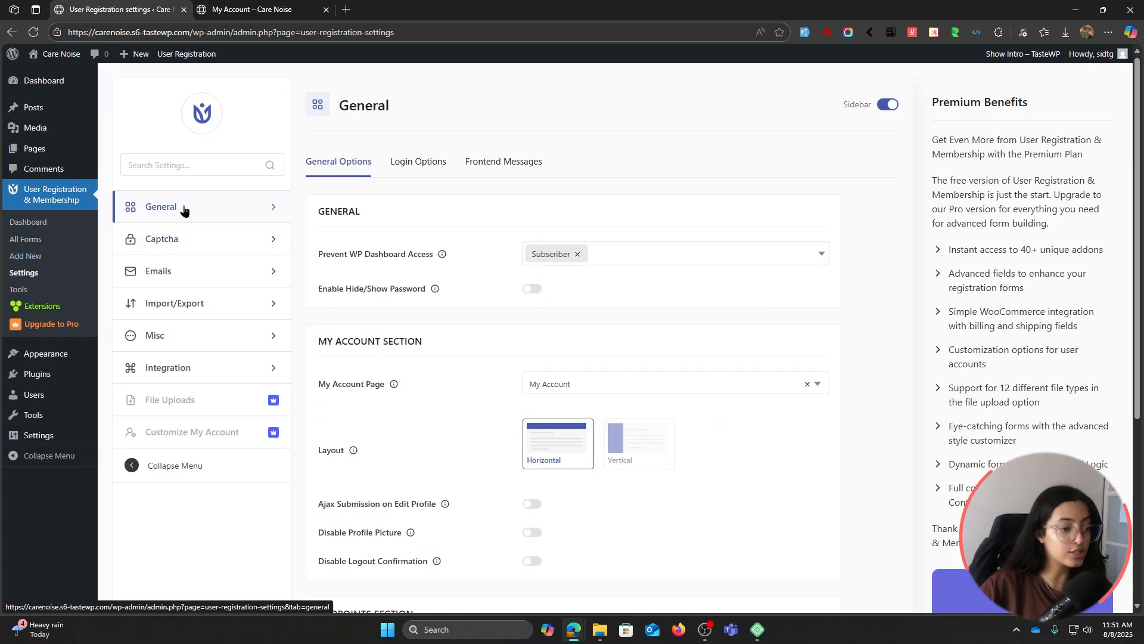
pyautogui.scroll(-3)
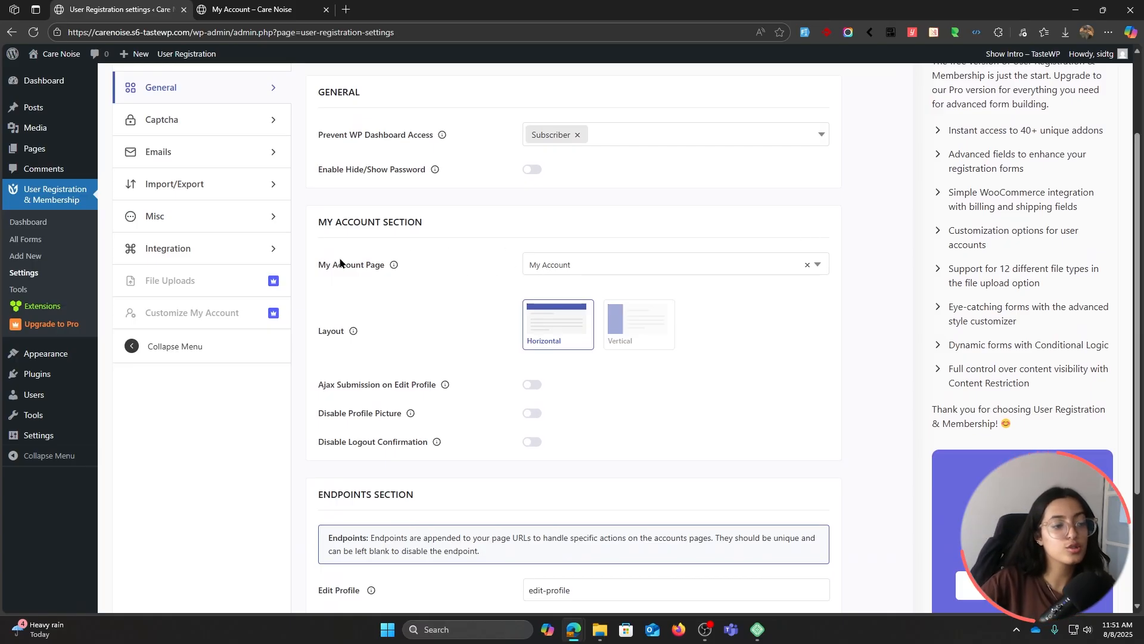
pyautogui.click(671, 264)
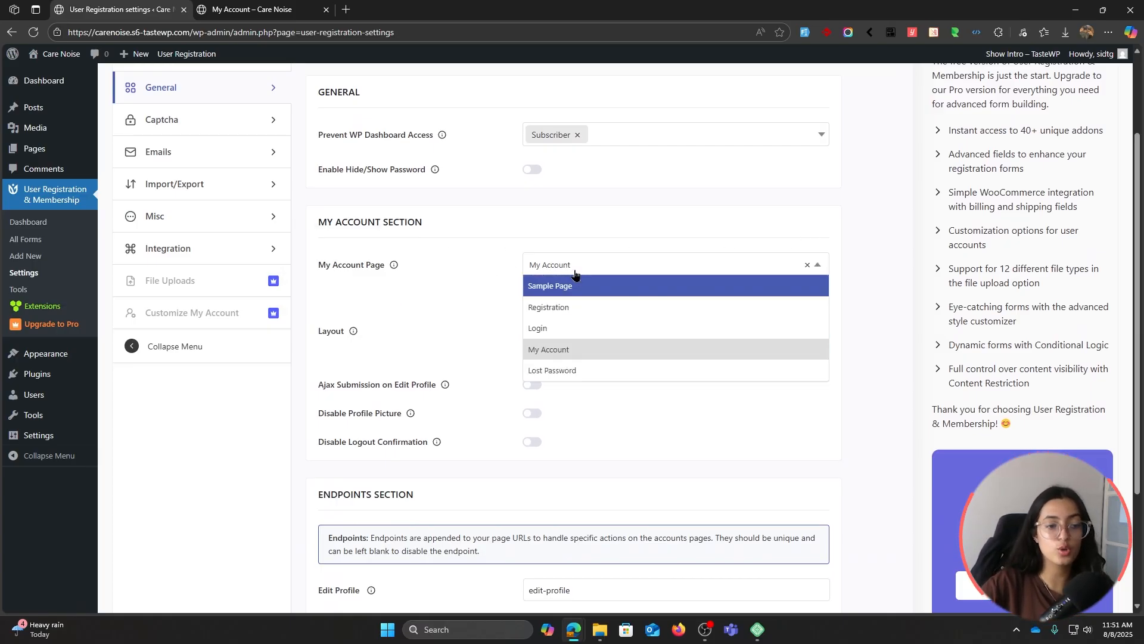
pyautogui.click(549, 350)
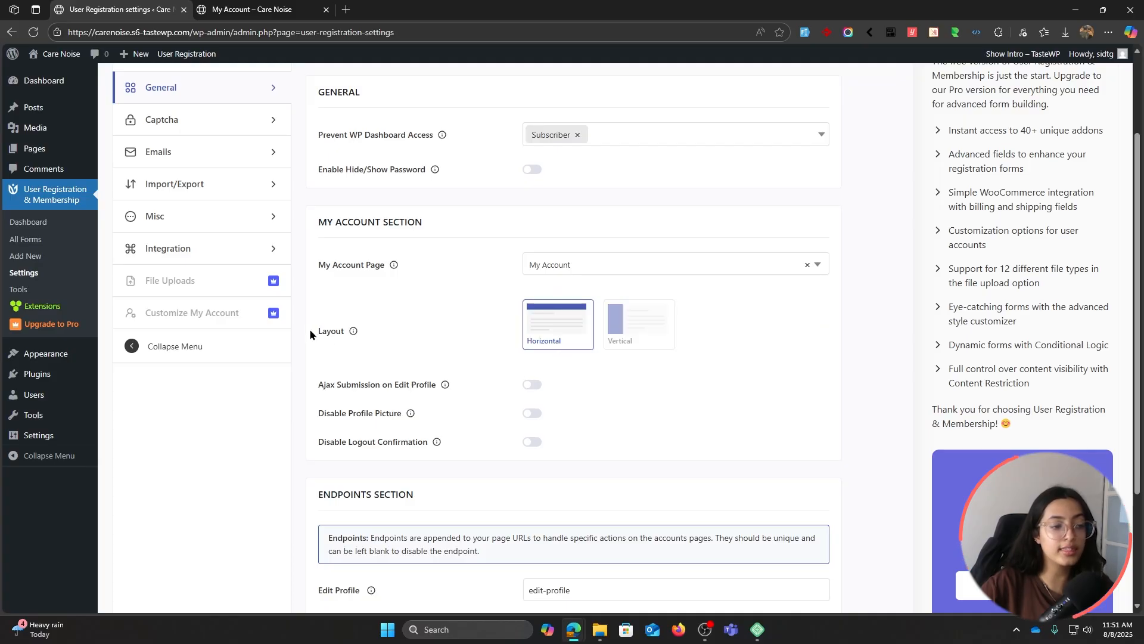
pyautogui.moveTo(441, 343)
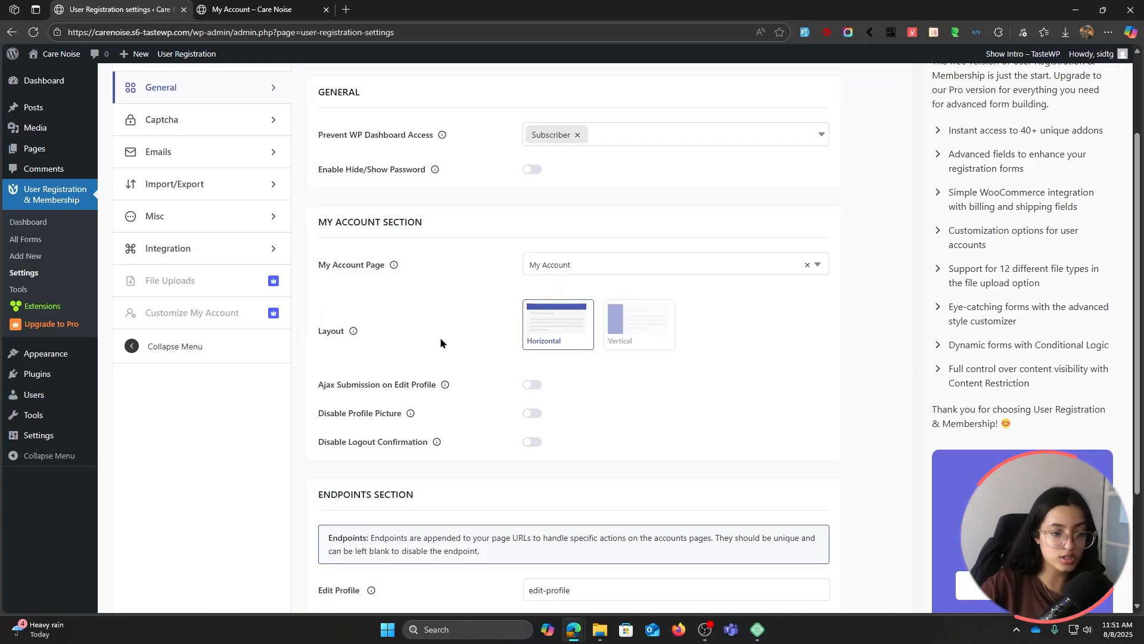
pyautogui.moveTo(532, 285)
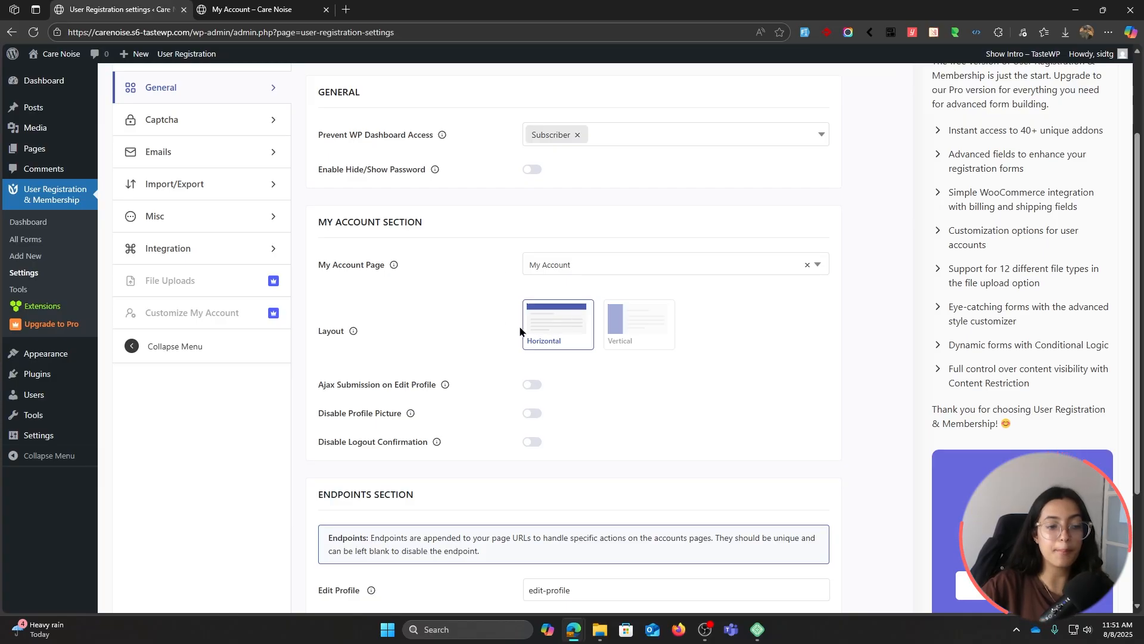
pyautogui.moveTo(299, 24)
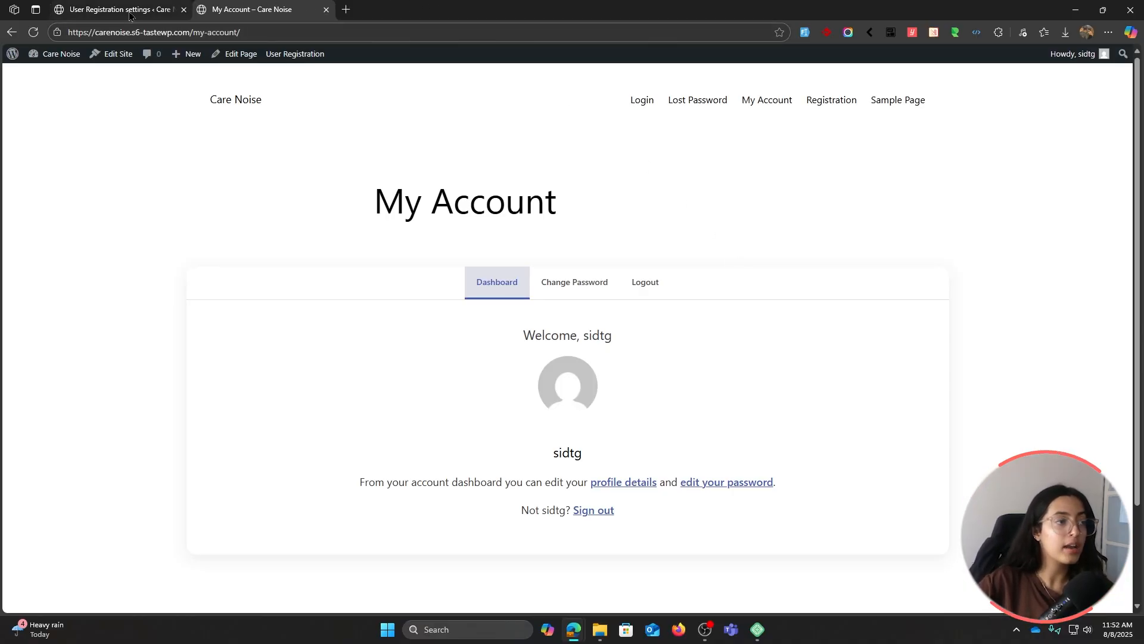
pyautogui.click(121, 8)
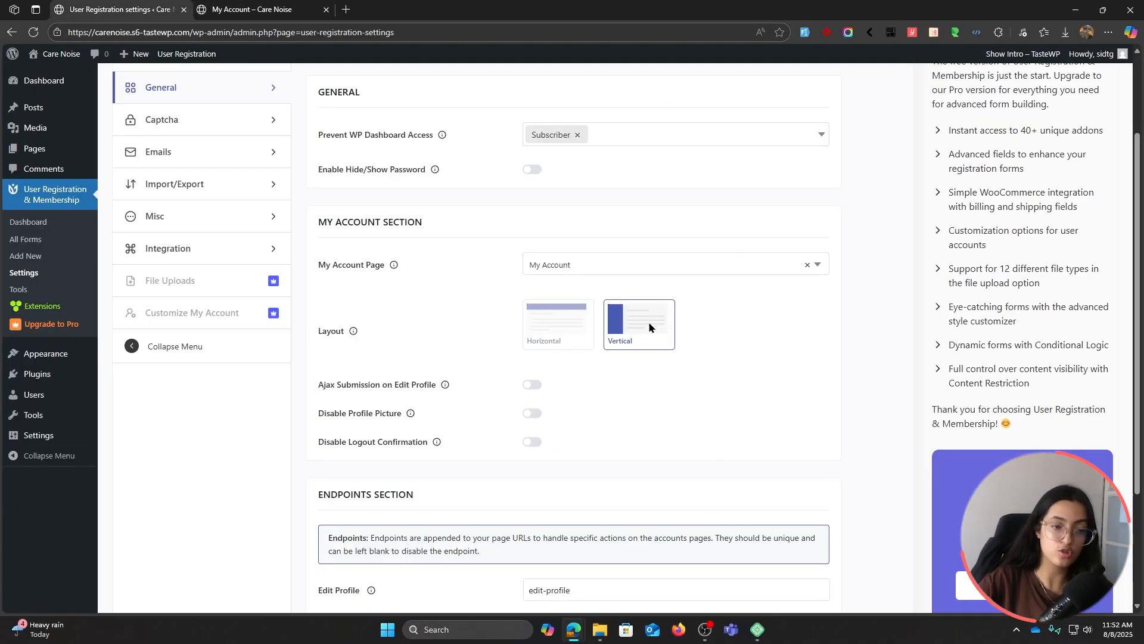
pyautogui.scroll(-3)
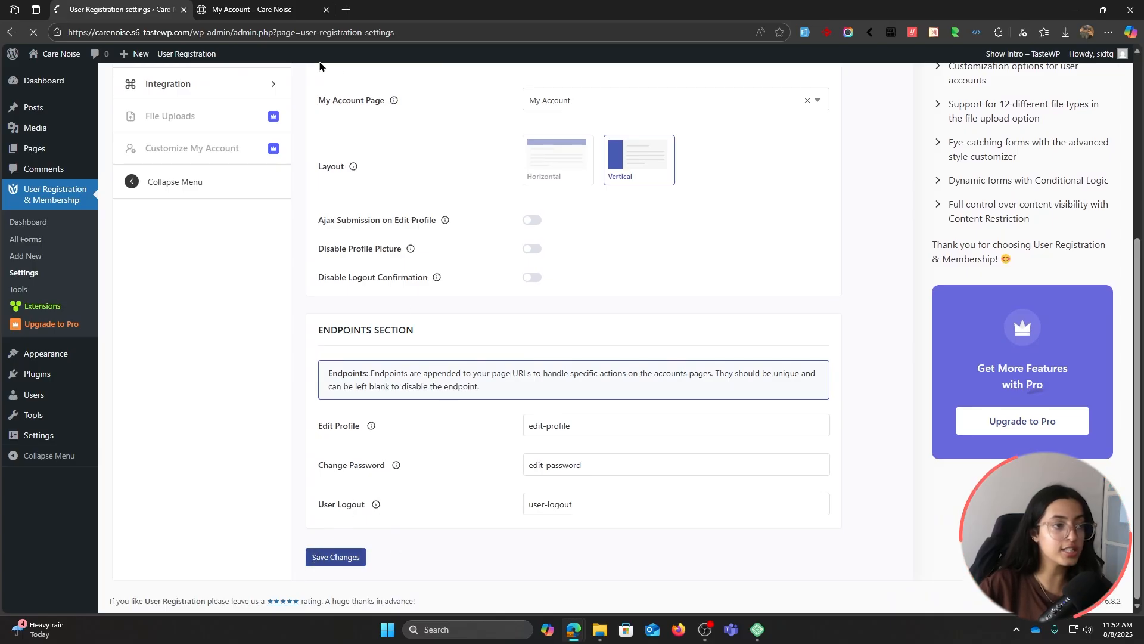
# Save the vertical layout, preview it, then toggle Disable Profile Picture on and off
pyautogui.click(255, 8)
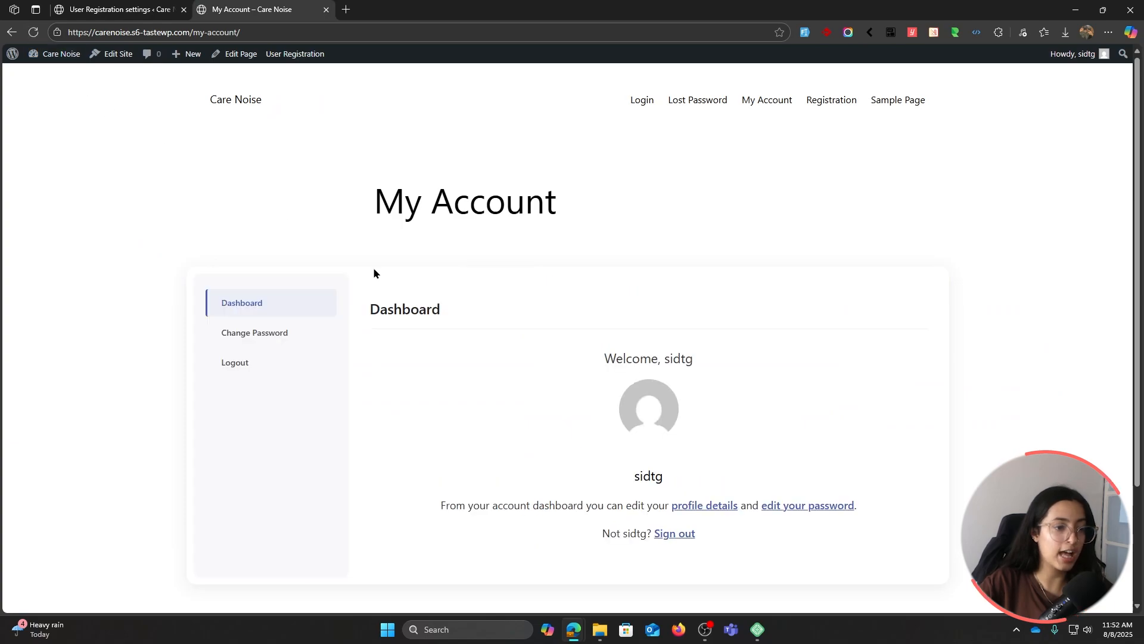
pyautogui.scroll(-3)
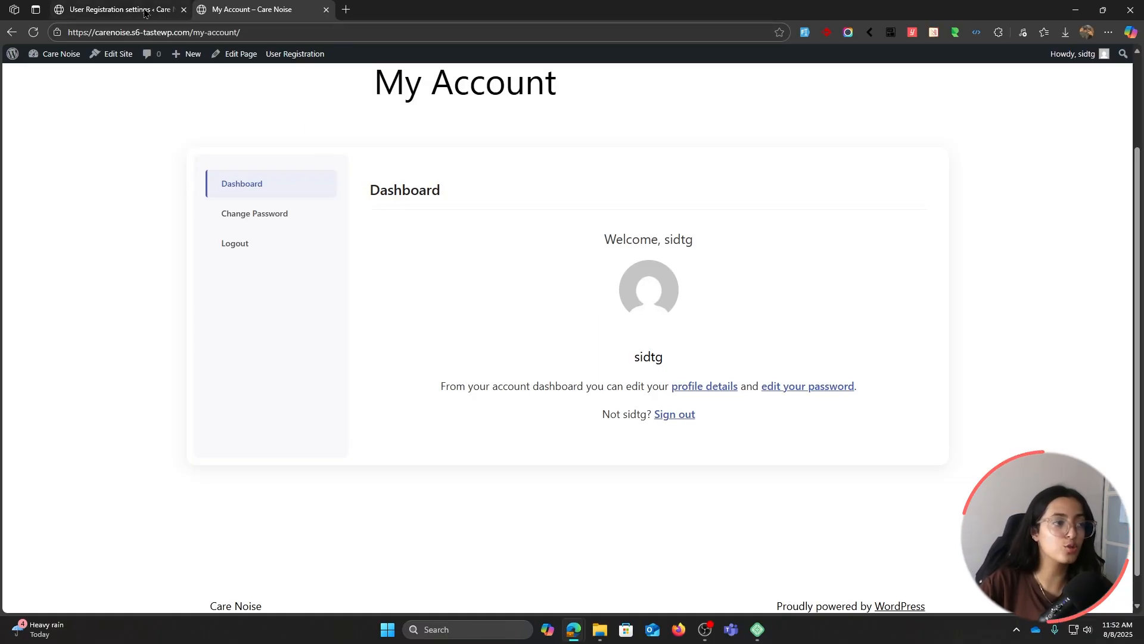
pyautogui.click(119, 9)
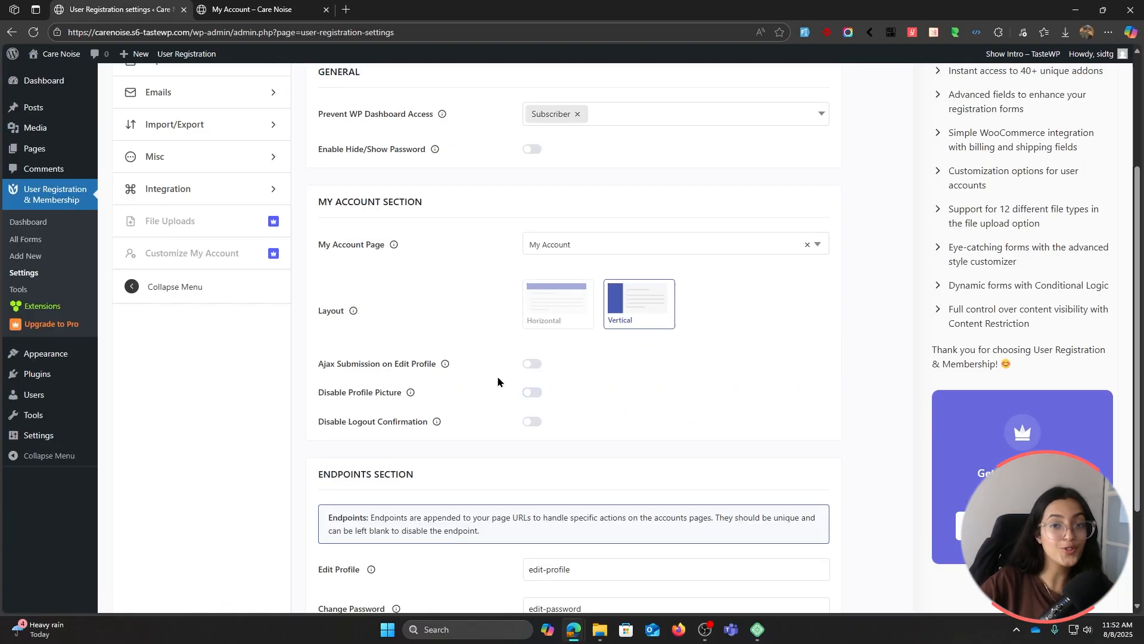
pyautogui.click(531, 392)
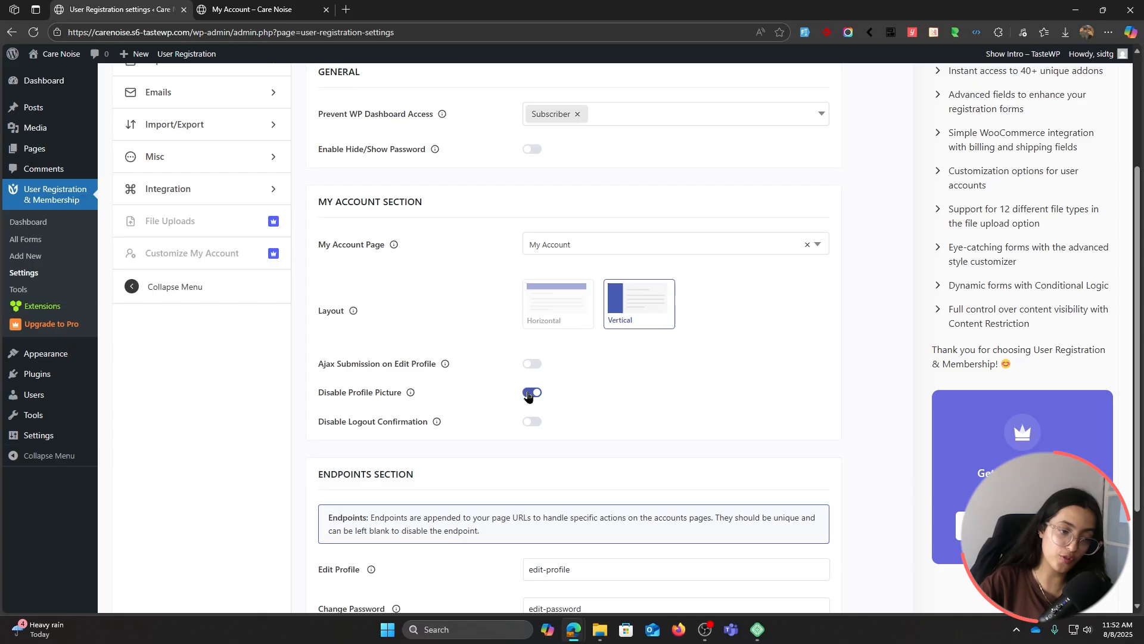
pyautogui.click(531, 392)
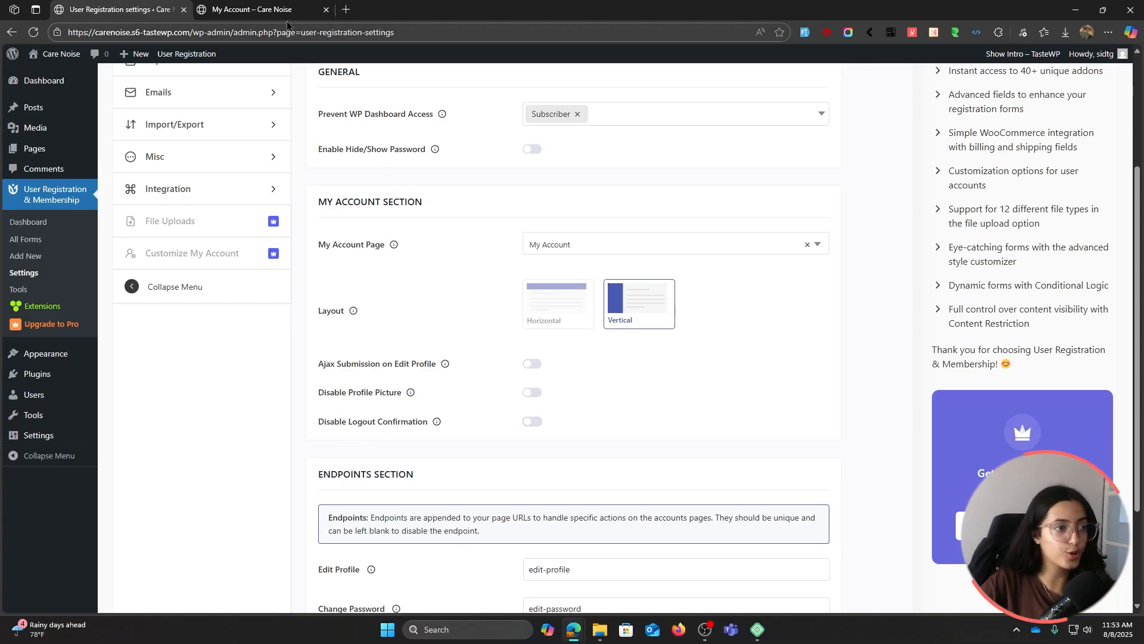
# Check the front-end account page, then toggle Disable Logout Confirmation on and off
pyautogui.click(234, 244)
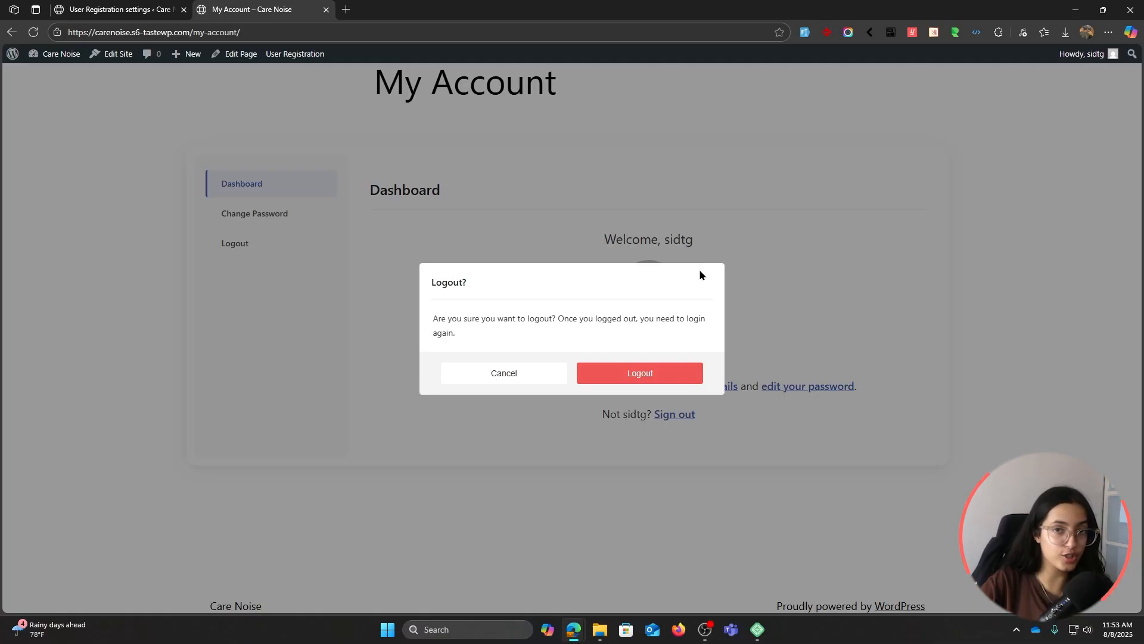
pyautogui.click(119, 8)
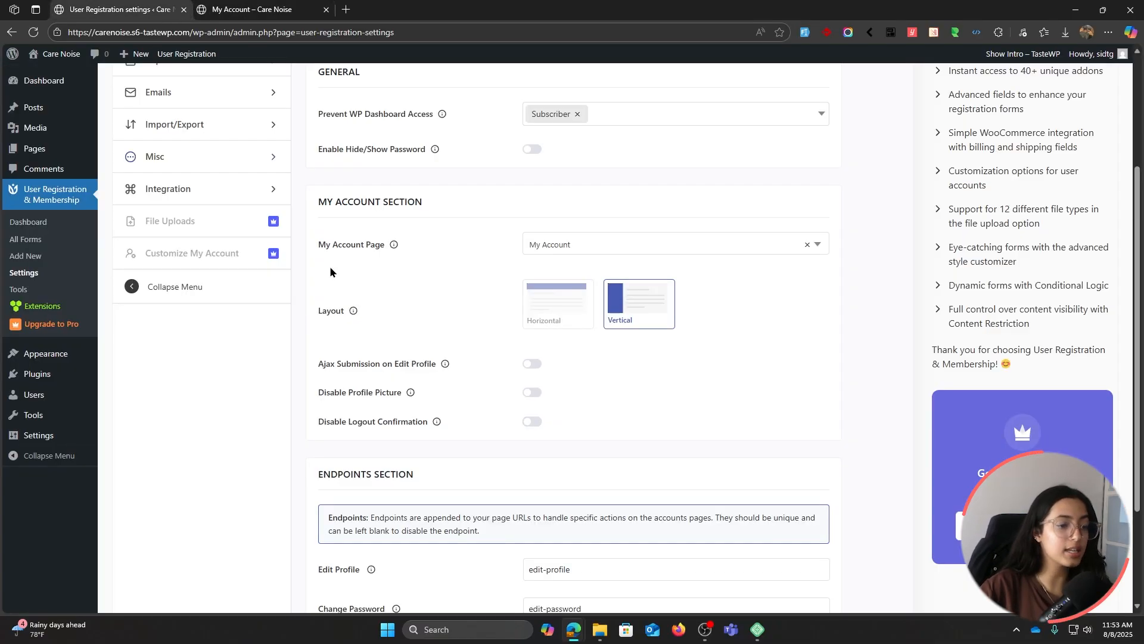
pyautogui.click(531, 421)
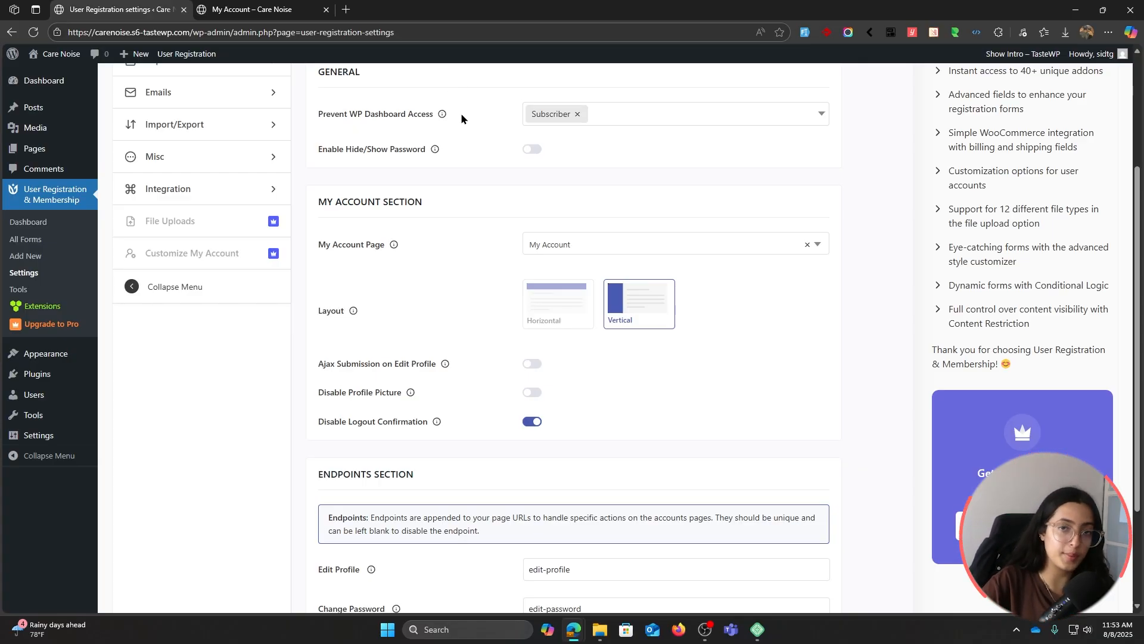
pyautogui.click(531, 421)
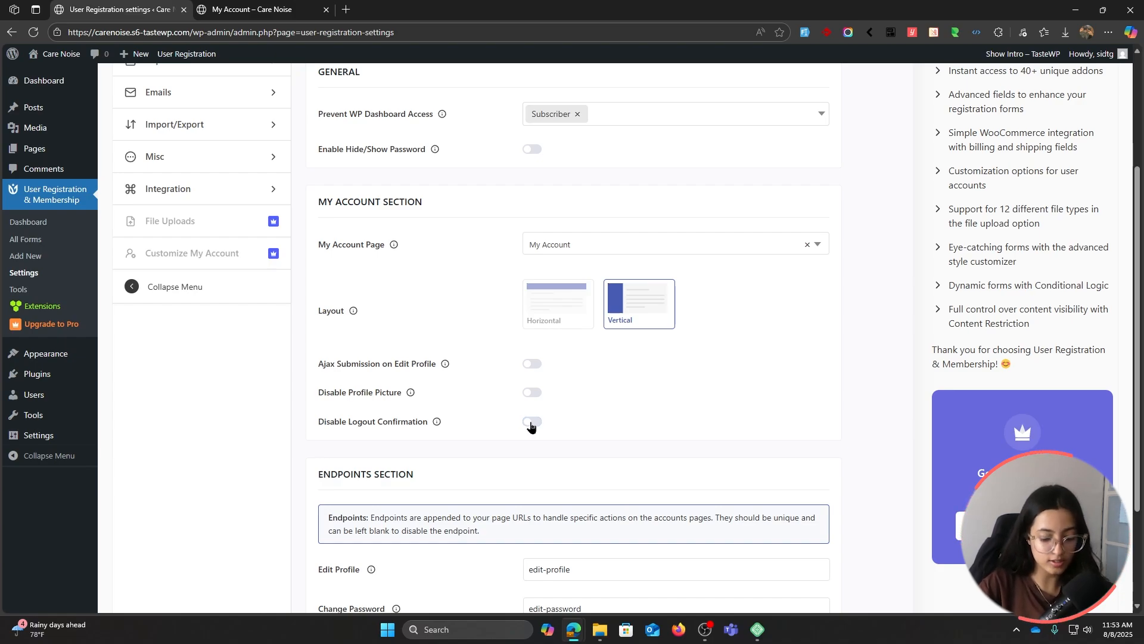
# In a new private Edge window, preview the site's Login, My Account and Registration pages
pyautogui.scroll(-3)
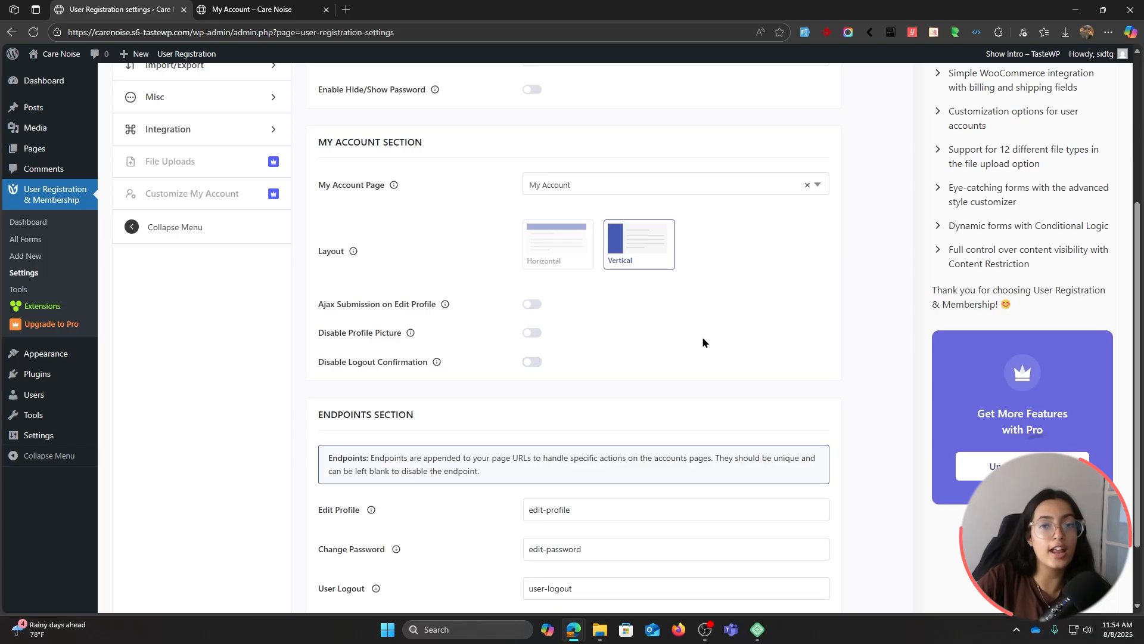
pyautogui.moveTo(715, 339)
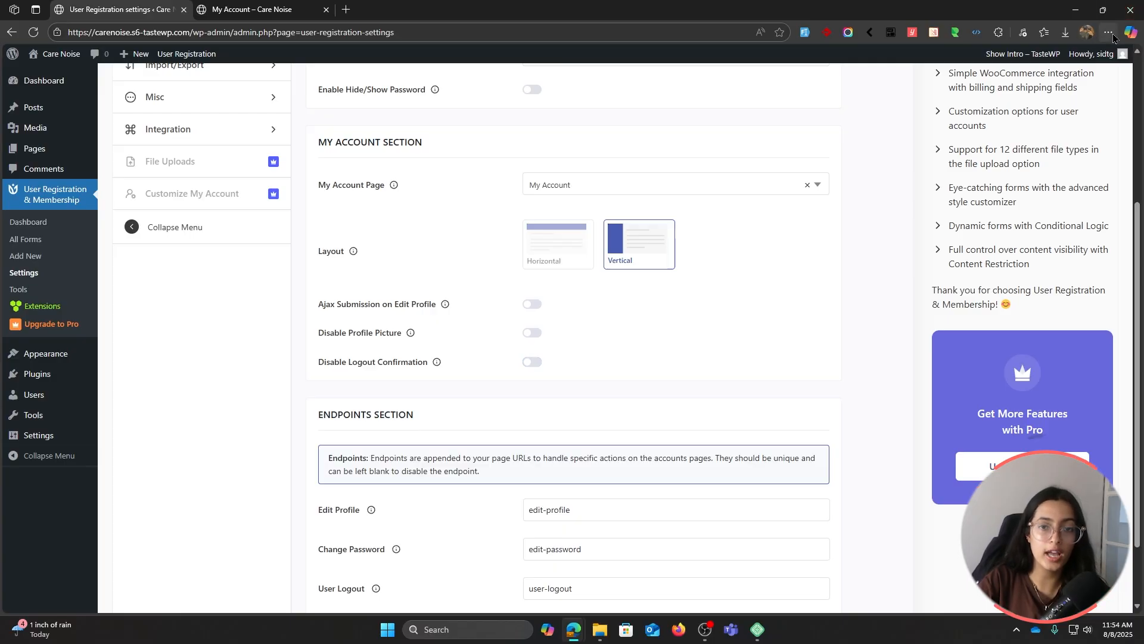
pyautogui.click(1107, 33)
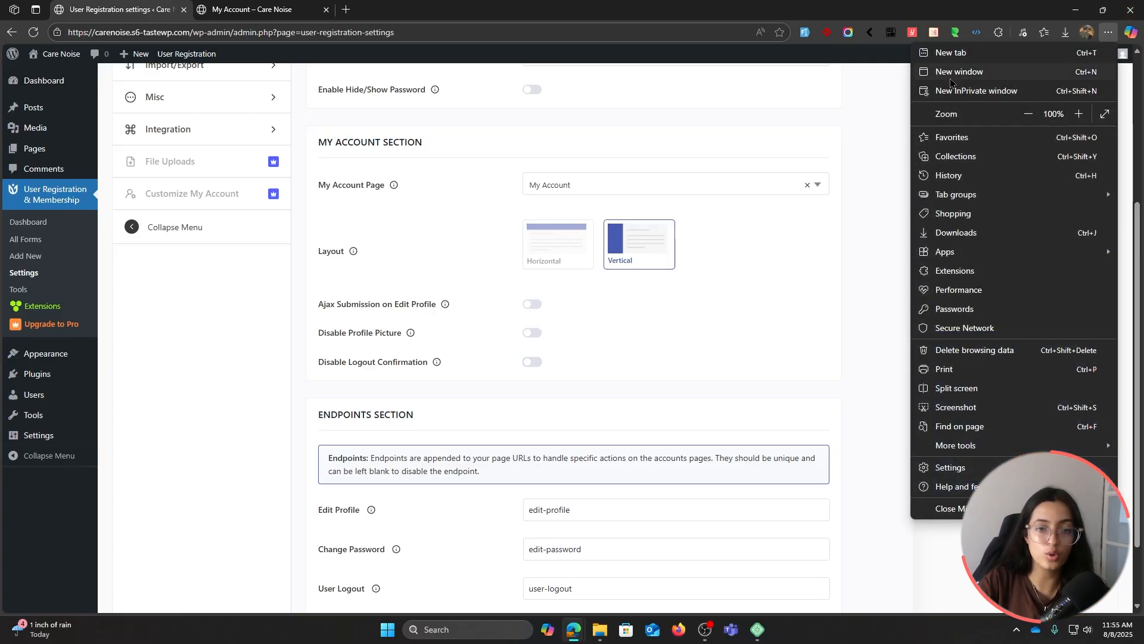
pyautogui.click(975, 90)
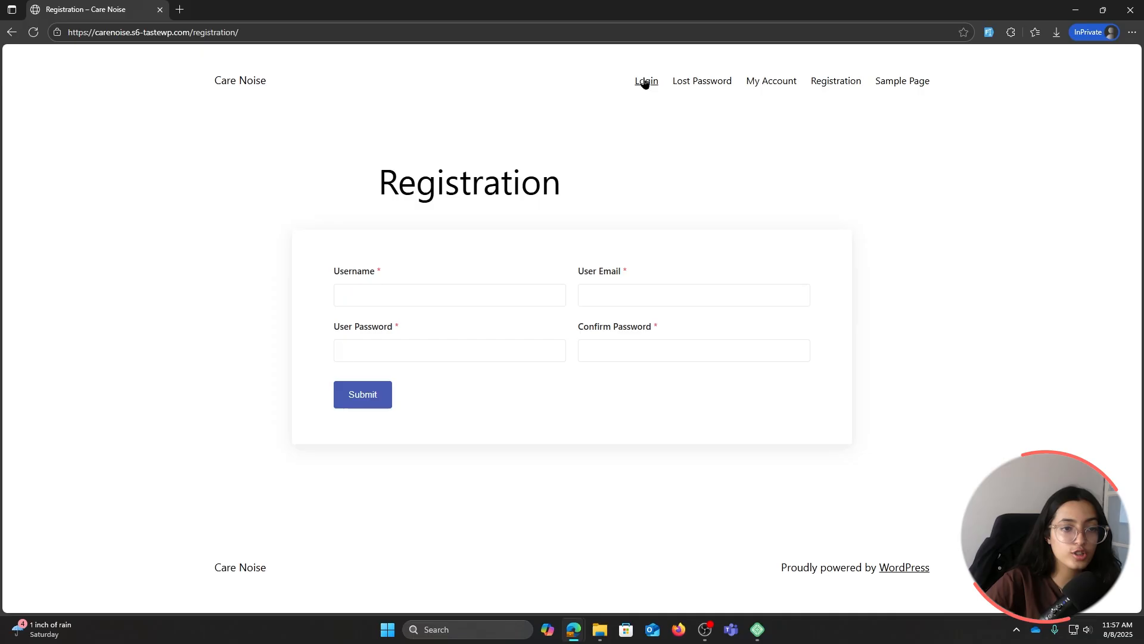
pyautogui.click(645, 81)
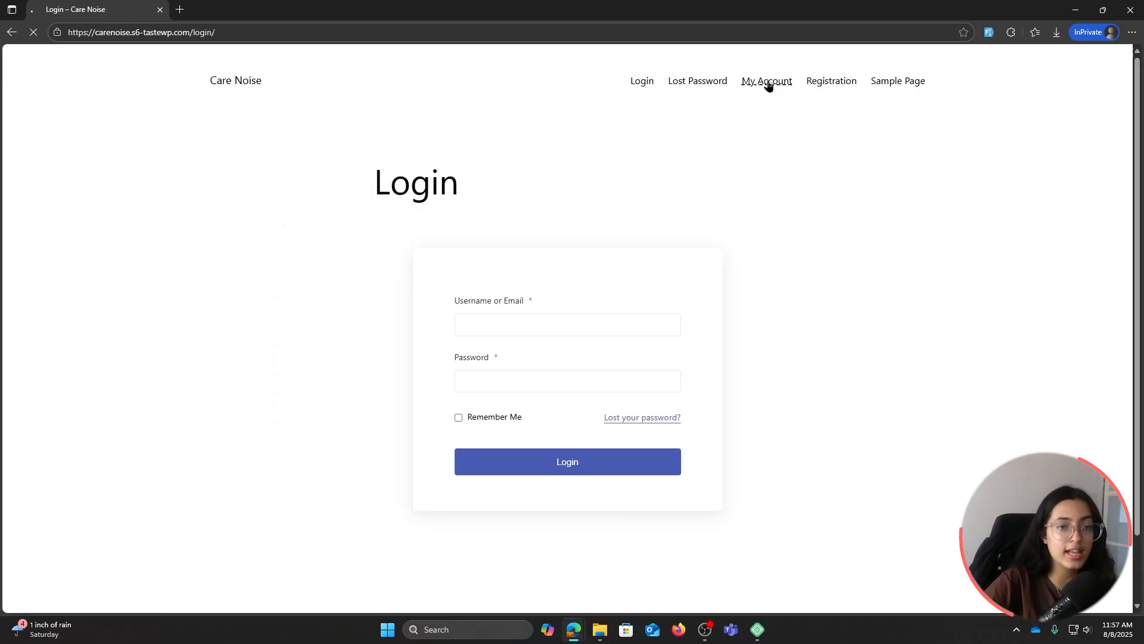
pyautogui.click(766, 81)
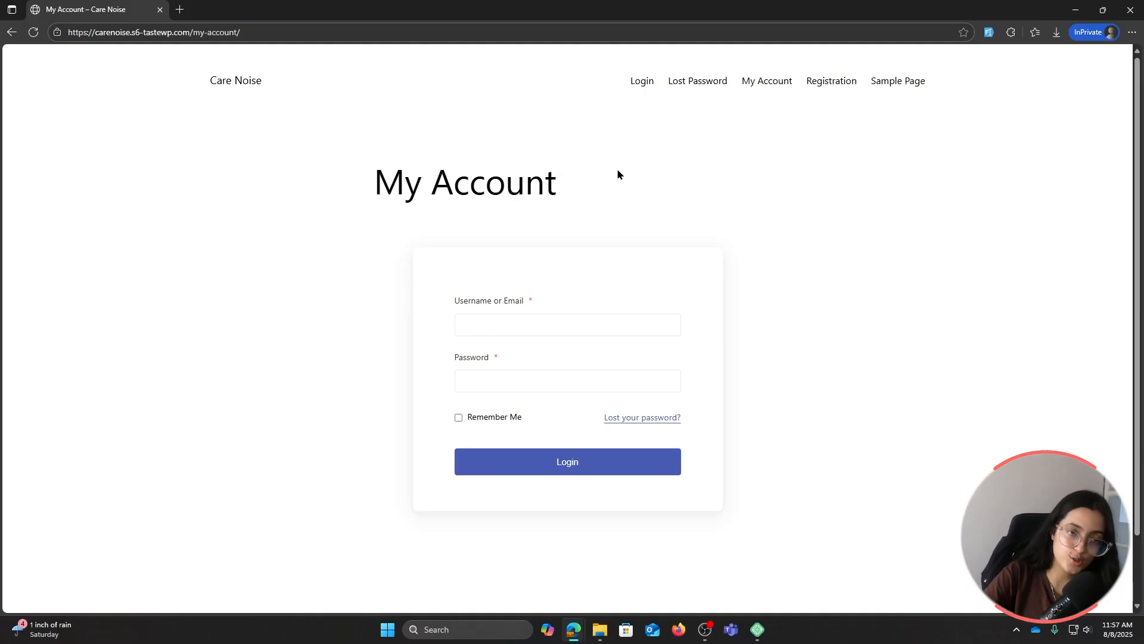
pyautogui.click(830, 81)
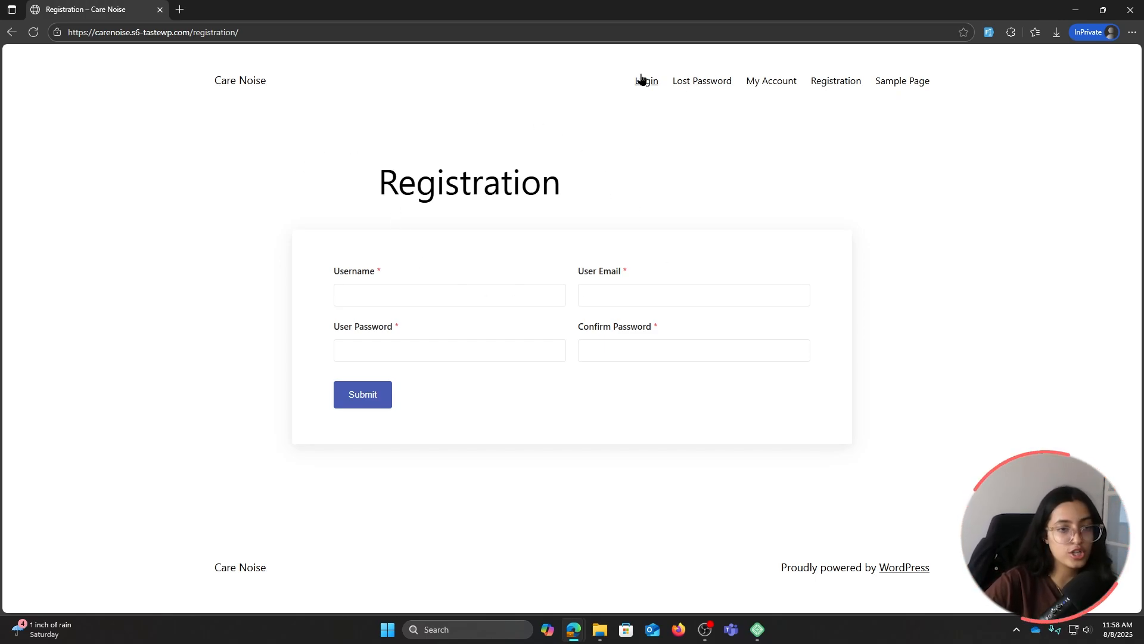
pyautogui.click(836, 80)
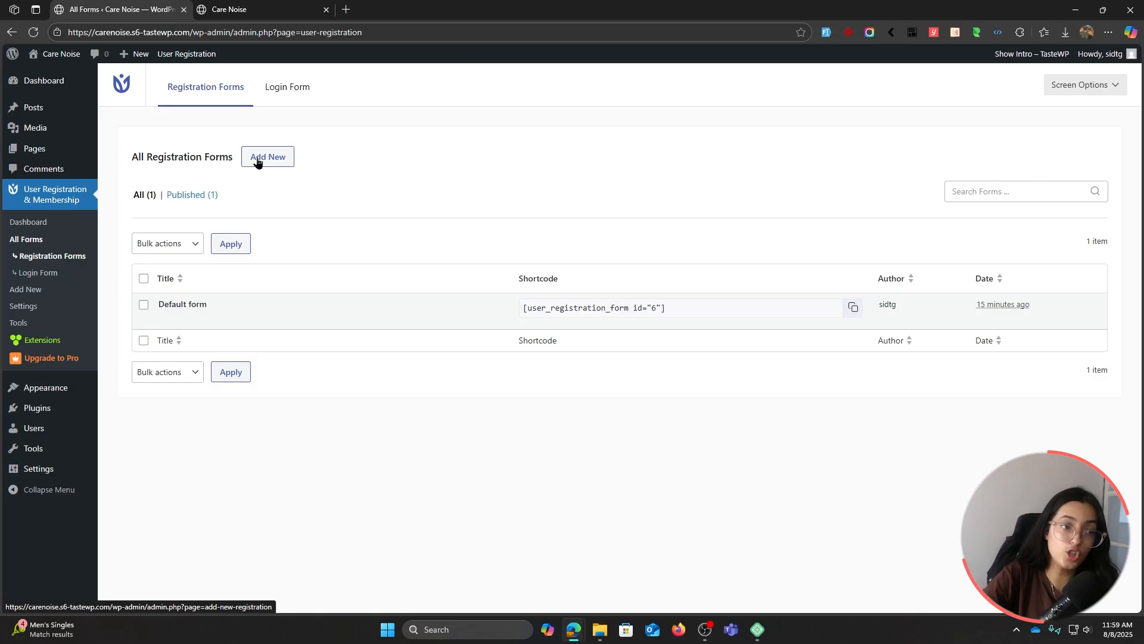
pyautogui.moveTo(182, 310)
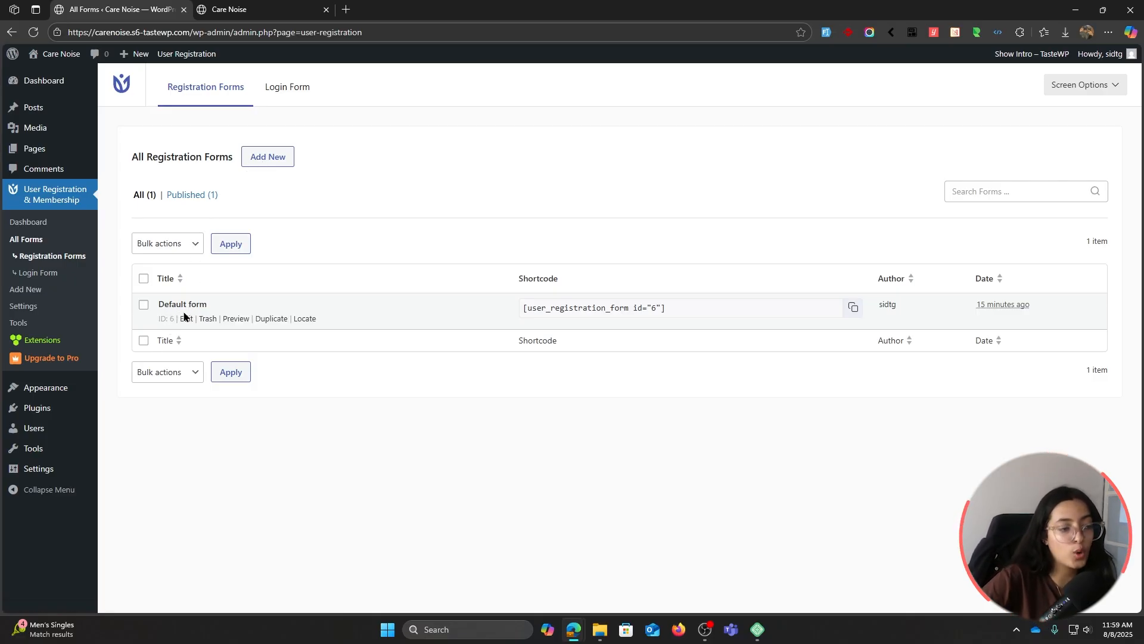
# Edit the Default form to load it in the form builder
pyautogui.click(185, 318)
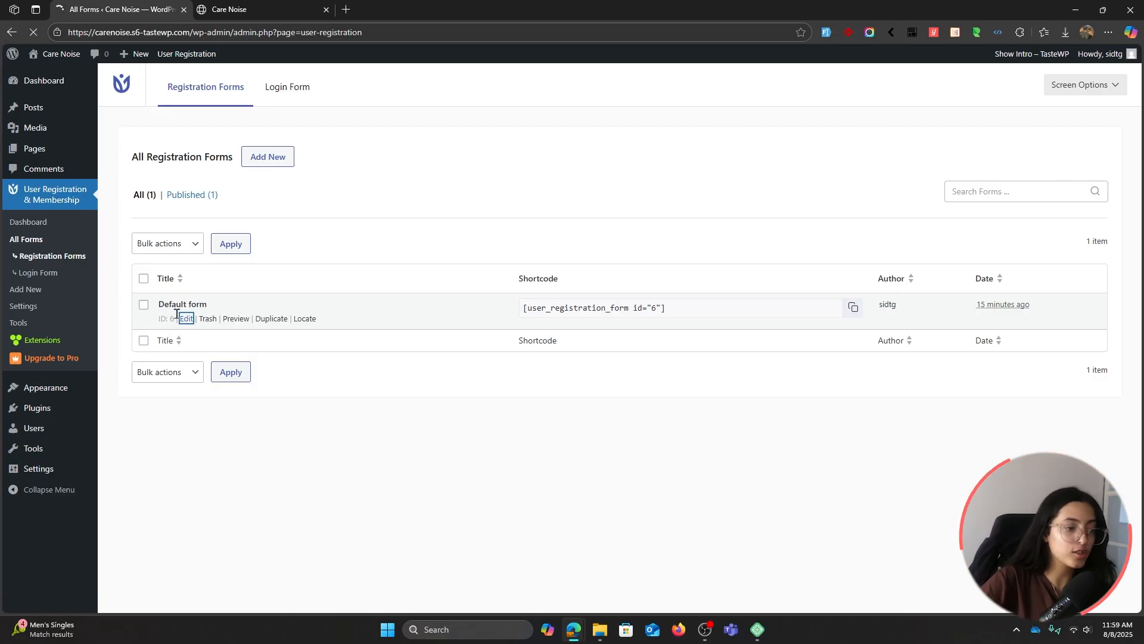
pyautogui.click(186, 318)
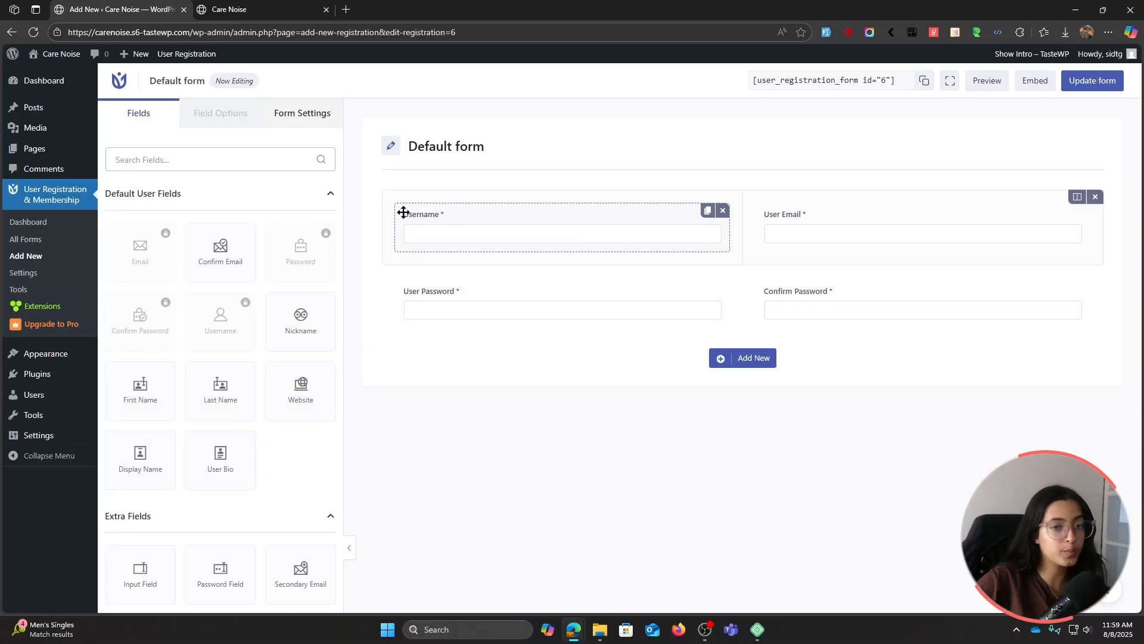
pyautogui.moveTo(909, 386)
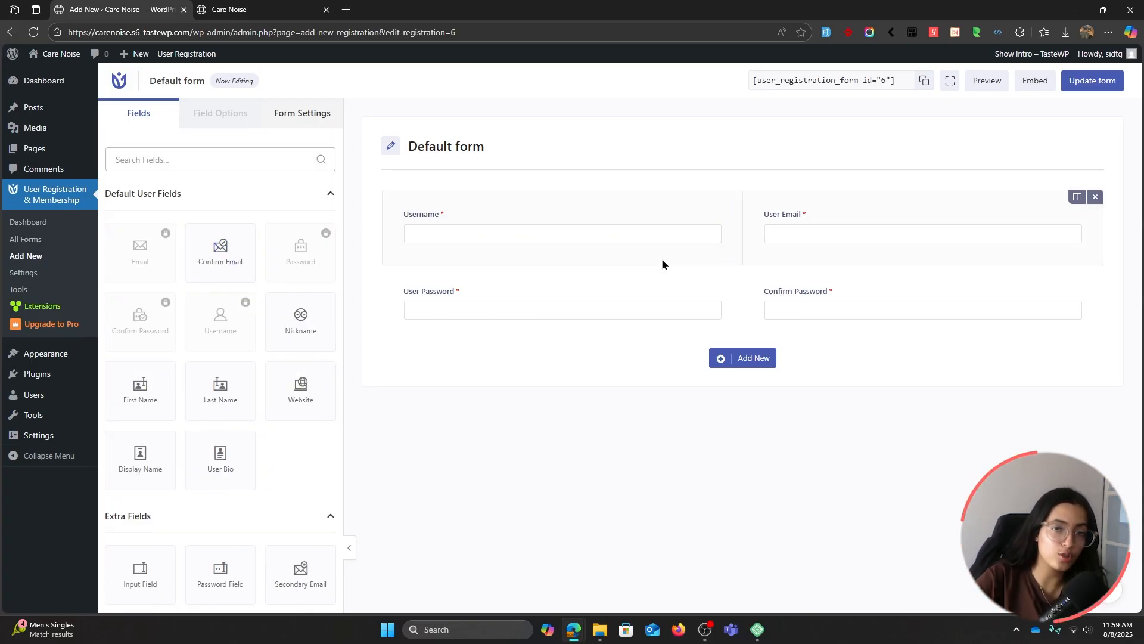
# Add a new empty row to the Default form and split it into two columns
pyautogui.click(562, 310)
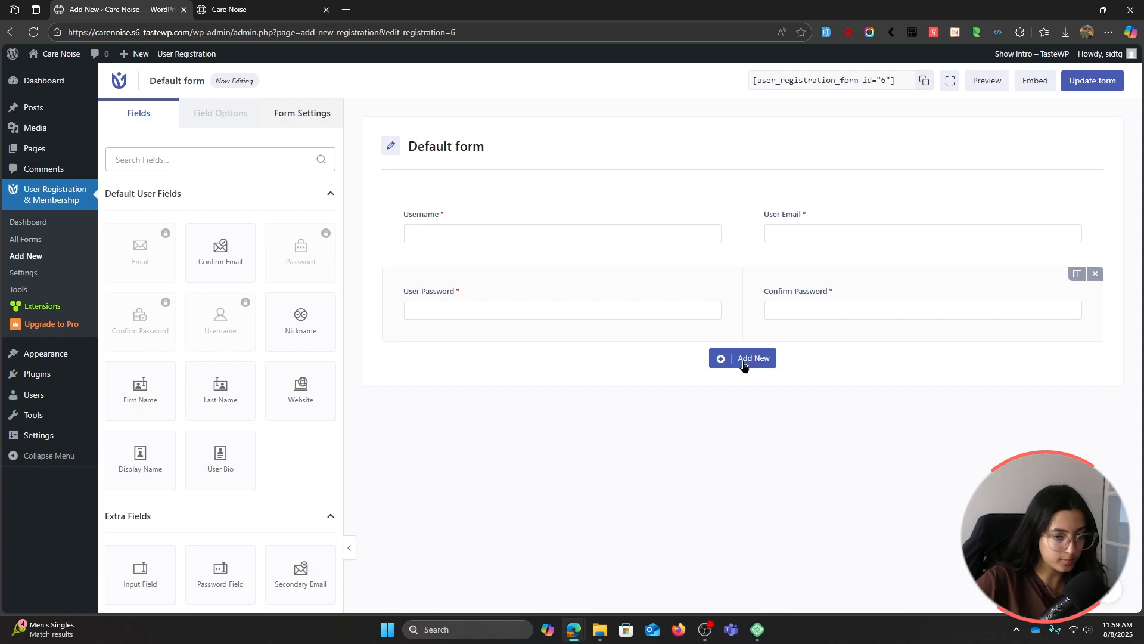
pyautogui.click(742, 358)
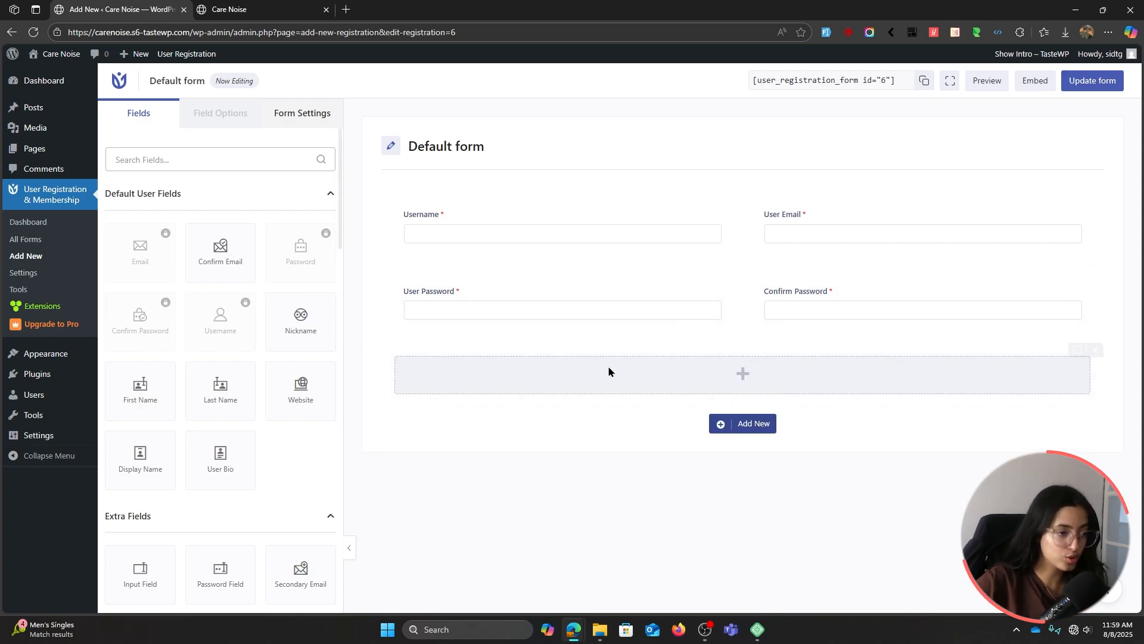
pyautogui.click(1077, 350)
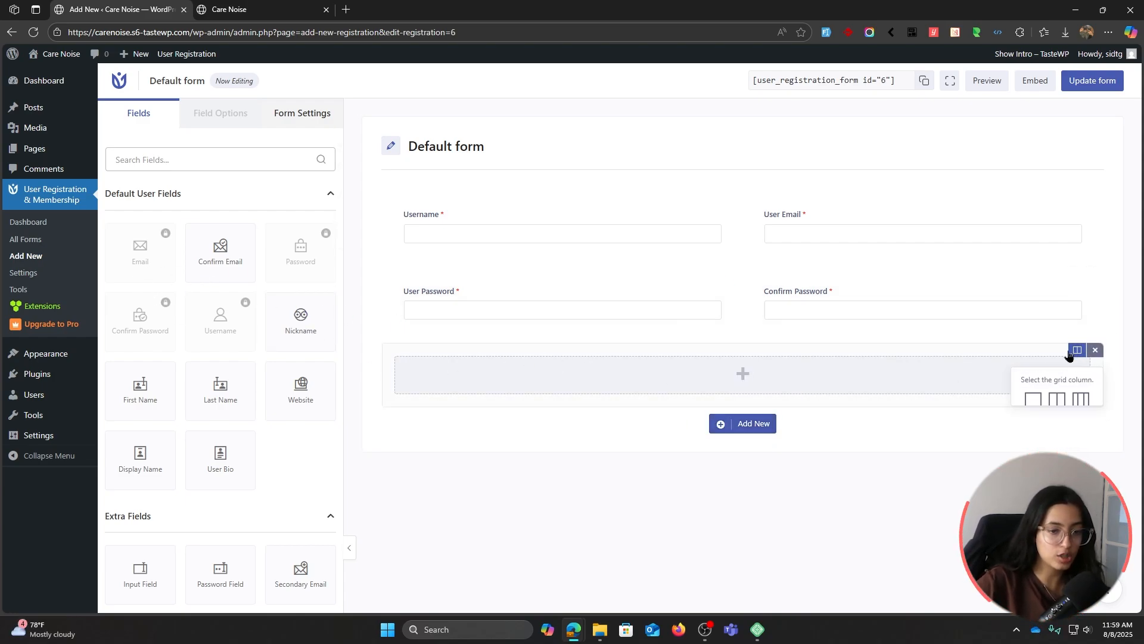
pyautogui.click(1057, 398)
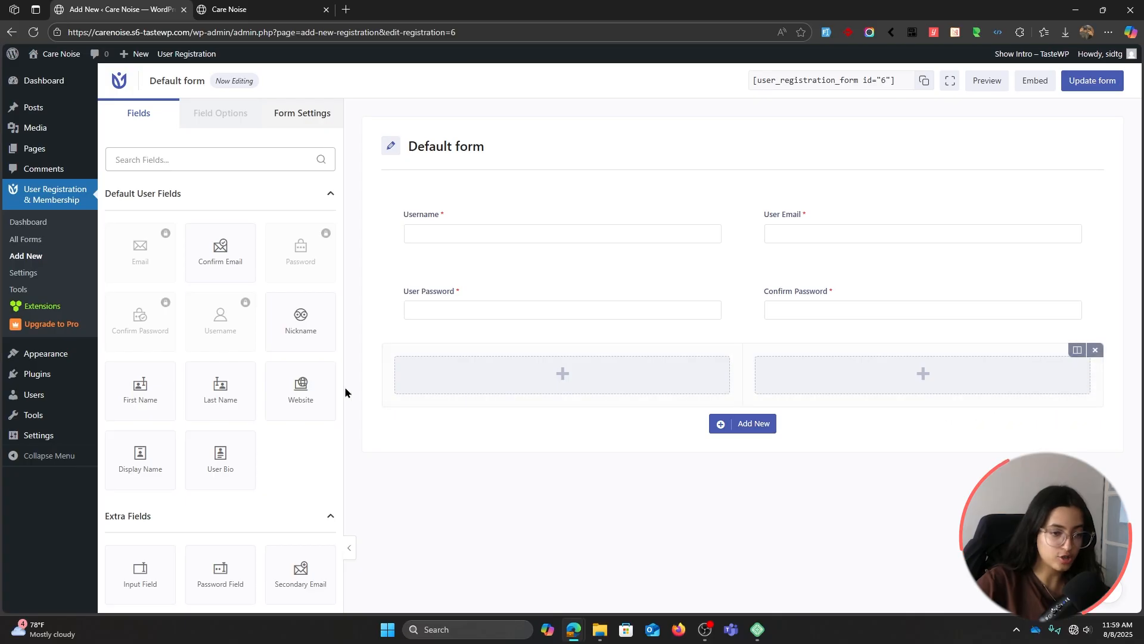
# Place a Number field and a Country field from Extra Fields into the two columns
pyautogui.scroll(-3)
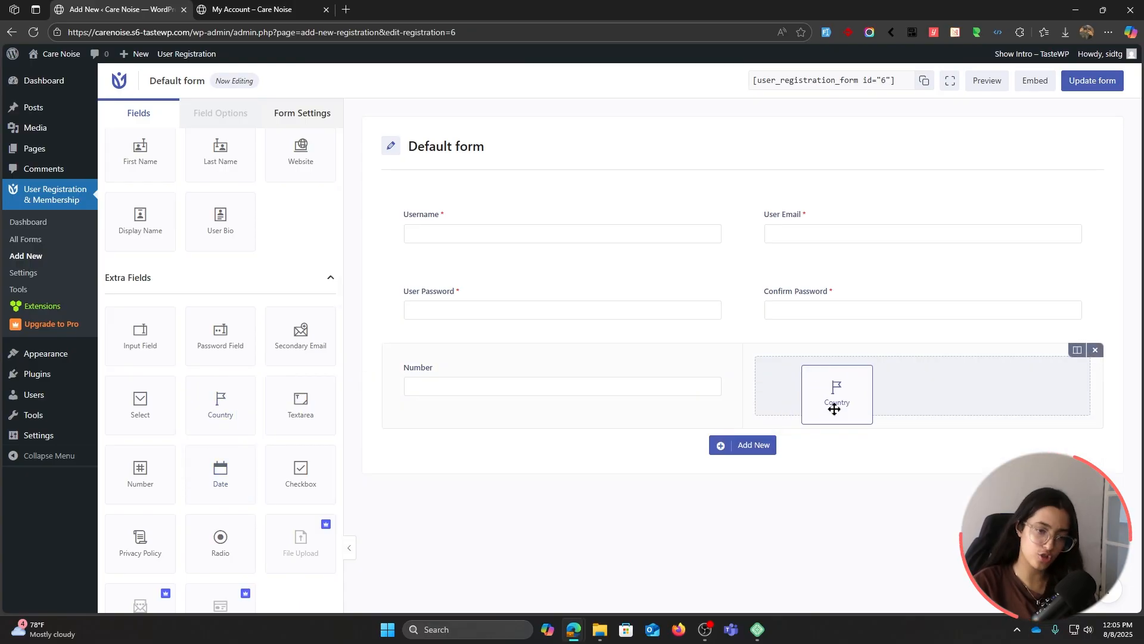
pyautogui.click(561, 379)
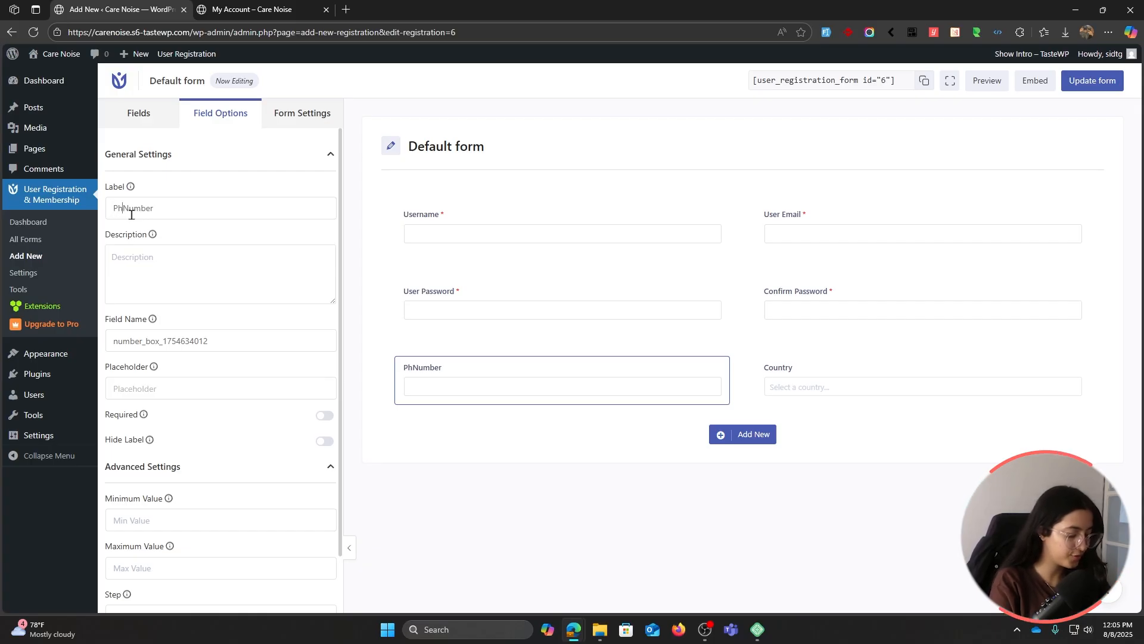
# Label the number field 'Phone Number', make it and Country required, and update the form
pyautogui.write('Phone Number')
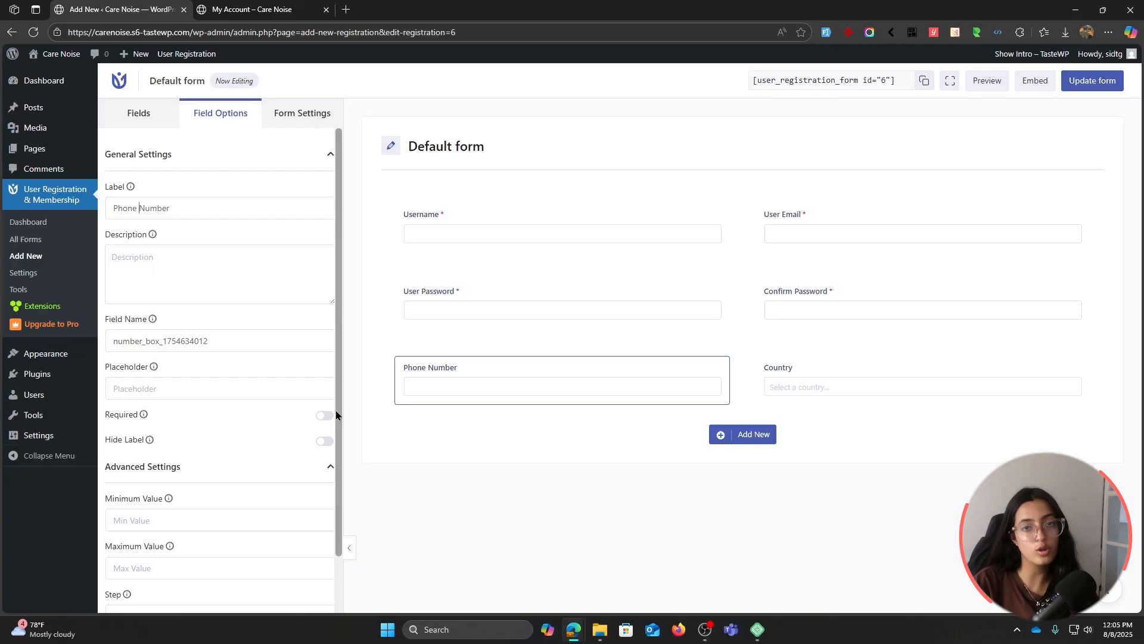
pyautogui.click(324, 416)
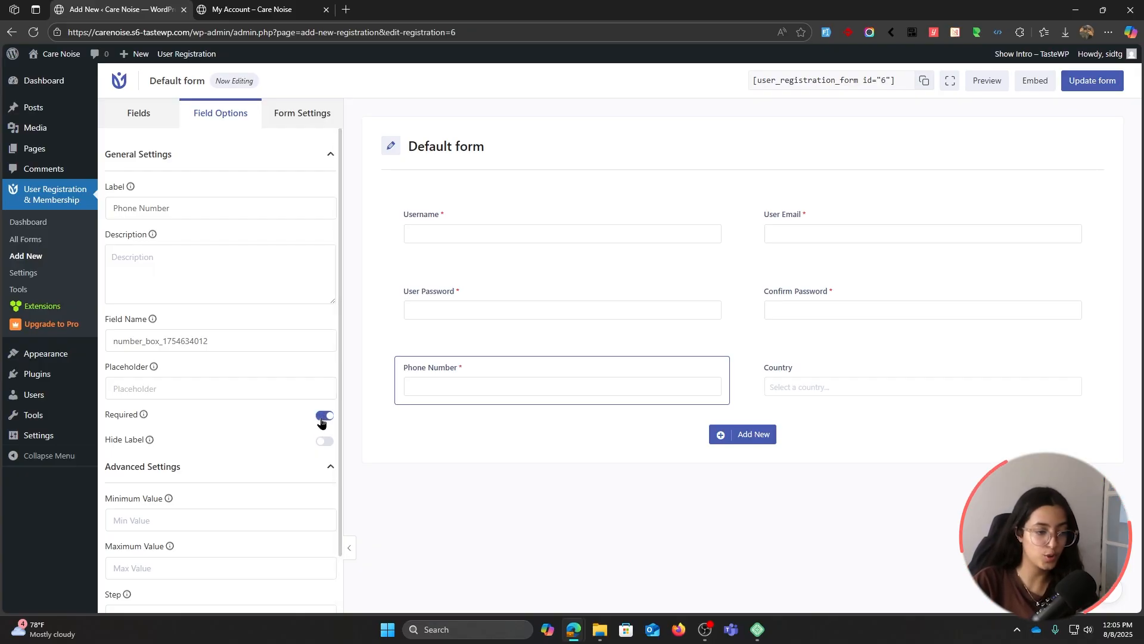
pyautogui.click(921, 386)
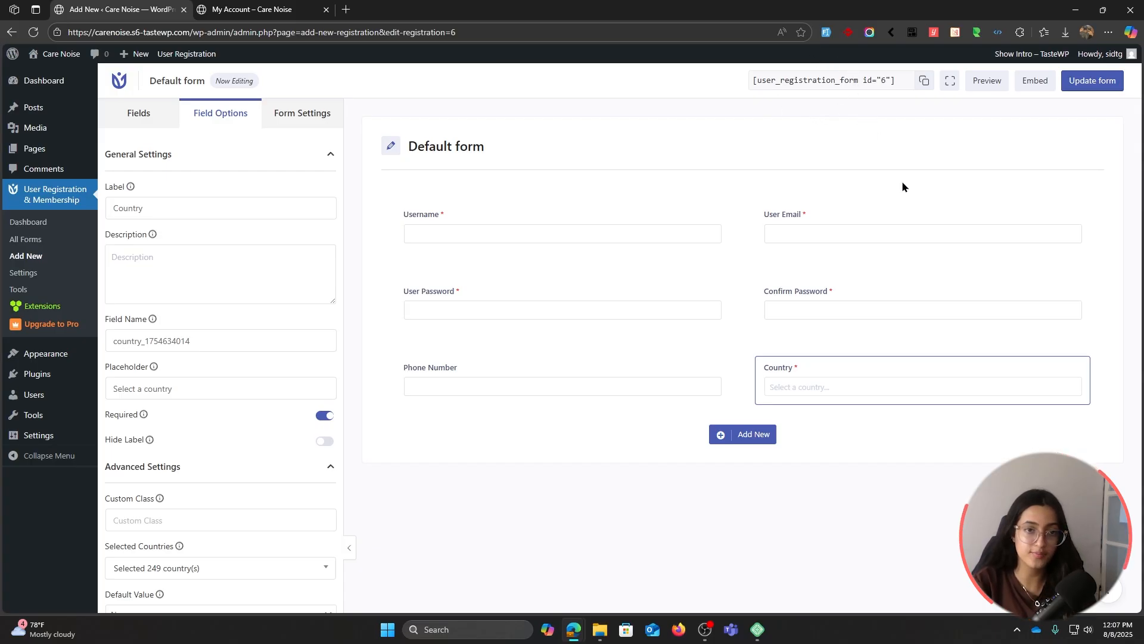
pyautogui.click(1090, 79)
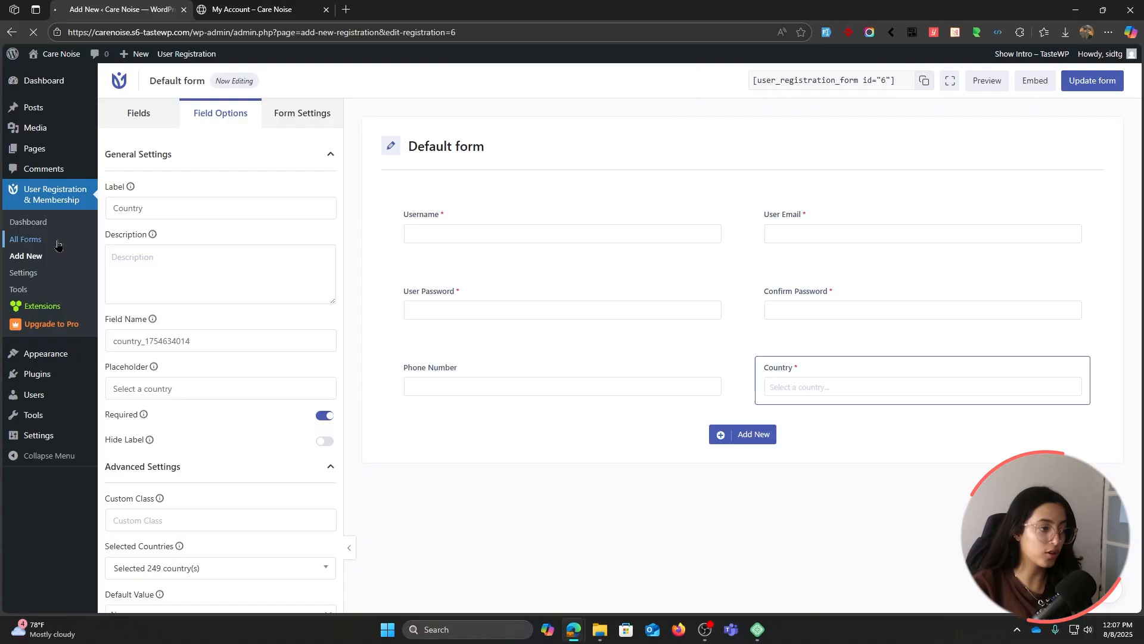
# Switch the Login Form to the Rounded template from the General settings
pyautogui.click(25, 238)
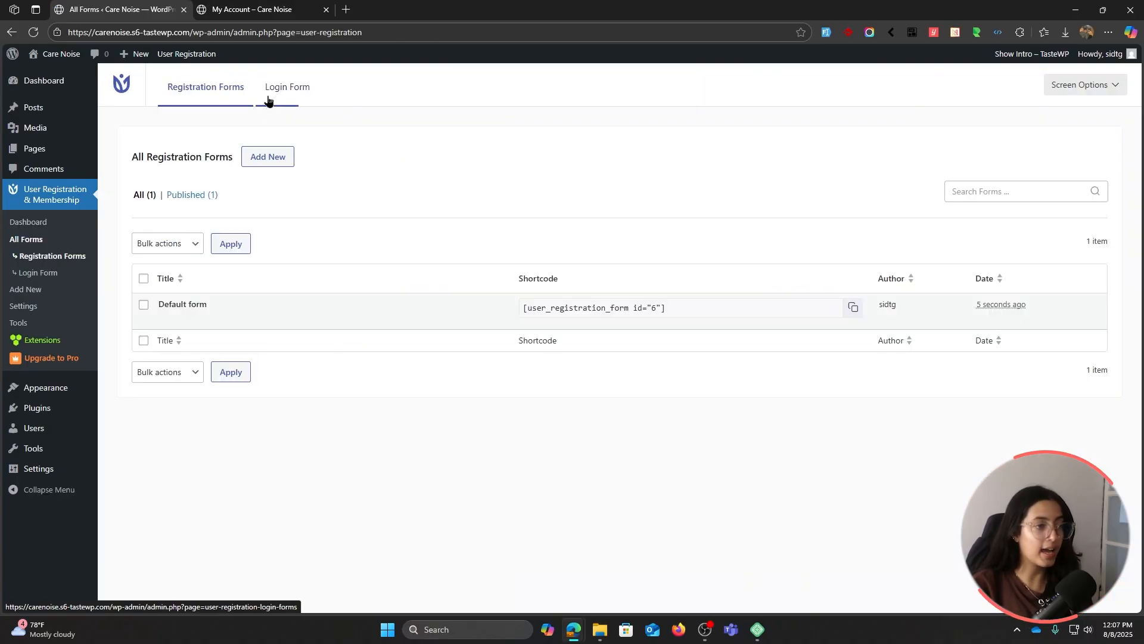
pyautogui.click(288, 87)
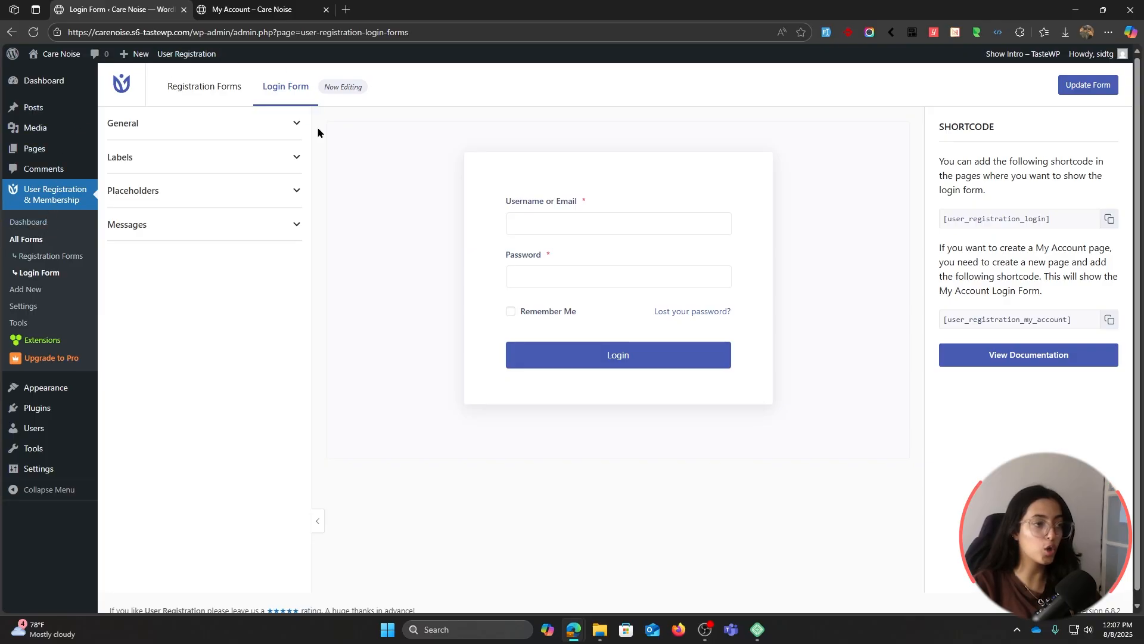
pyautogui.moveTo(340, 159)
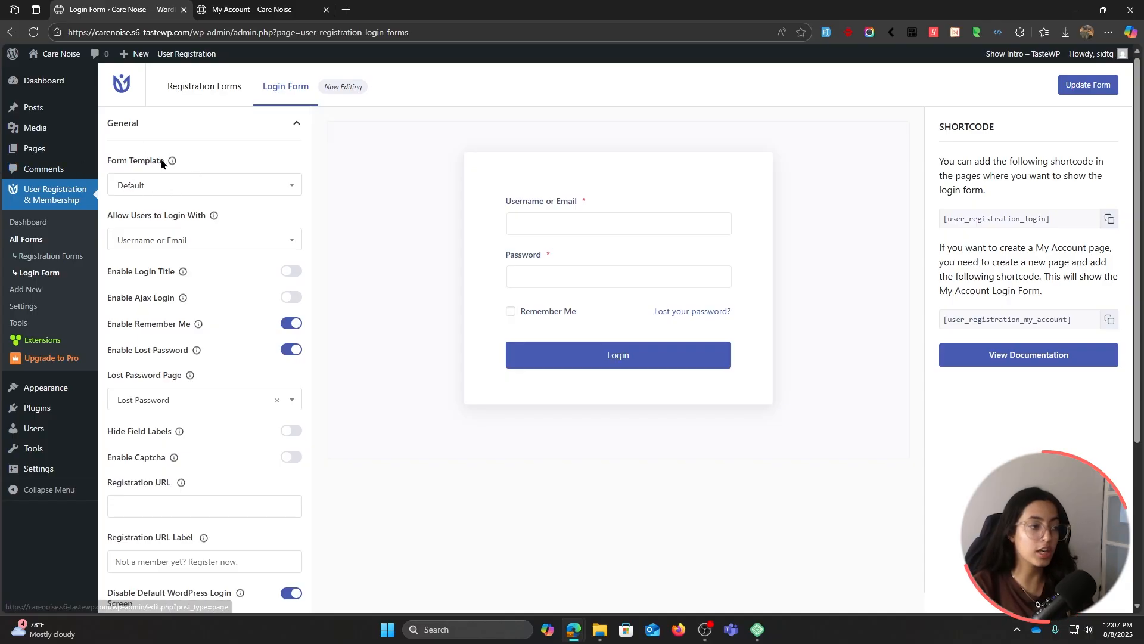
pyautogui.click(204, 184)
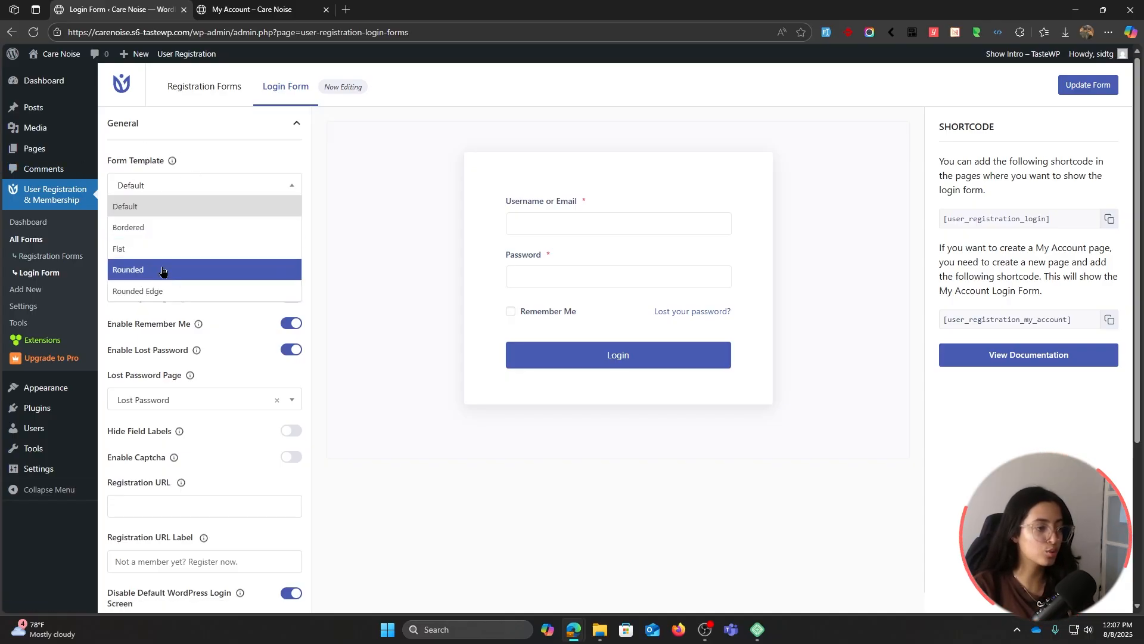
pyautogui.click(128, 269)
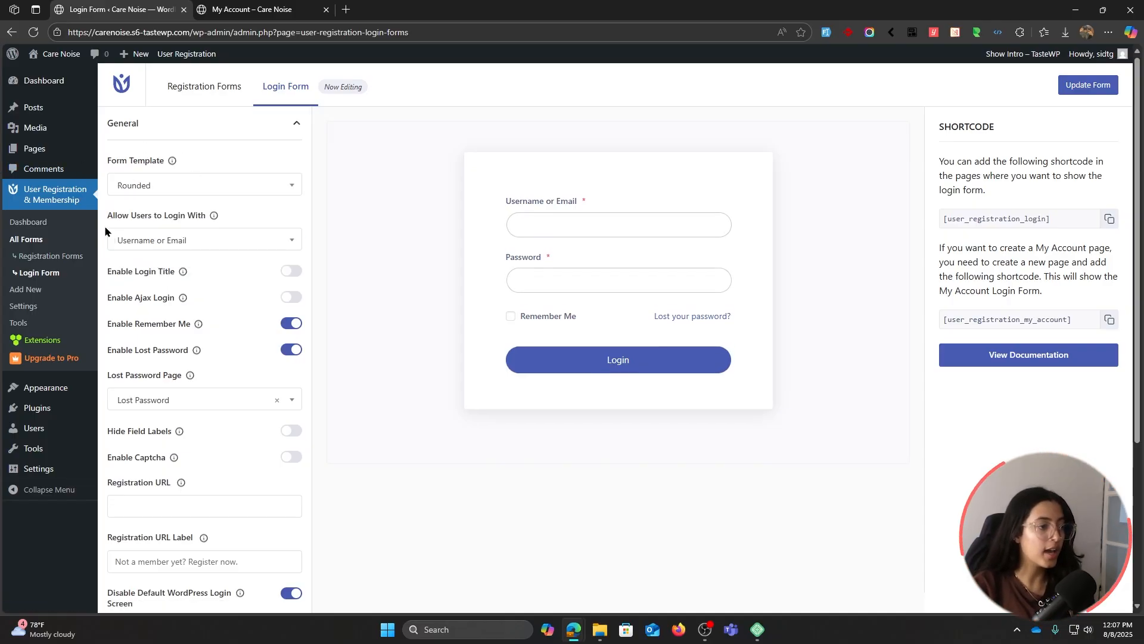
# Toggle the Lost Password link off and back on, leaving it enabled
pyautogui.click(204, 239)
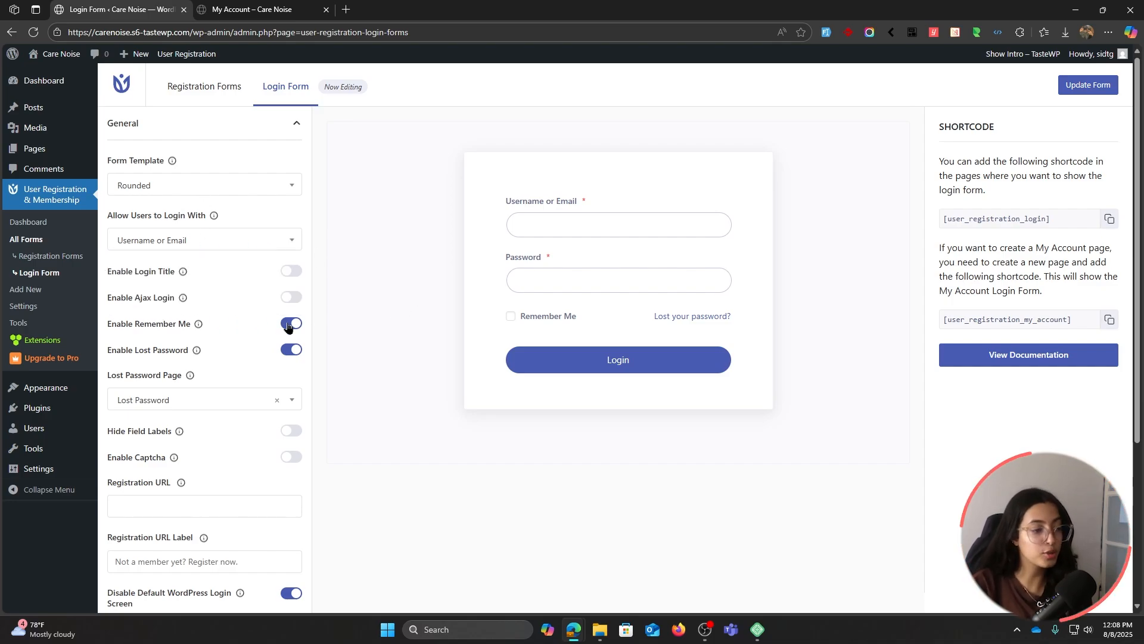
pyautogui.click(291, 349)
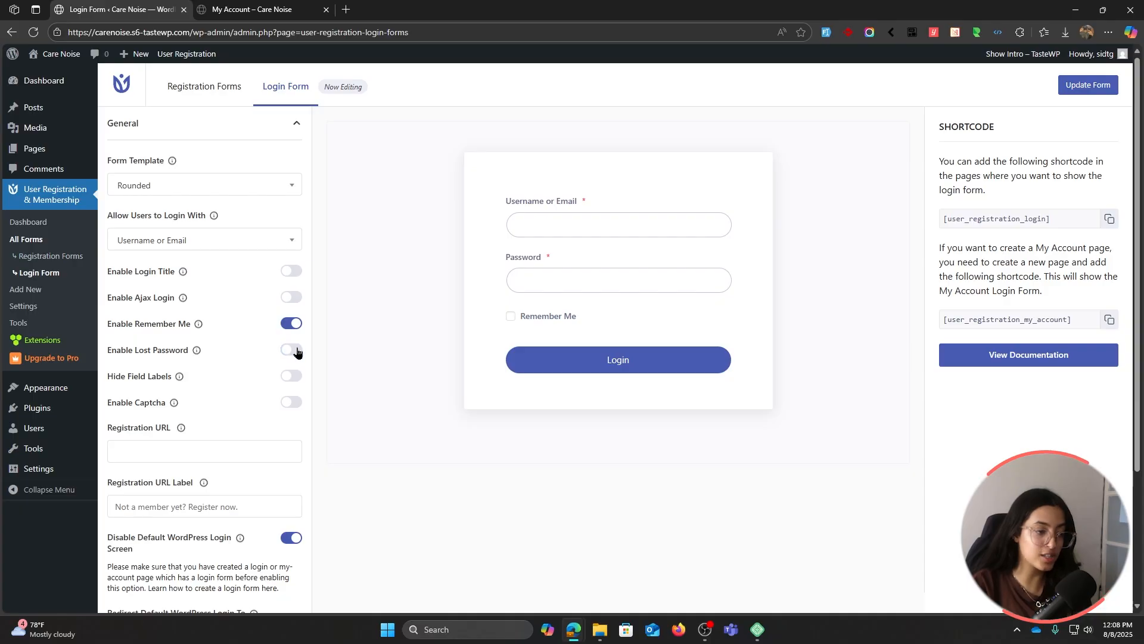
pyautogui.click(291, 349)
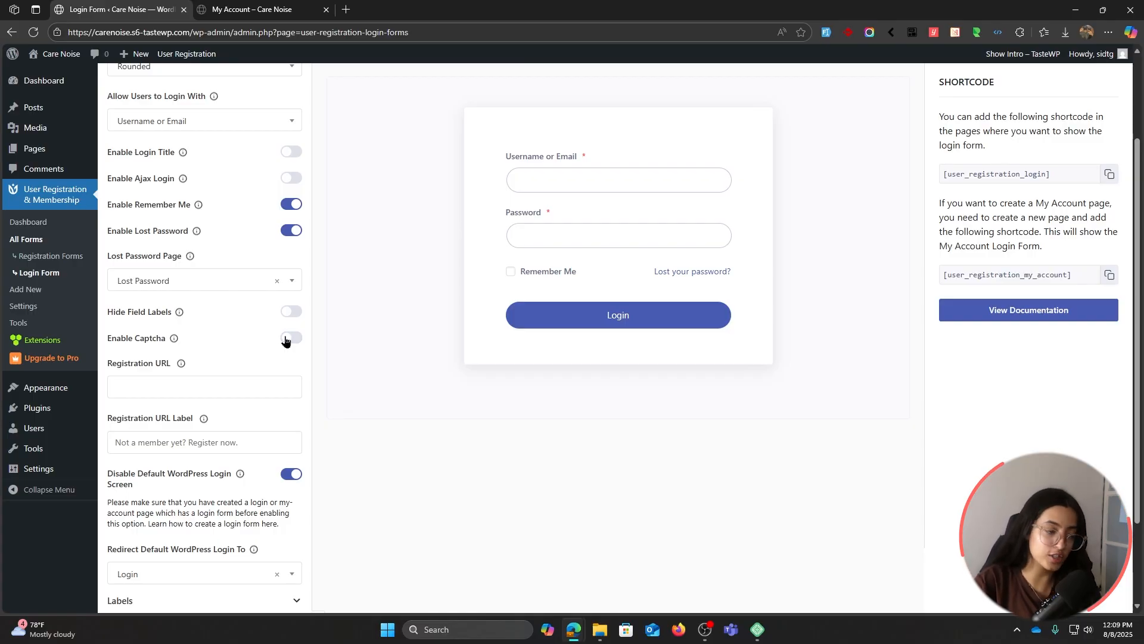
pyautogui.scroll(-3)
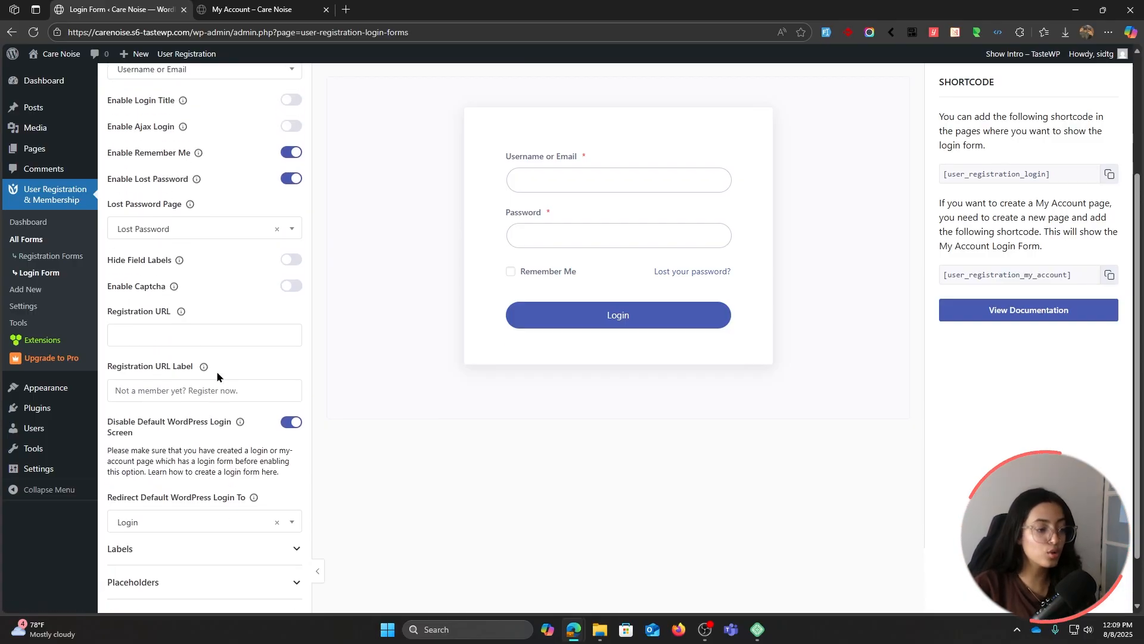
pyautogui.scroll(-3)
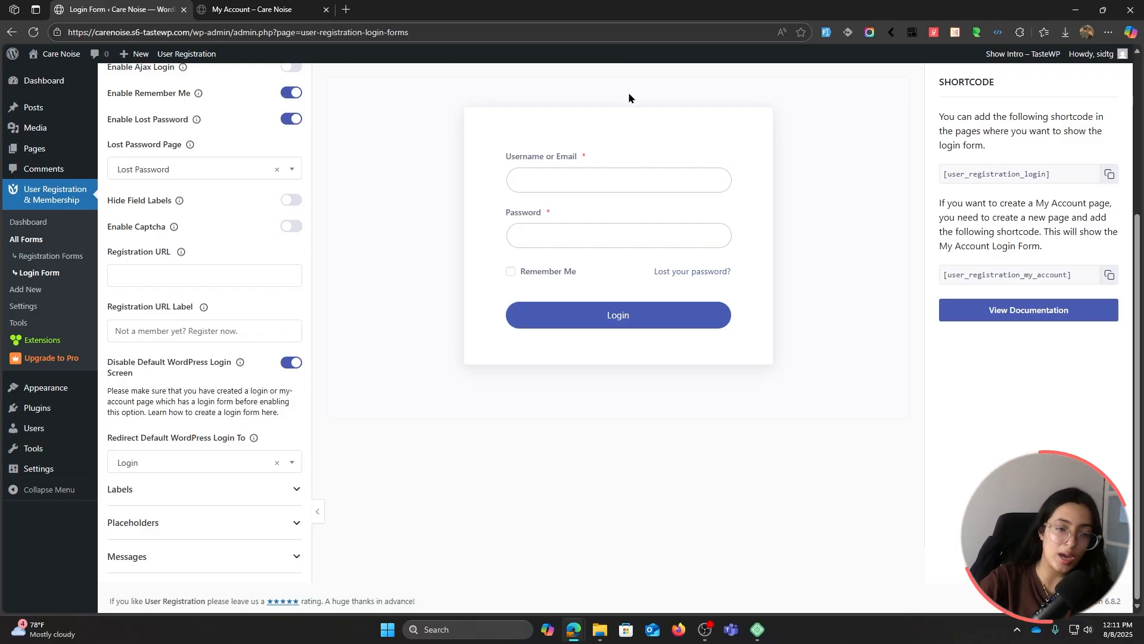
pyautogui.moveTo(491, 209)
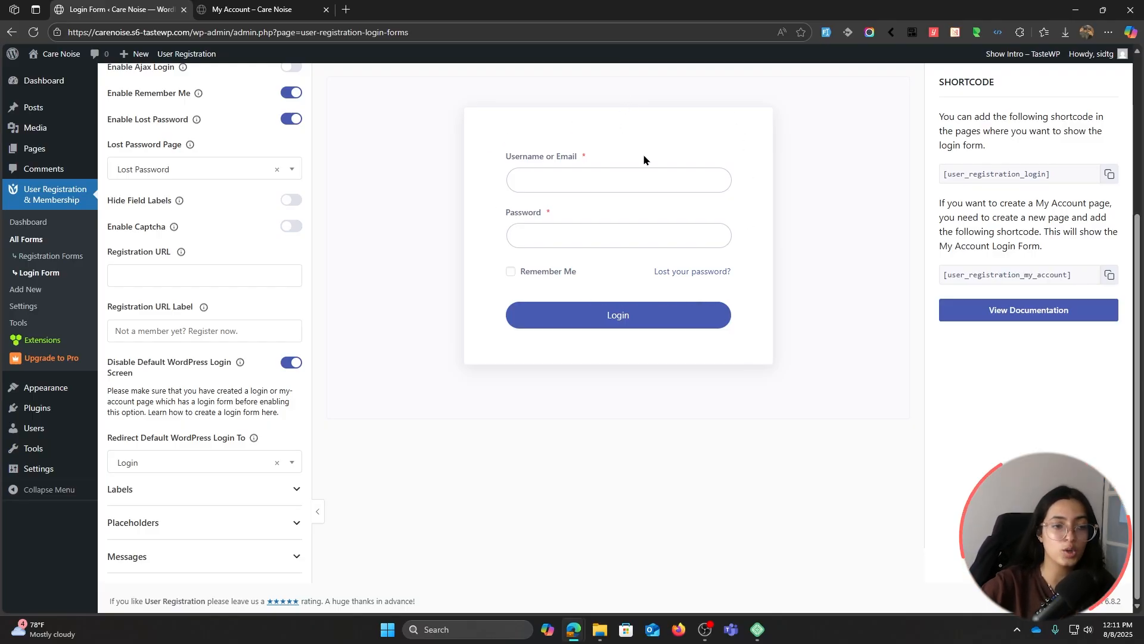
pyautogui.moveTo(305, 367)
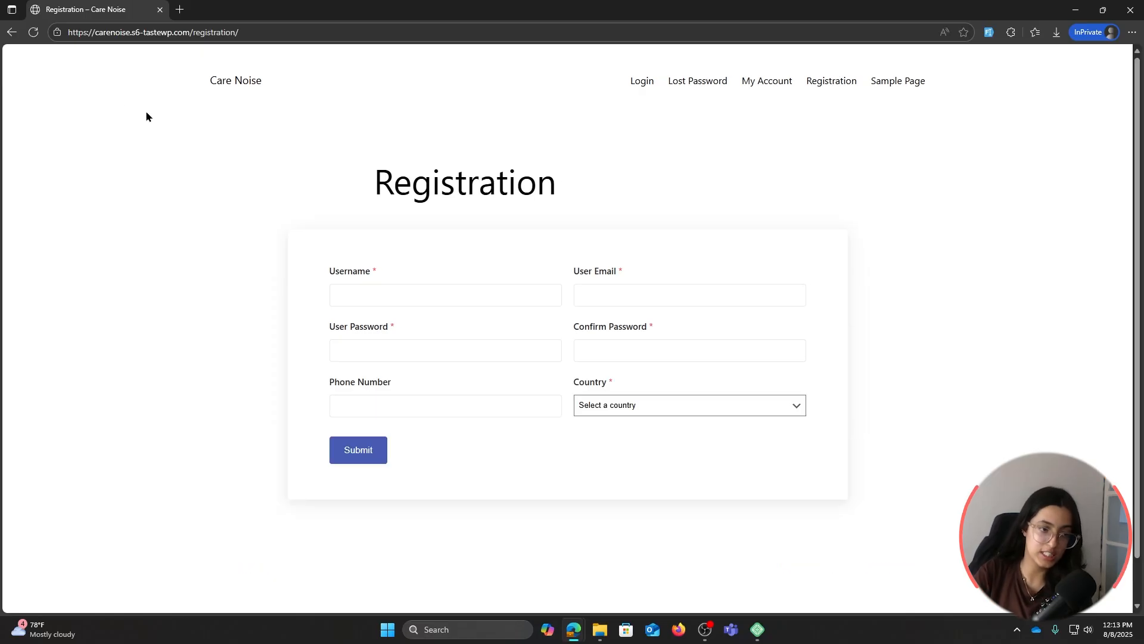
pyautogui.moveTo(464, 227)
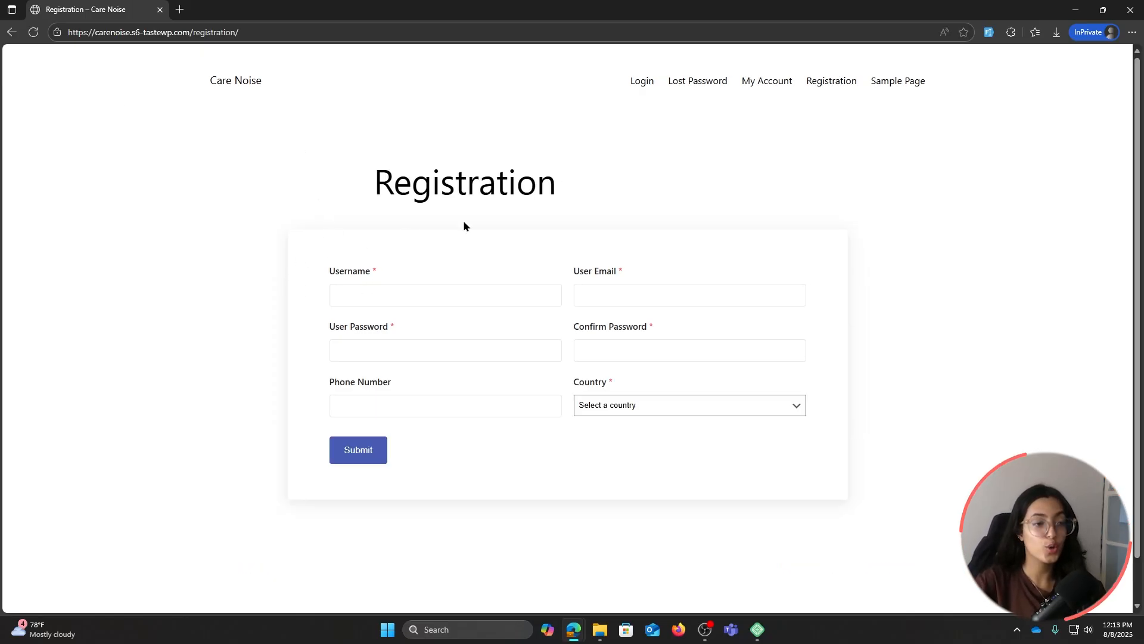
pyautogui.click(445, 295)
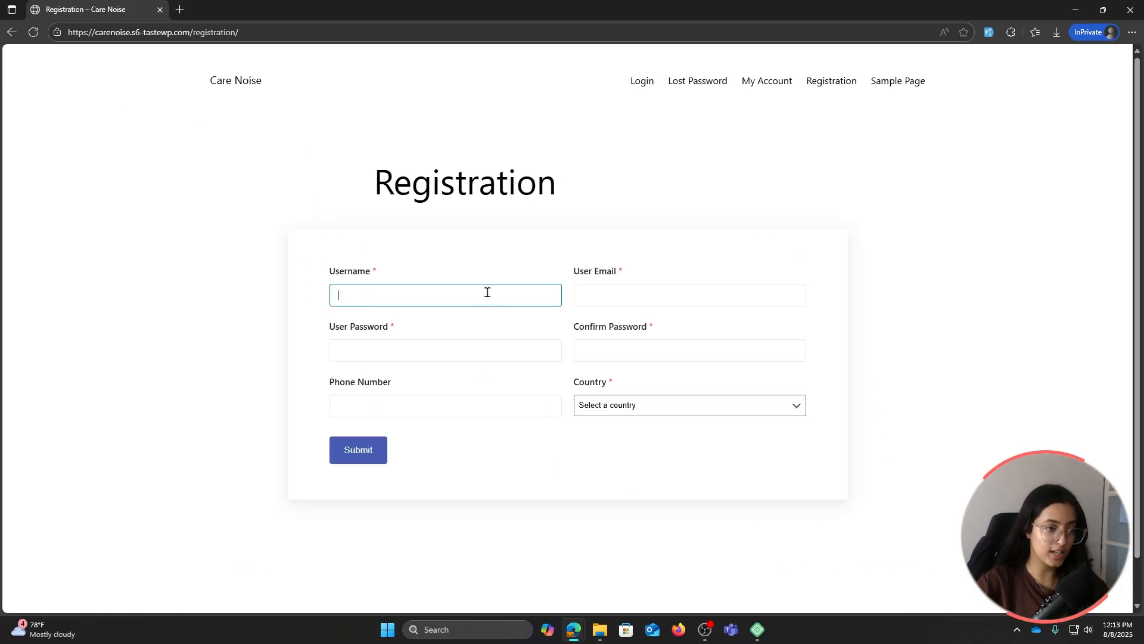
pyautogui.write('A')
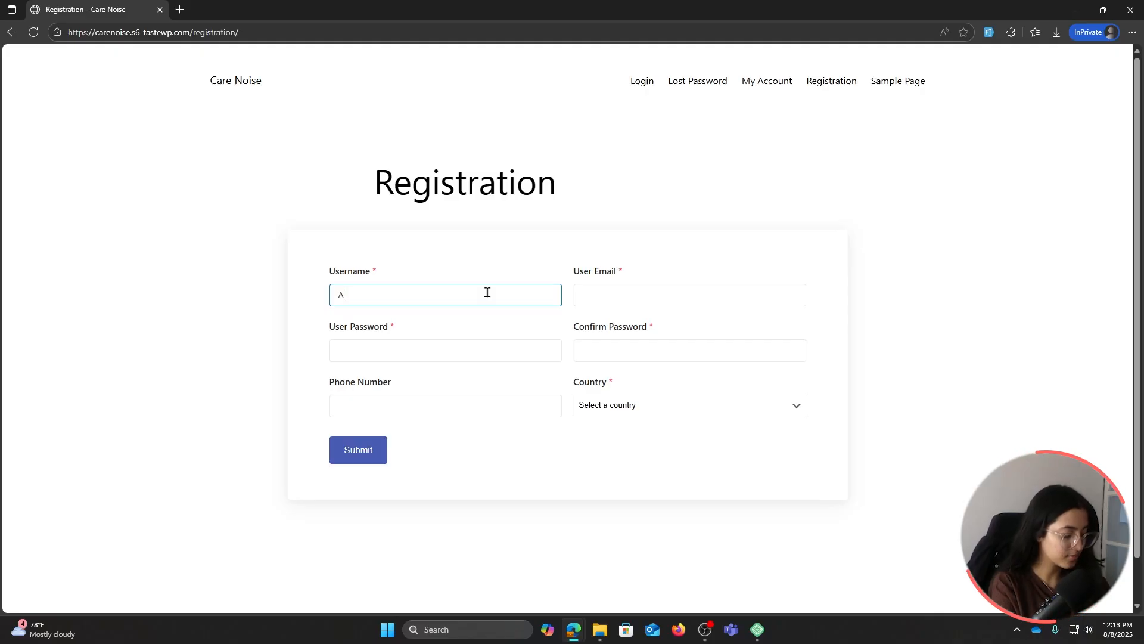
pyautogui.write('lw')
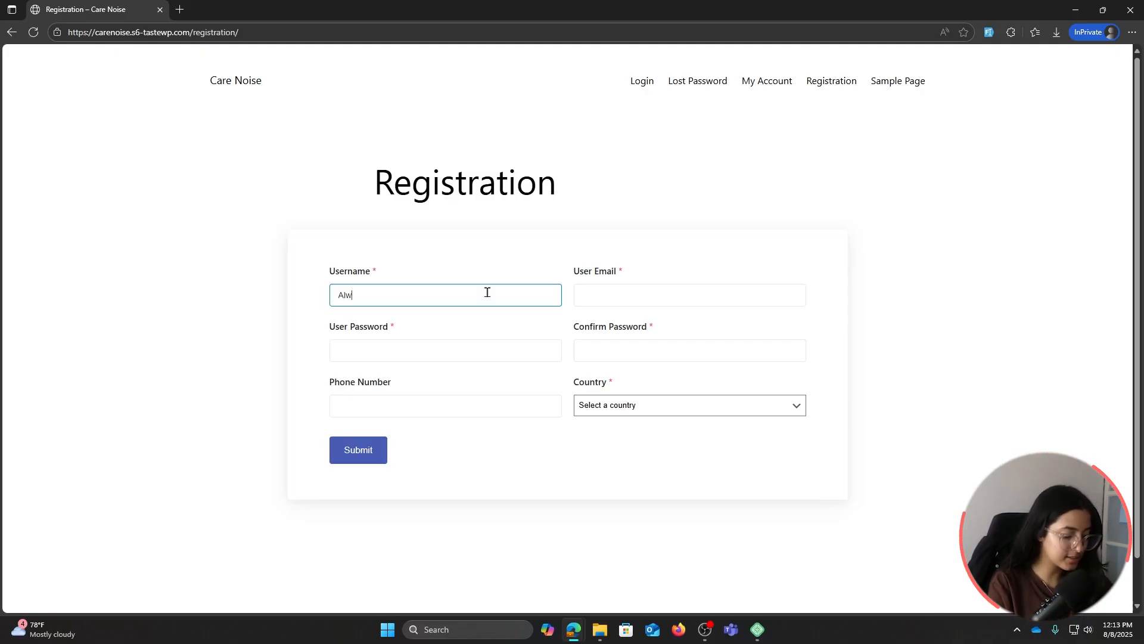
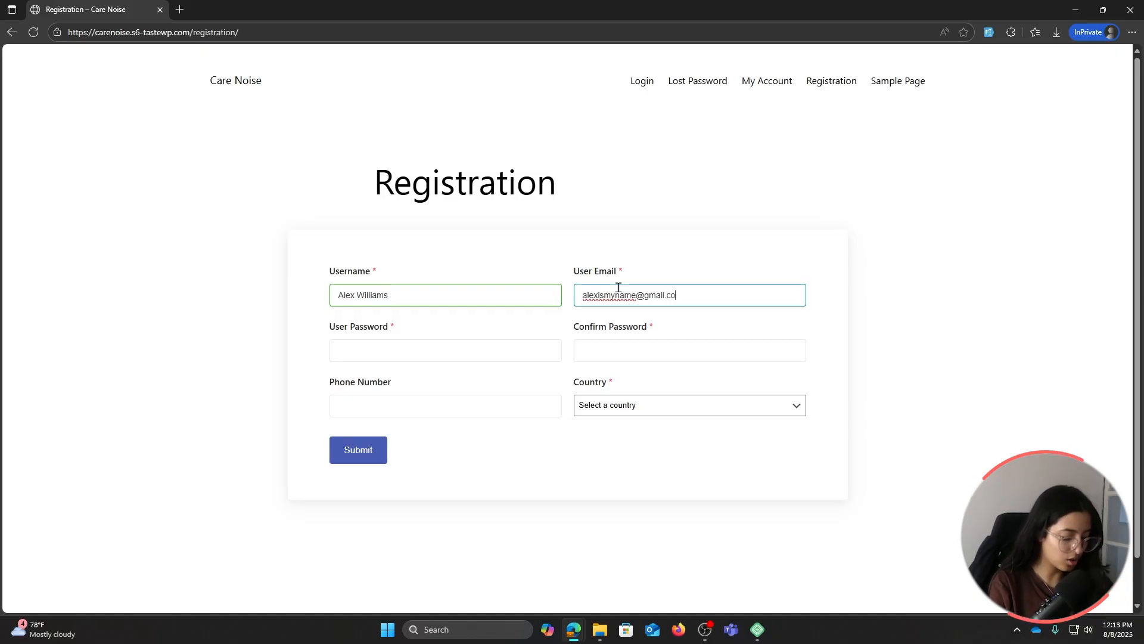
# Enter the password and phone number, choose Morocco as country, submit, and go to Login
pyautogui.click(444, 349)
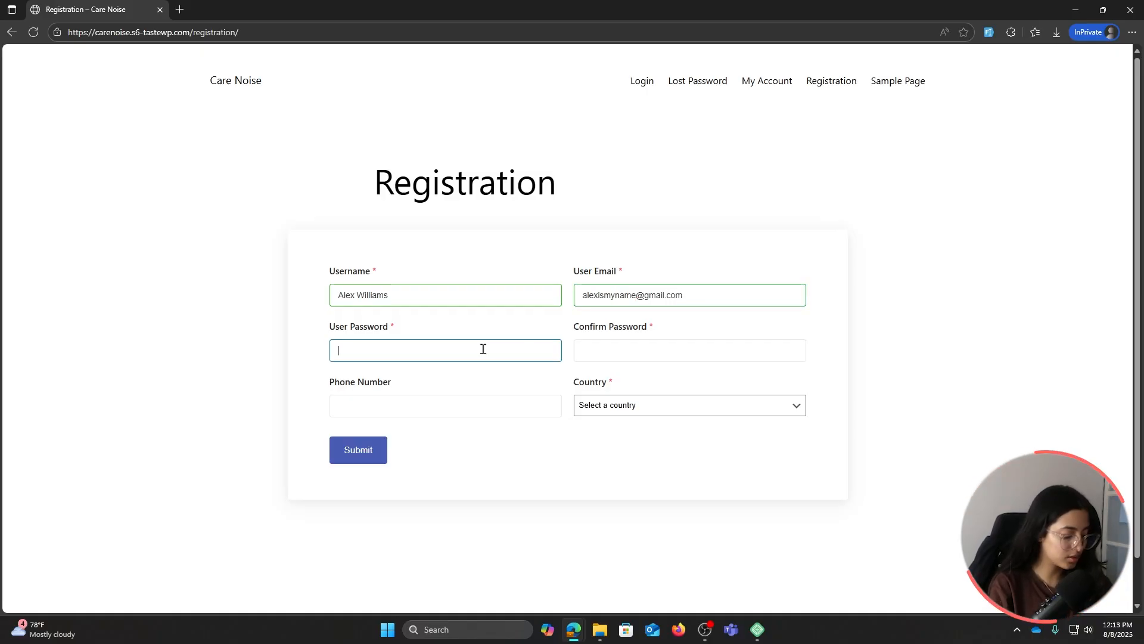
pyautogui.write('••••')
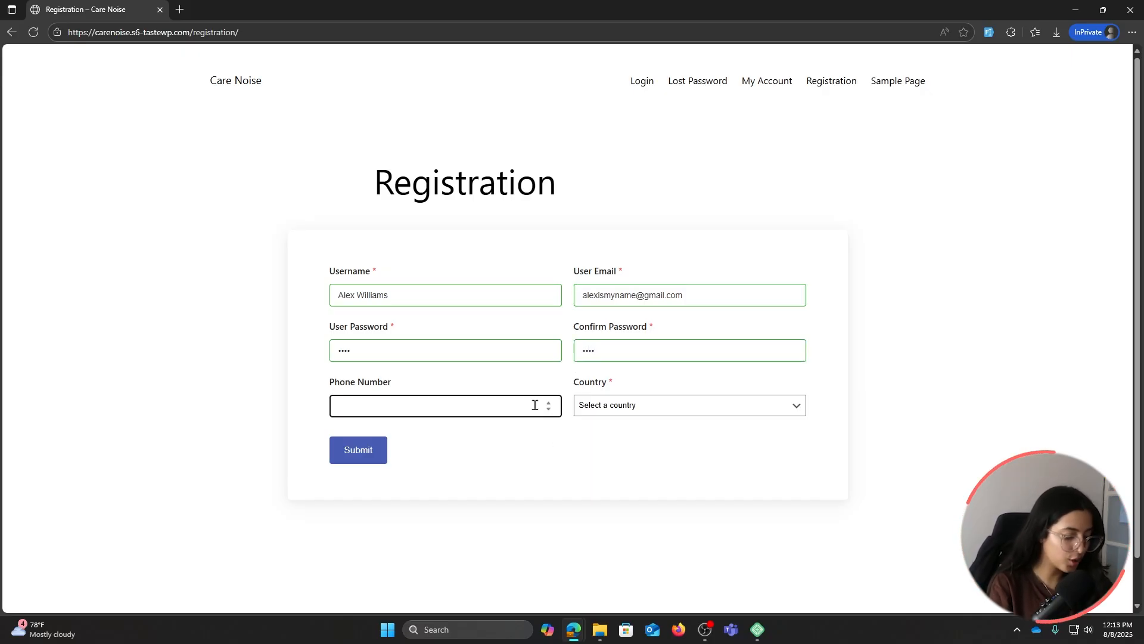
pyautogui.write('9800000000')
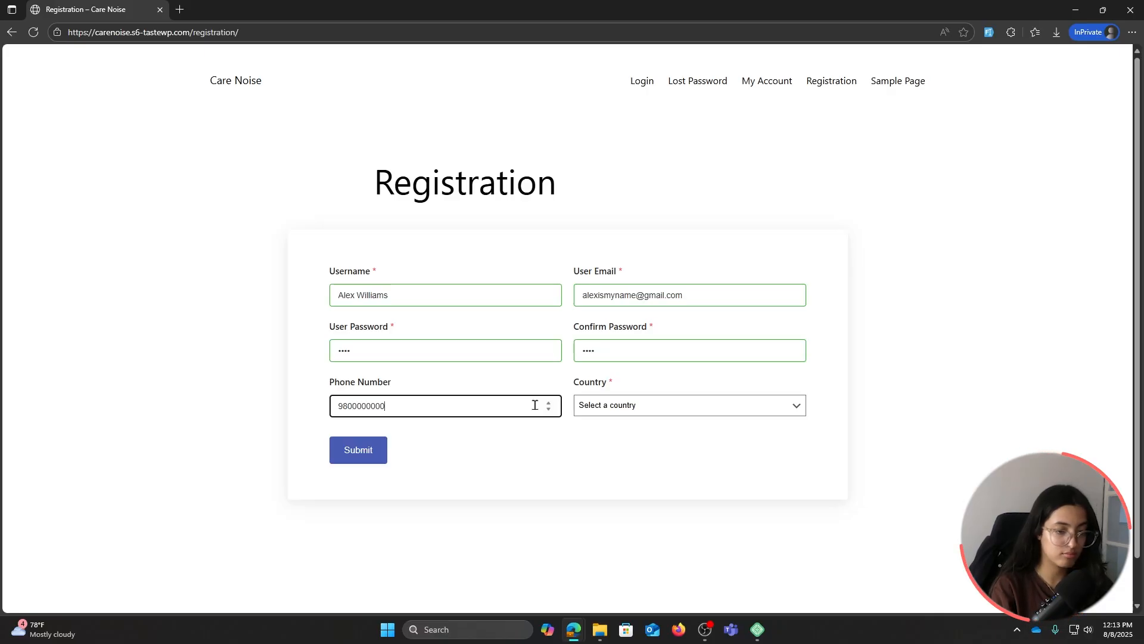
pyautogui.click(688, 405)
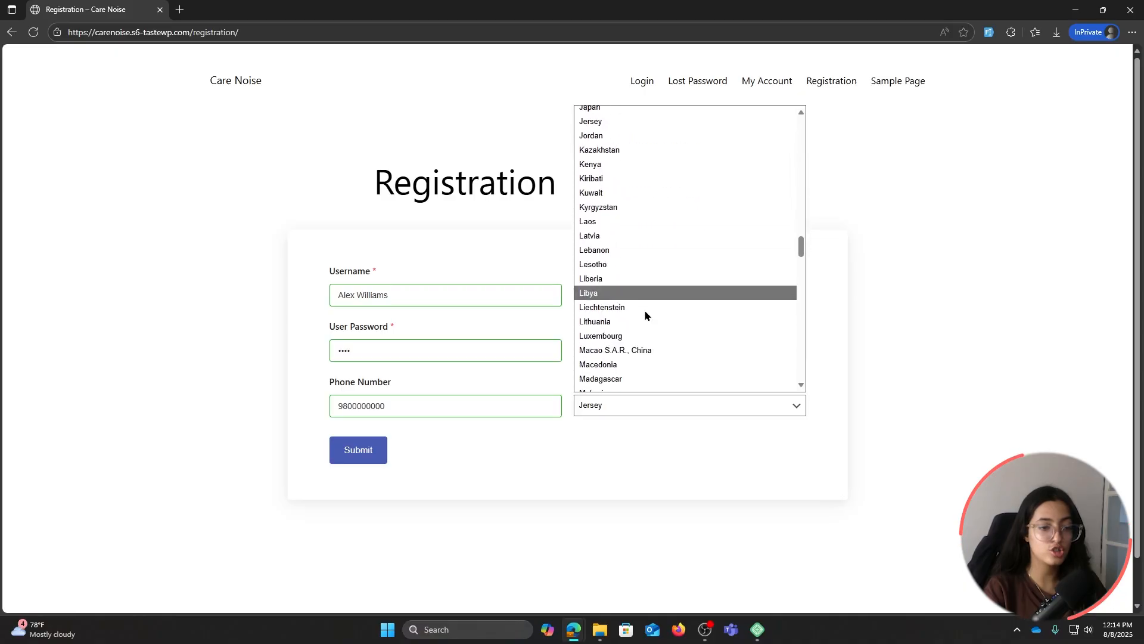
pyautogui.scroll(-3)
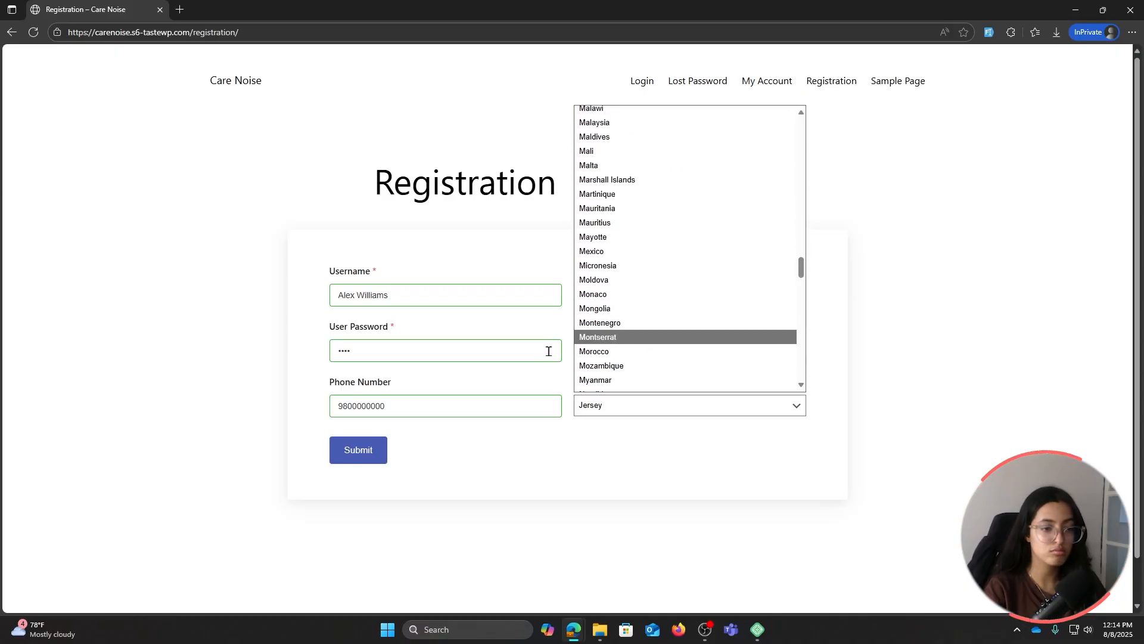
pyautogui.click(357, 449)
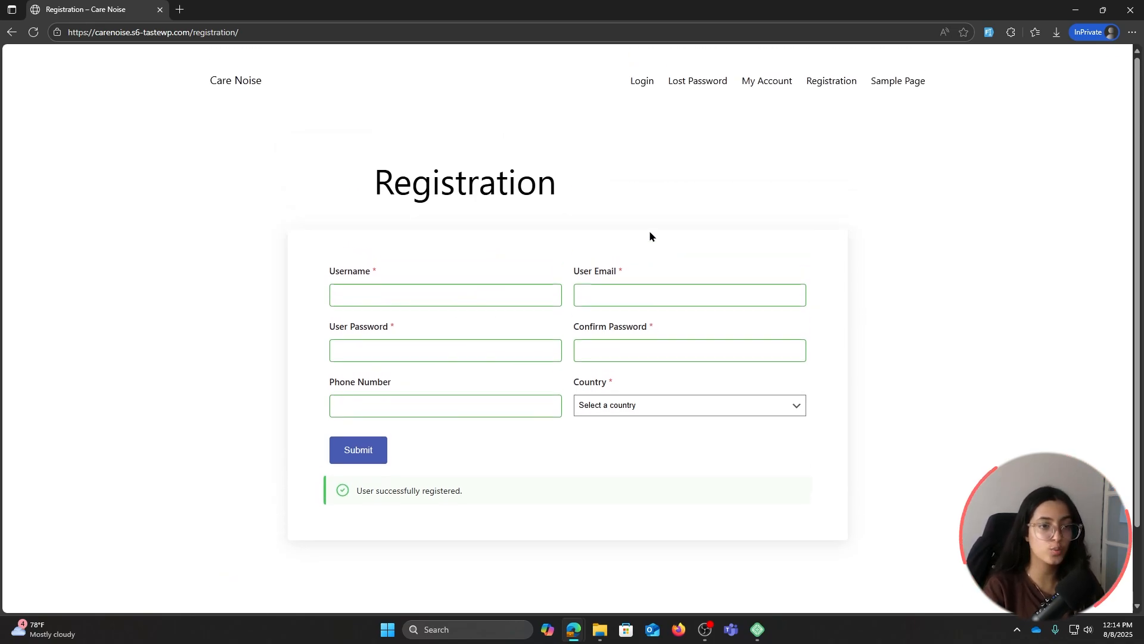
pyautogui.click(641, 80)
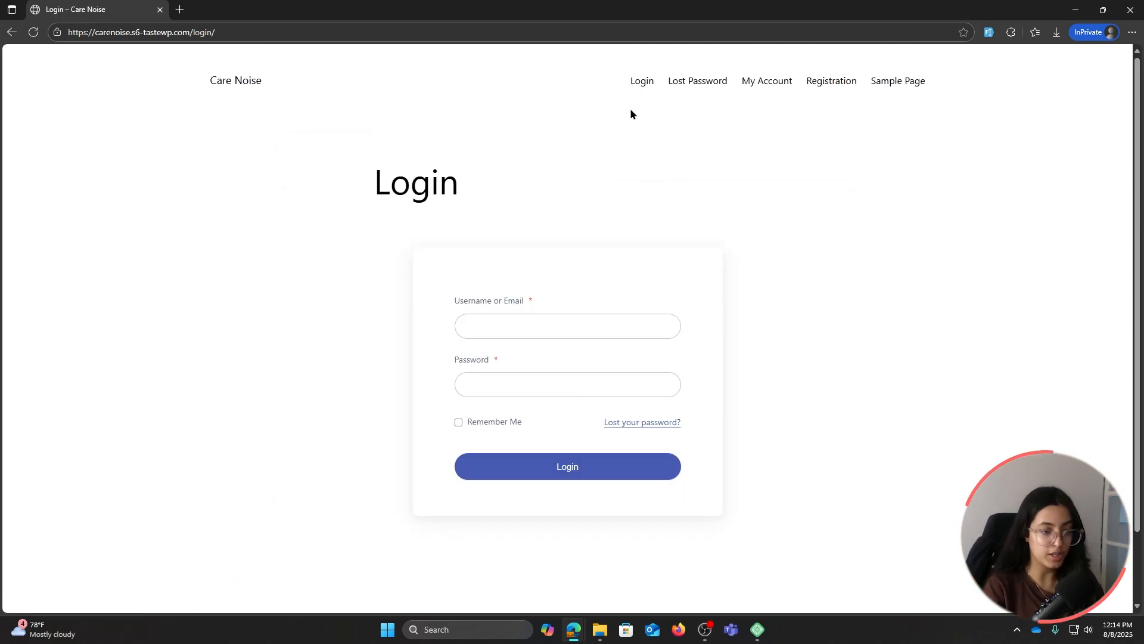
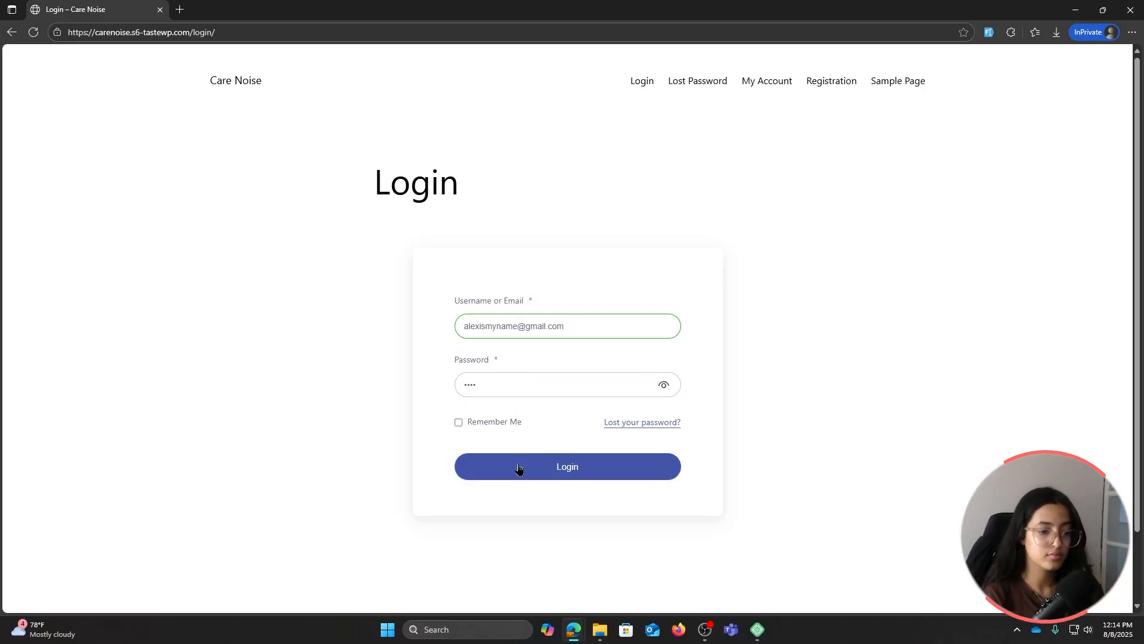
# Sign in with the new user's gmail address and password to reach My Account
pyautogui.click(567, 466)
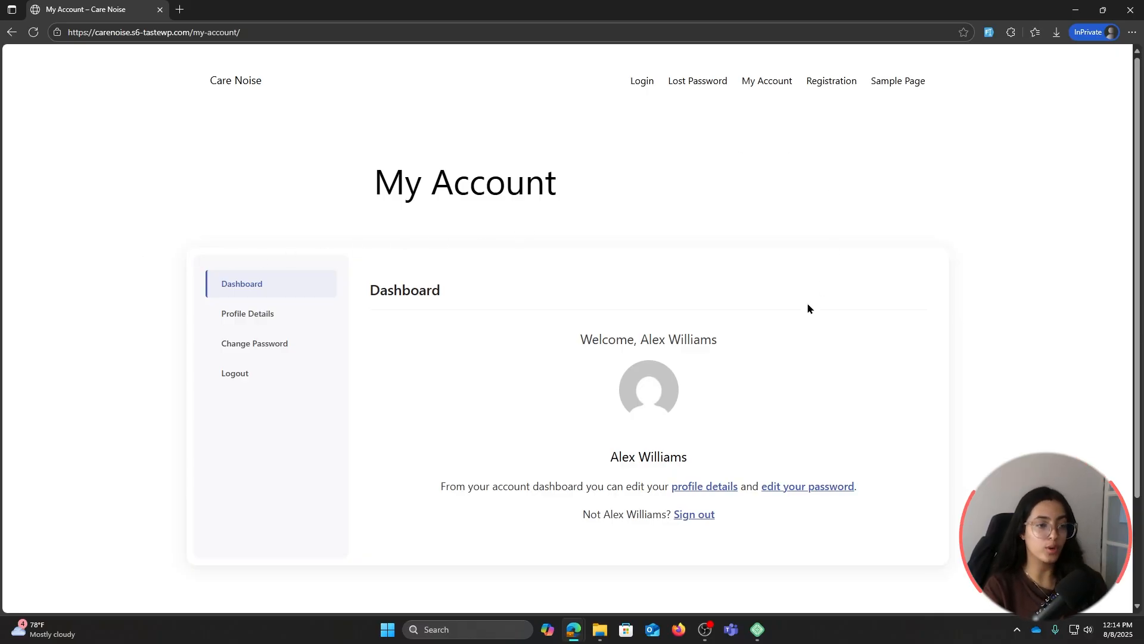
pyautogui.moveTo(798, 312)
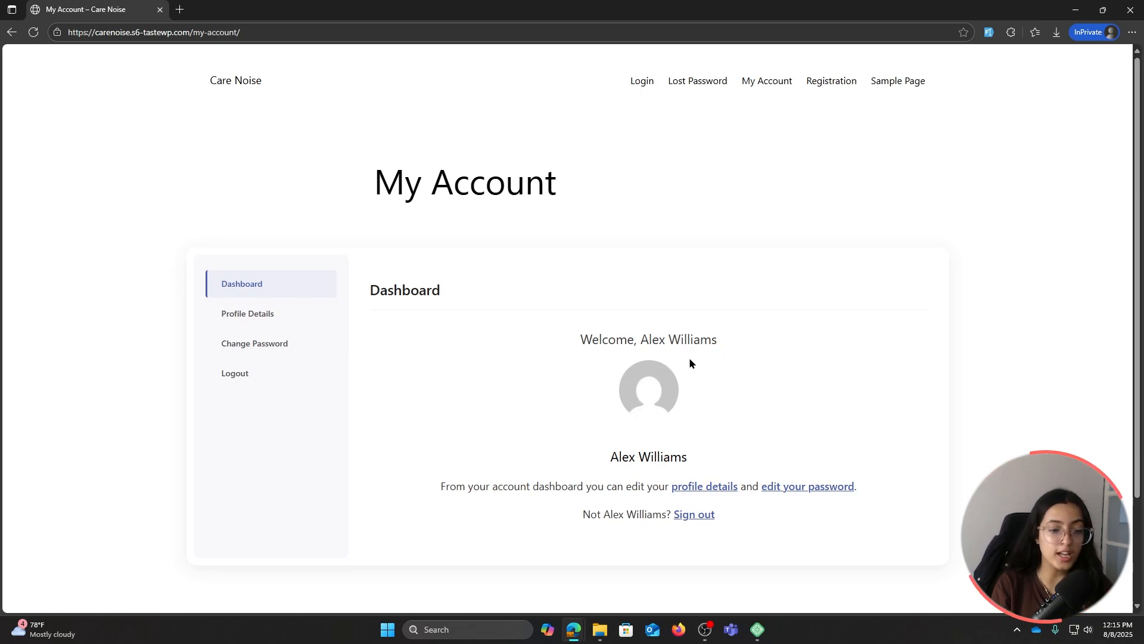
pyautogui.moveTo(432, 391)
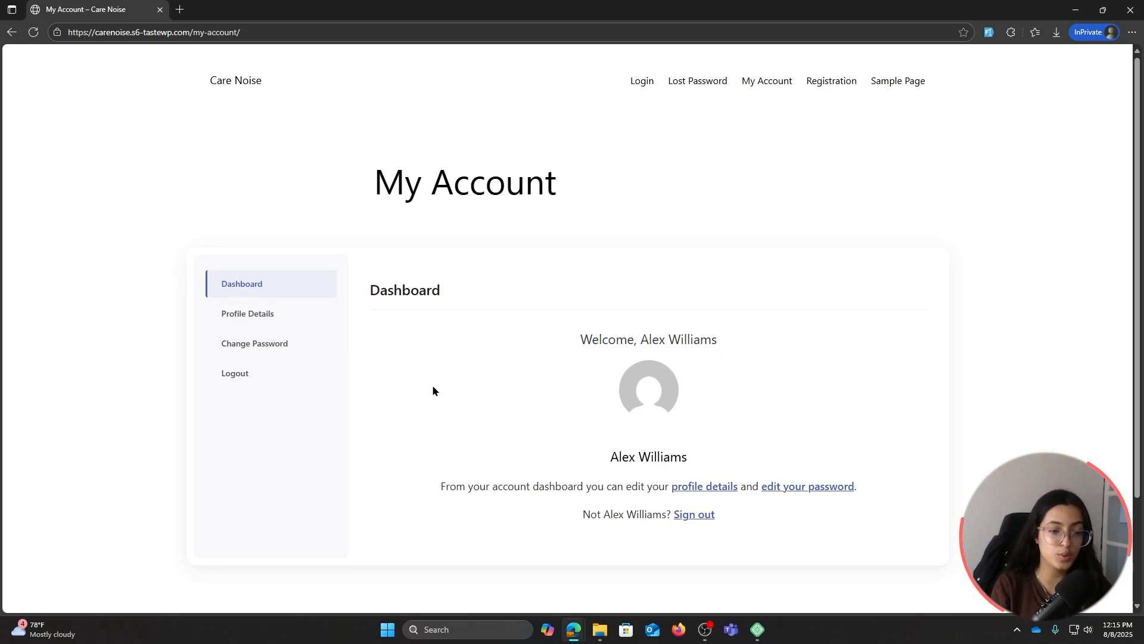
# View Profile Details and Change Password, then cancel the Logout confirmation to stay signed in
pyautogui.click(247, 313)
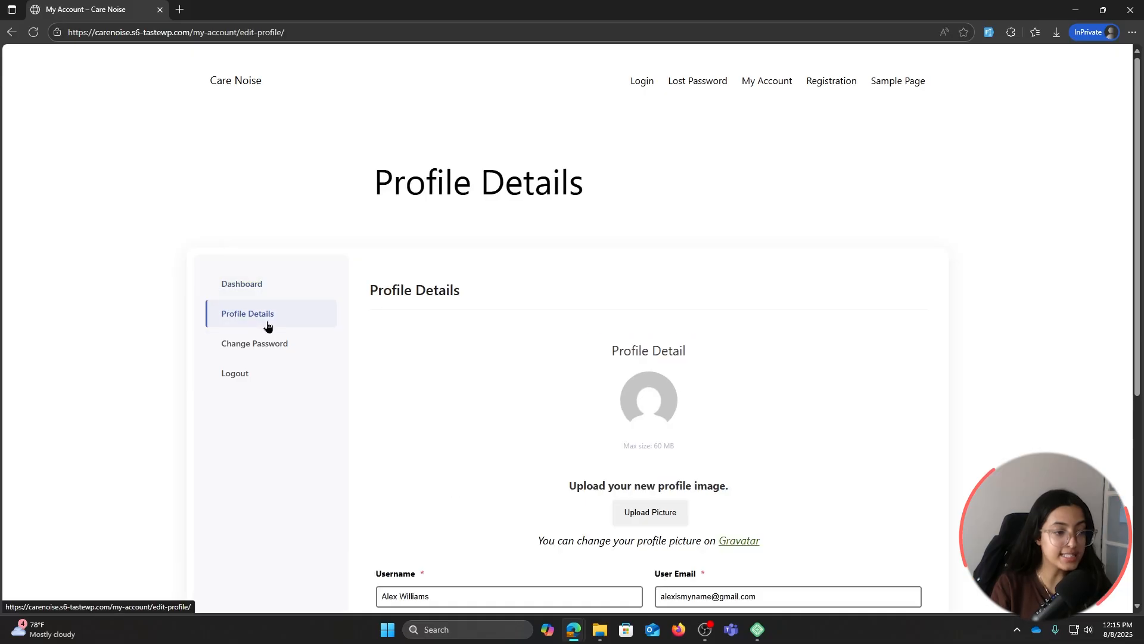
pyautogui.scroll(-3)
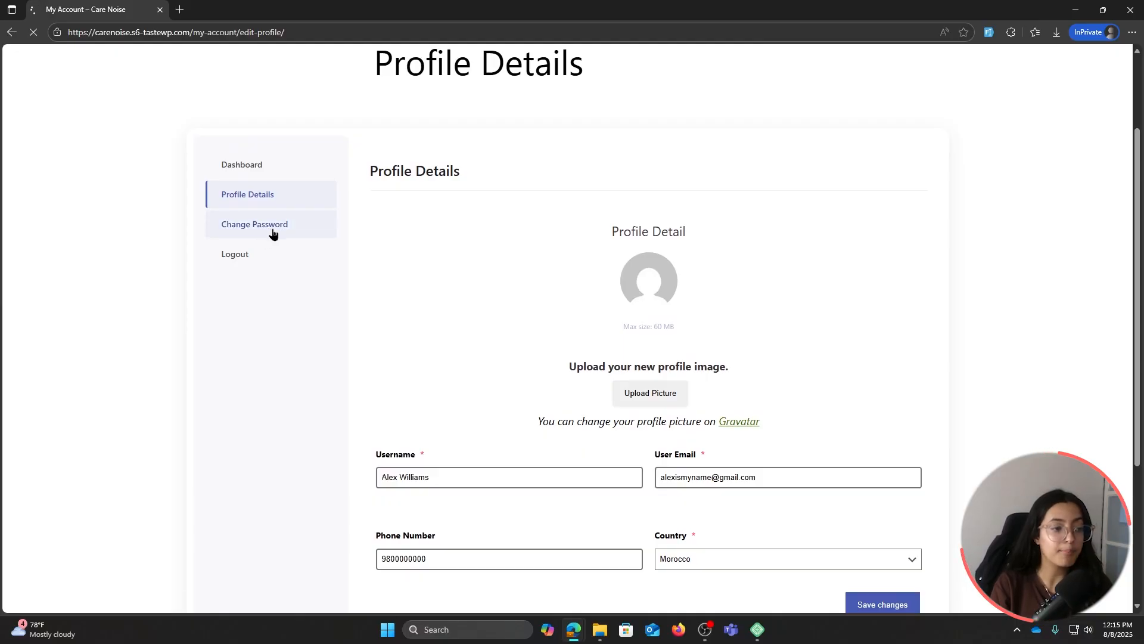
pyautogui.click(253, 224)
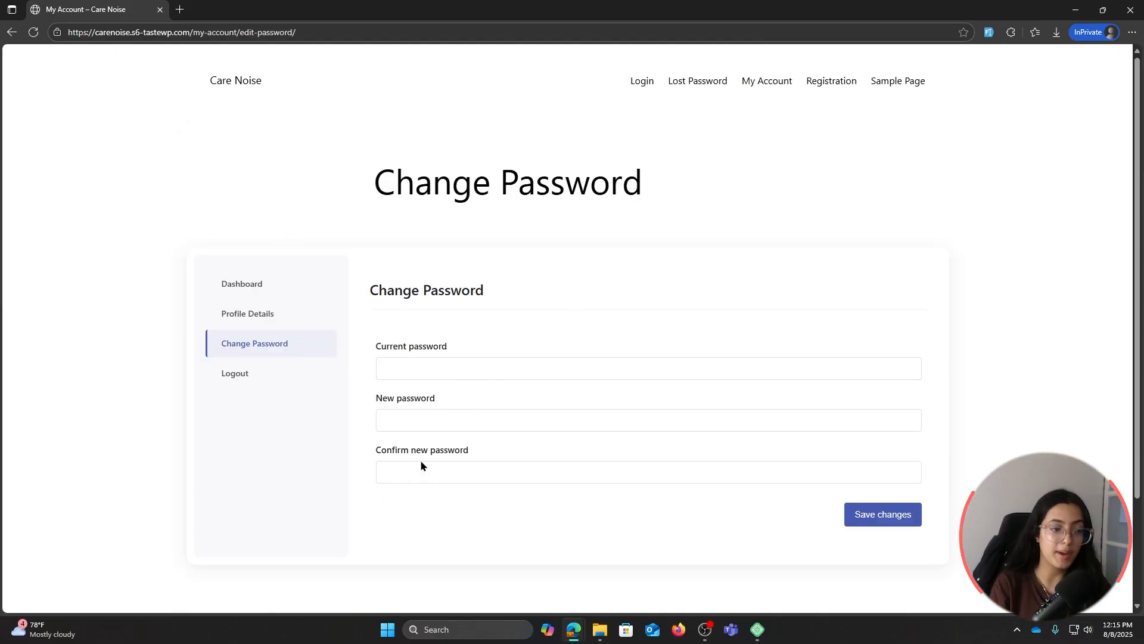
pyautogui.moveTo(234, 373)
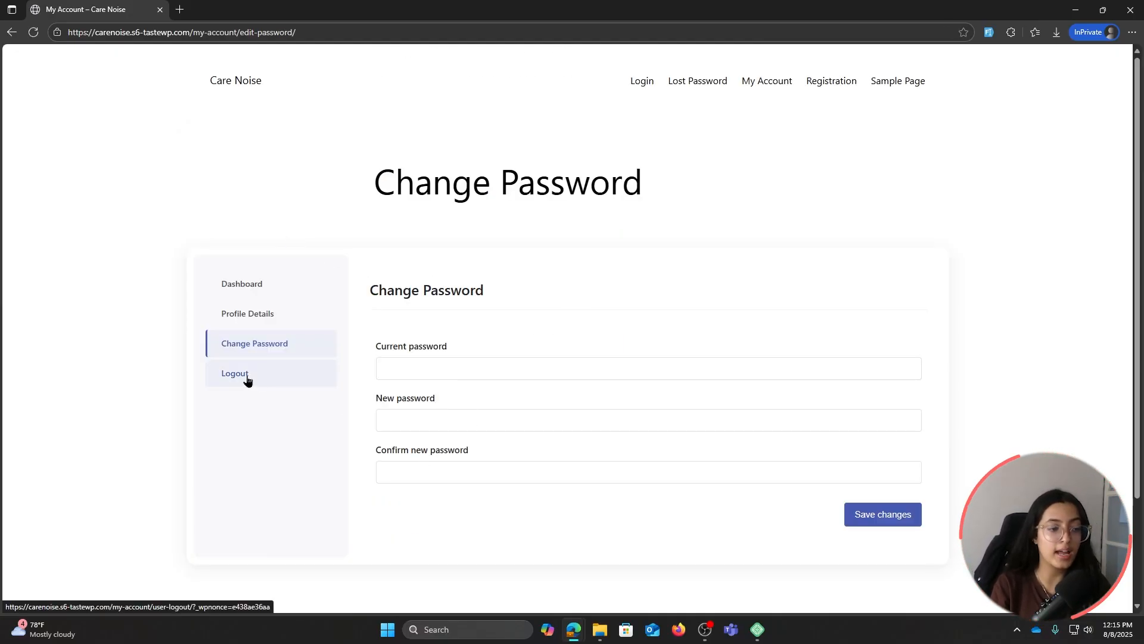
pyautogui.click(235, 373)
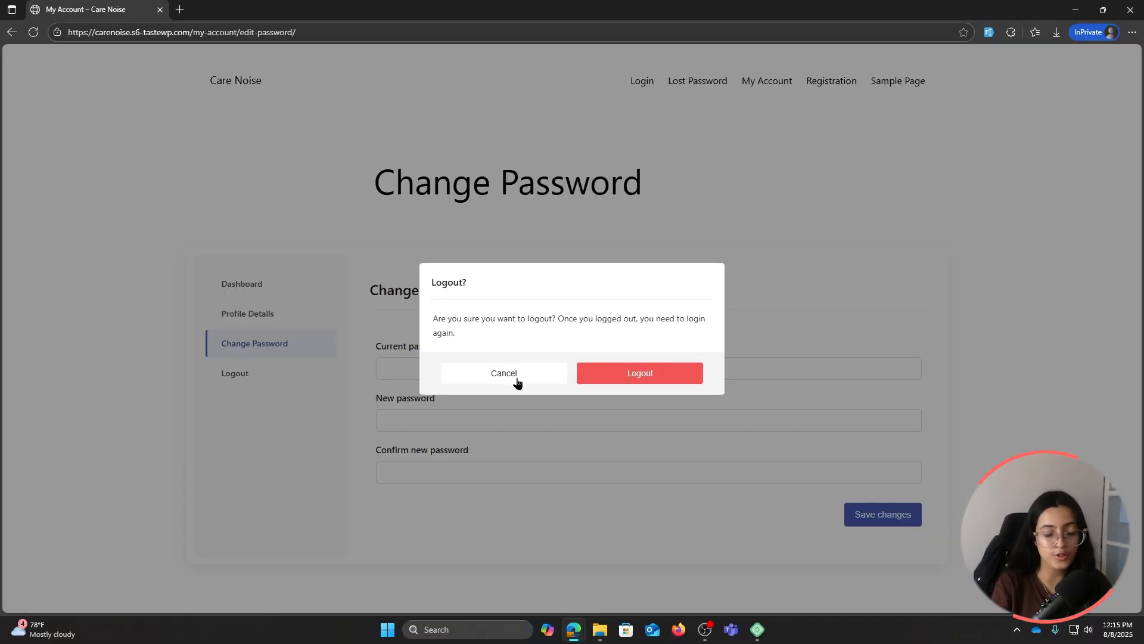
pyautogui.click(503, 373)
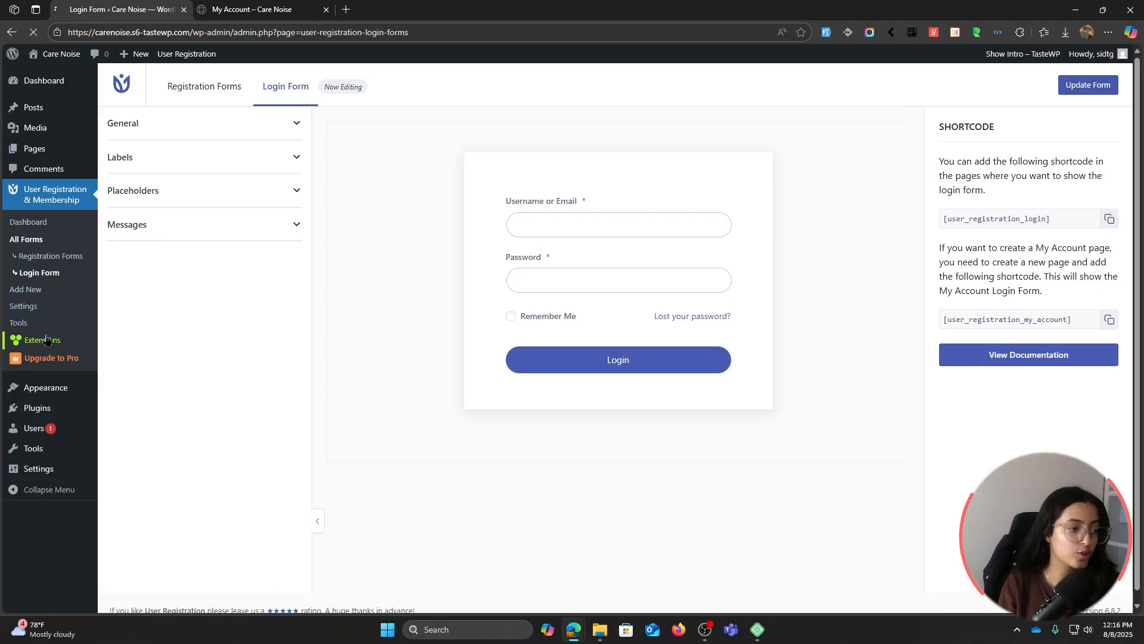
# Show the plugin's Extensions page and scroll through the All Features grid of modules
pyautogui.click(40, 341)
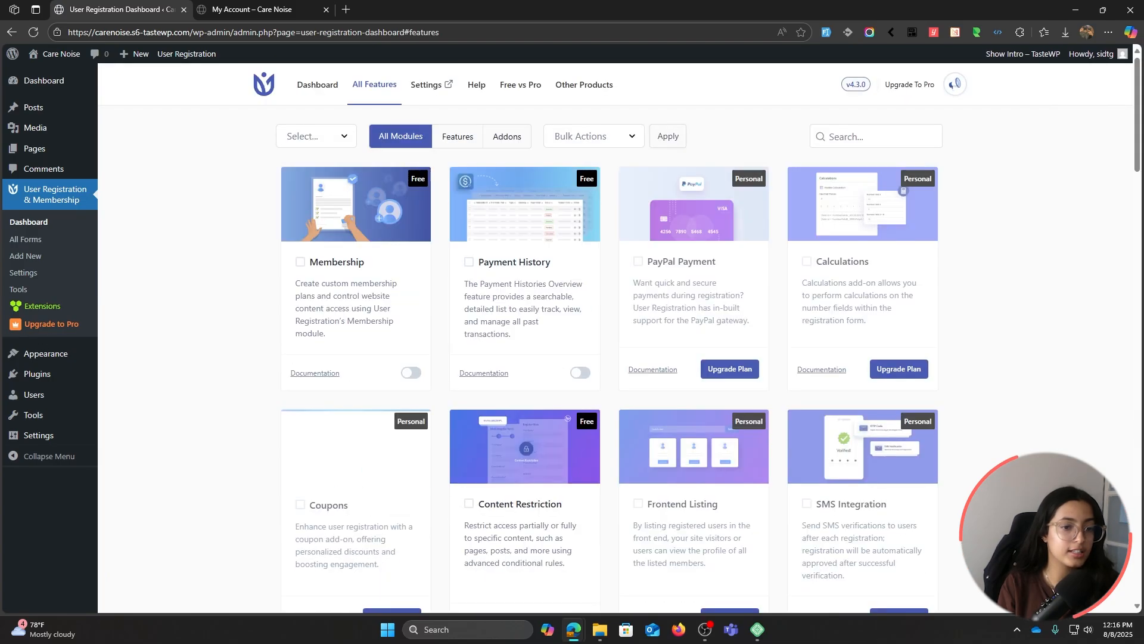
pyautogui.scroll(-3)
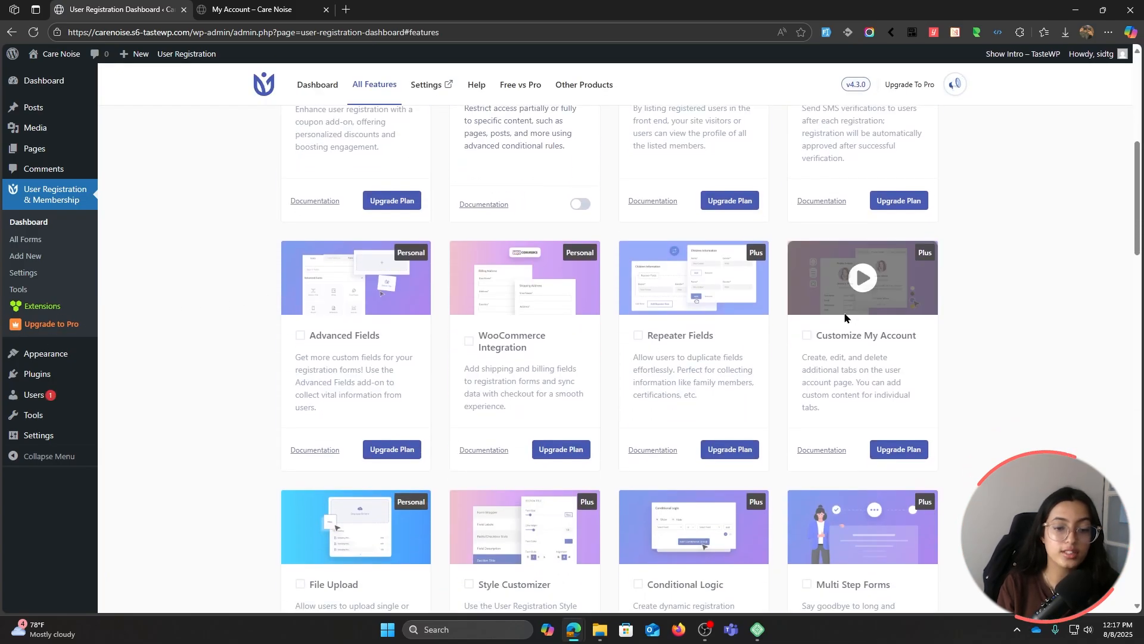